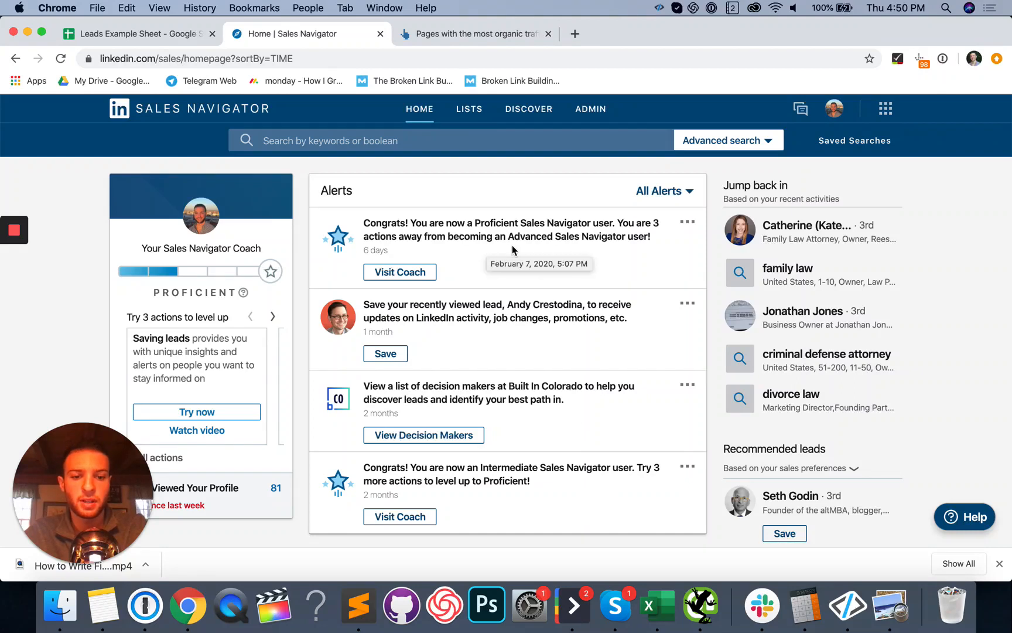
pyautogui.moveTo(521, 205)
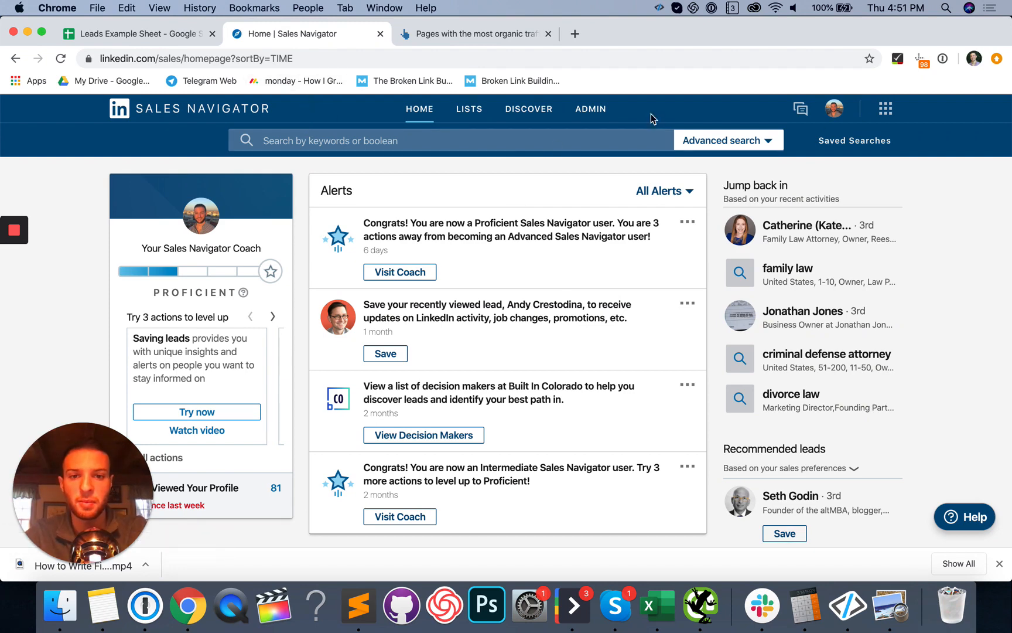
pyautogui.moveTo(725, 130)
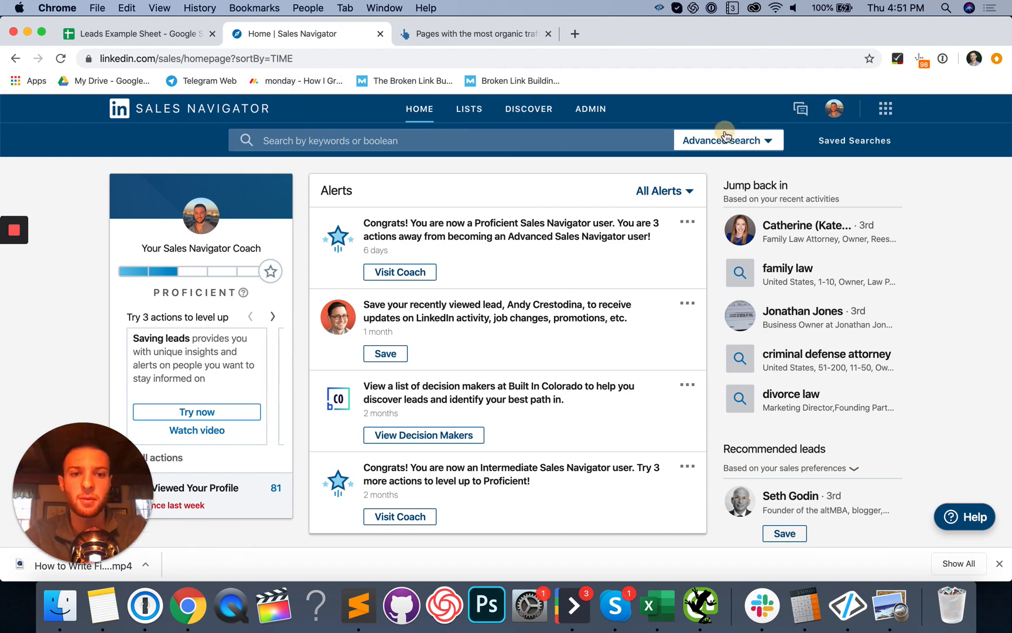
# Step: Choose Search for leads from the Advanced search dropdown to show all lead filters
pyautogui.click(727, 140)
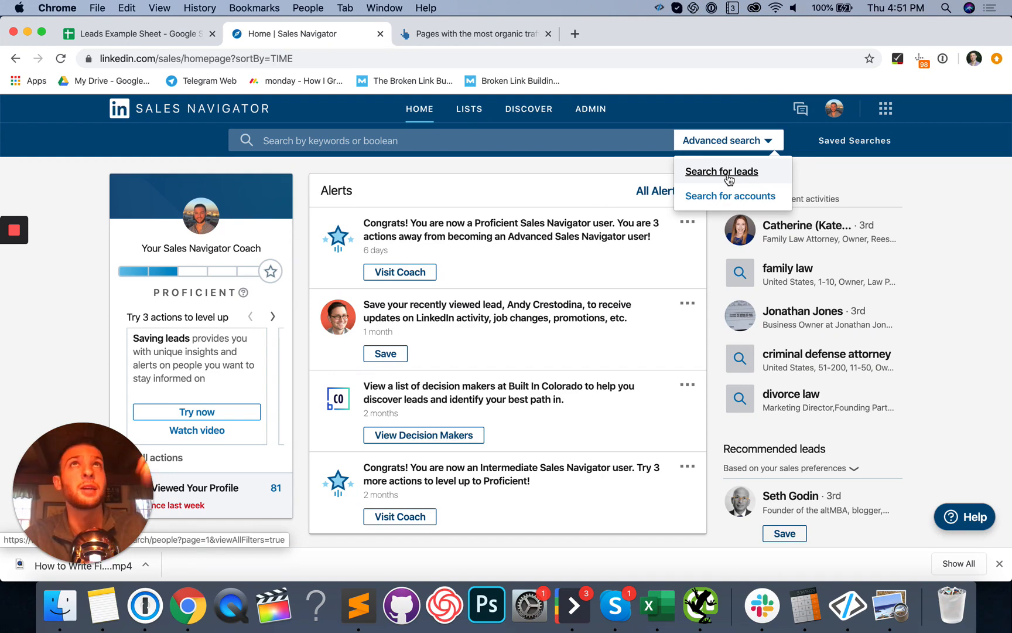
pyautogui.click(721, 171)
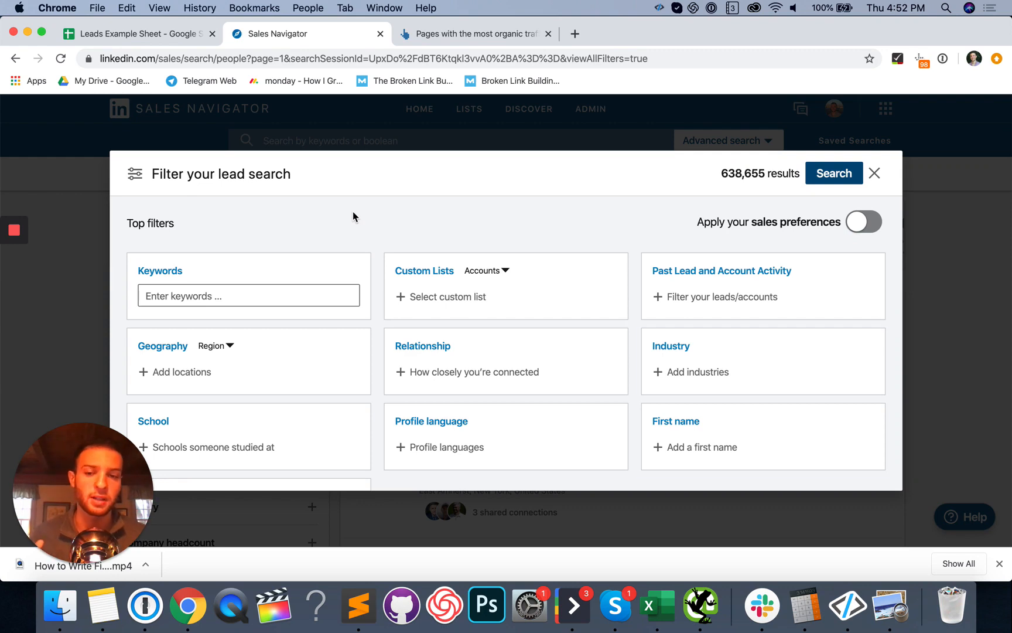
# Step: Add the family law keyword and the Law Practice industry filter
pyautogui.write('family lawyer')
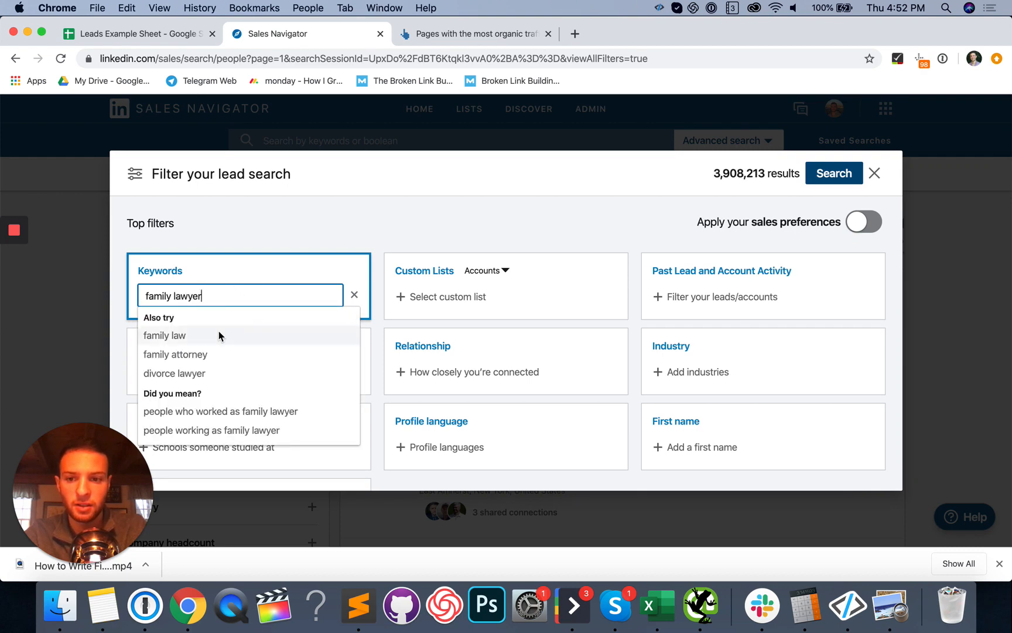
pyautogui.click(164, 335)
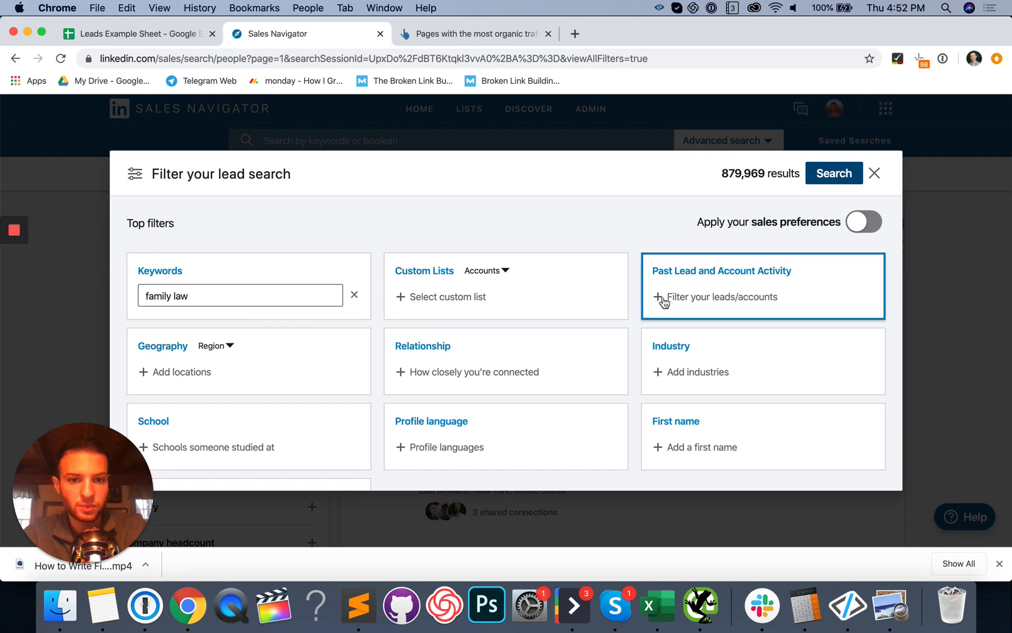
pyautogui.click(690, 371)
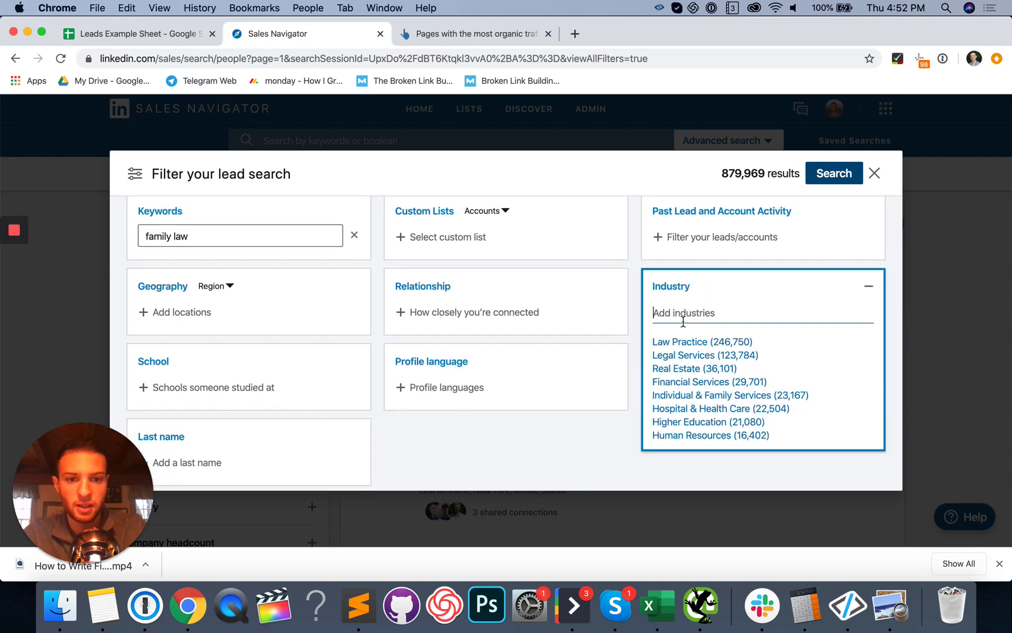
pyautogui.click(683, 355)
pyautogui.write('u')
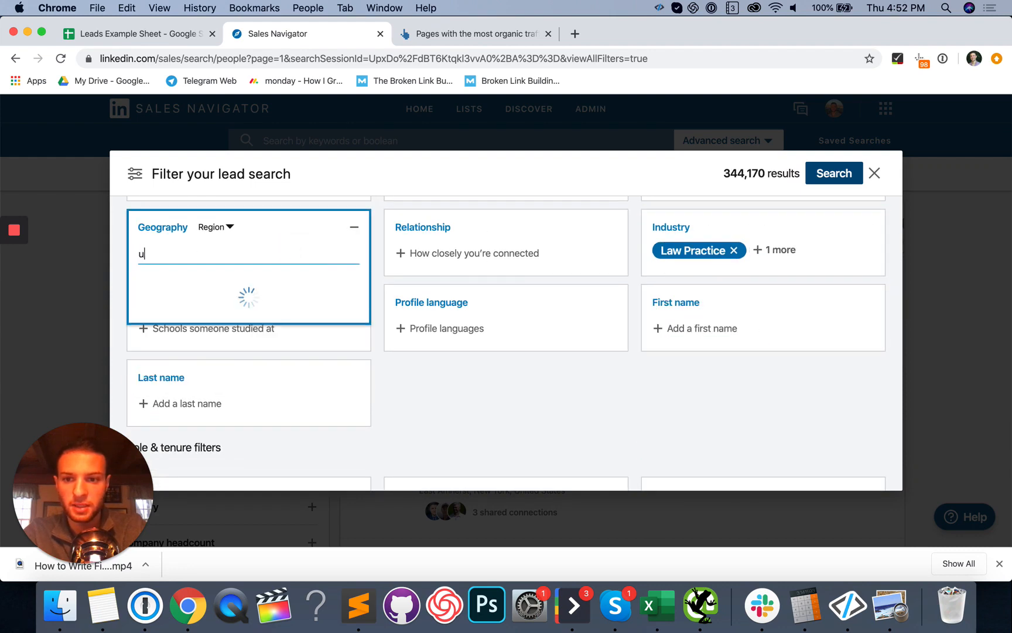
# Step: Restrict leads to United States, Owner seniority and 1–10 employee companies
pyautogui.write('ni')
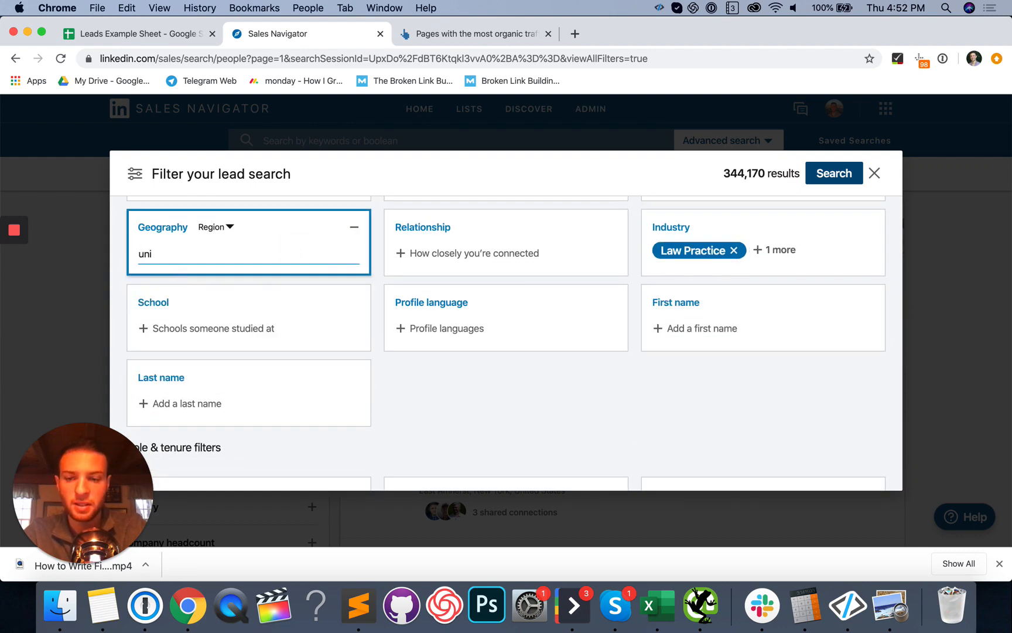
pyautogui.press('Backspace')
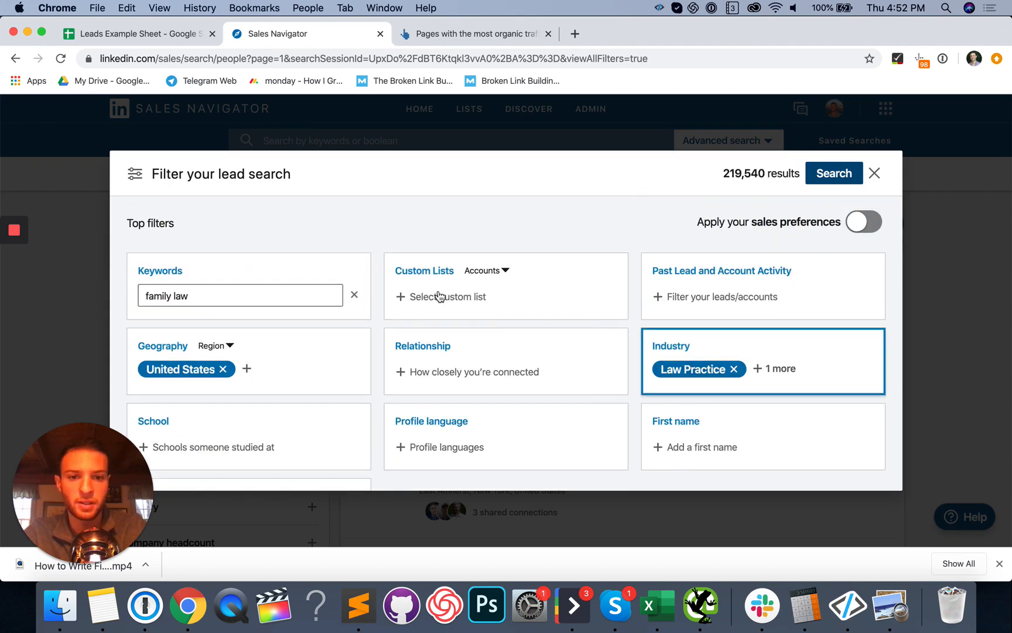
pyautogui.scroll(-3)
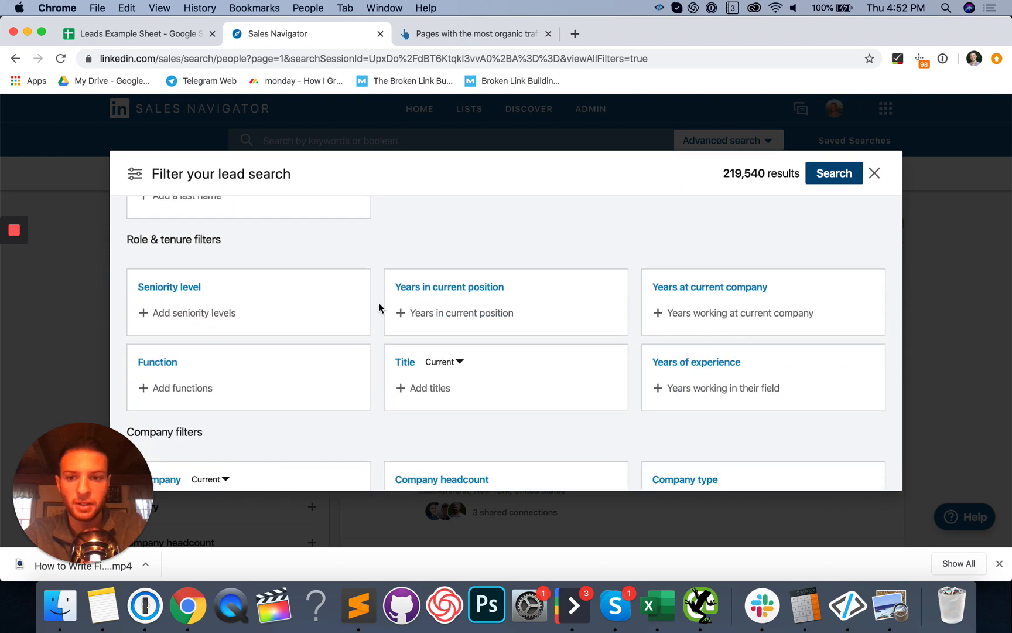
pyautogui.click(193, 312)
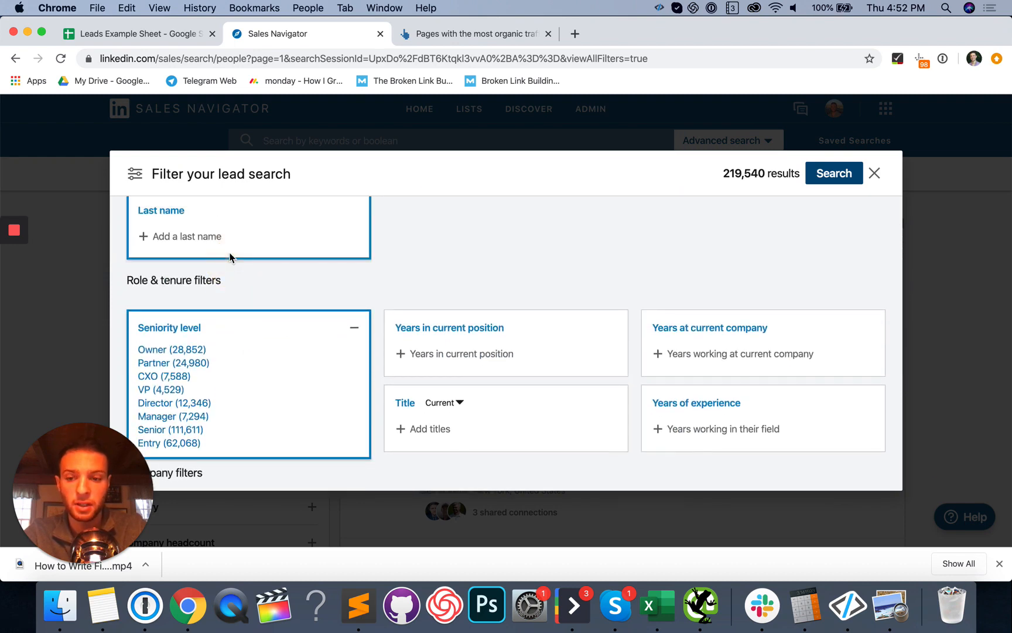
pyautogui.click(152, 349)
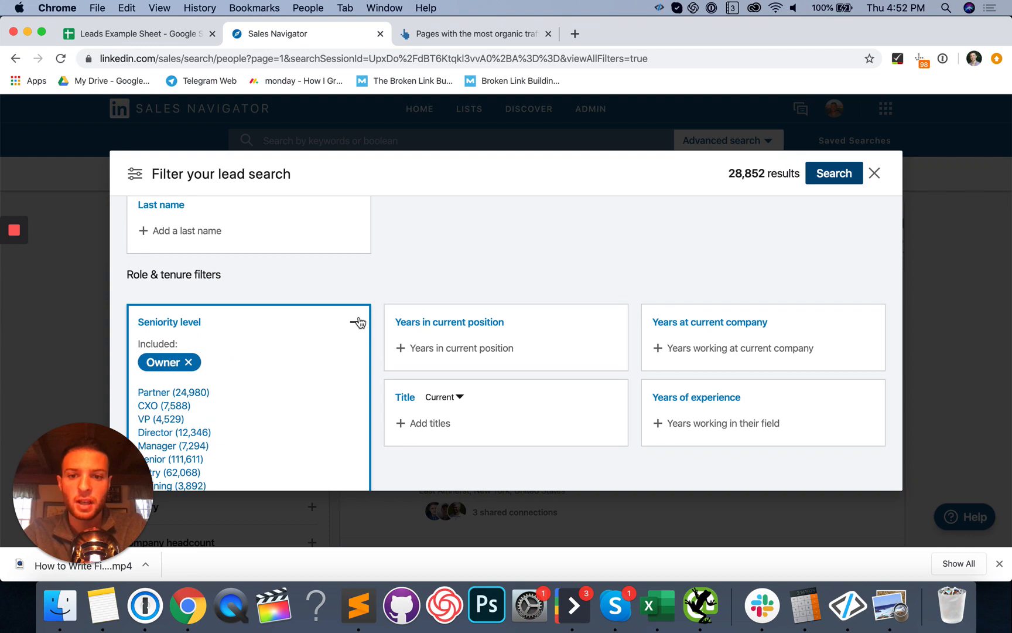
pyautogui.click(359, 322)
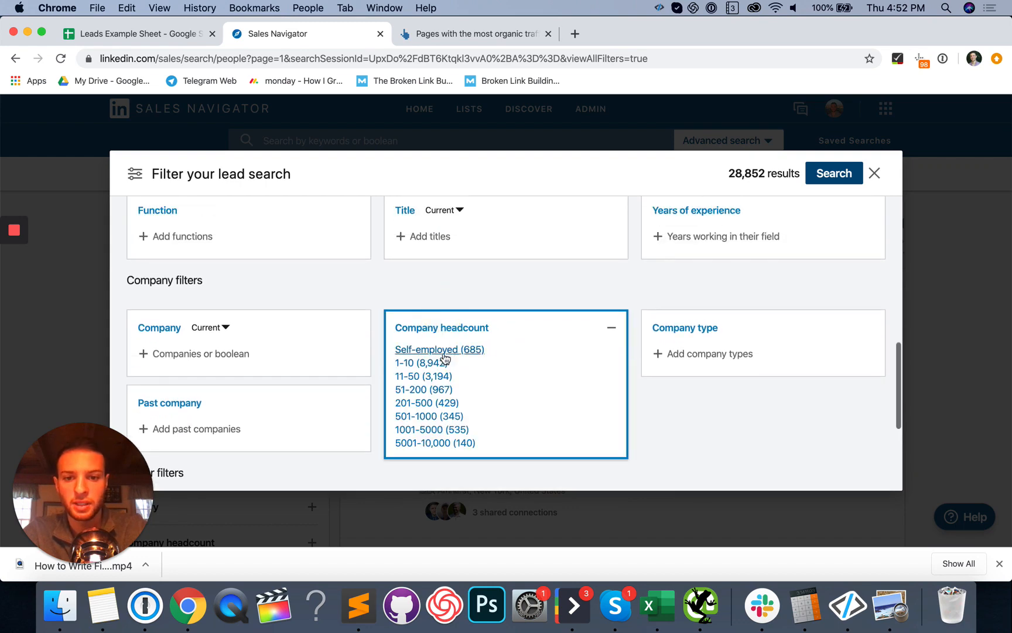
pyautogui.click(404, 363)
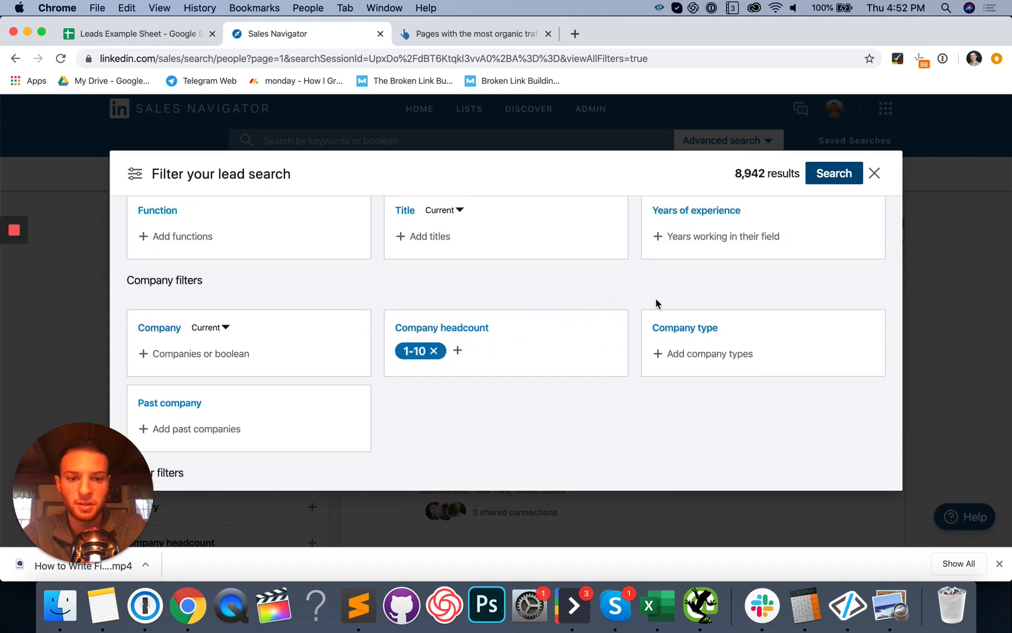
pyautogui.scroll(-3)
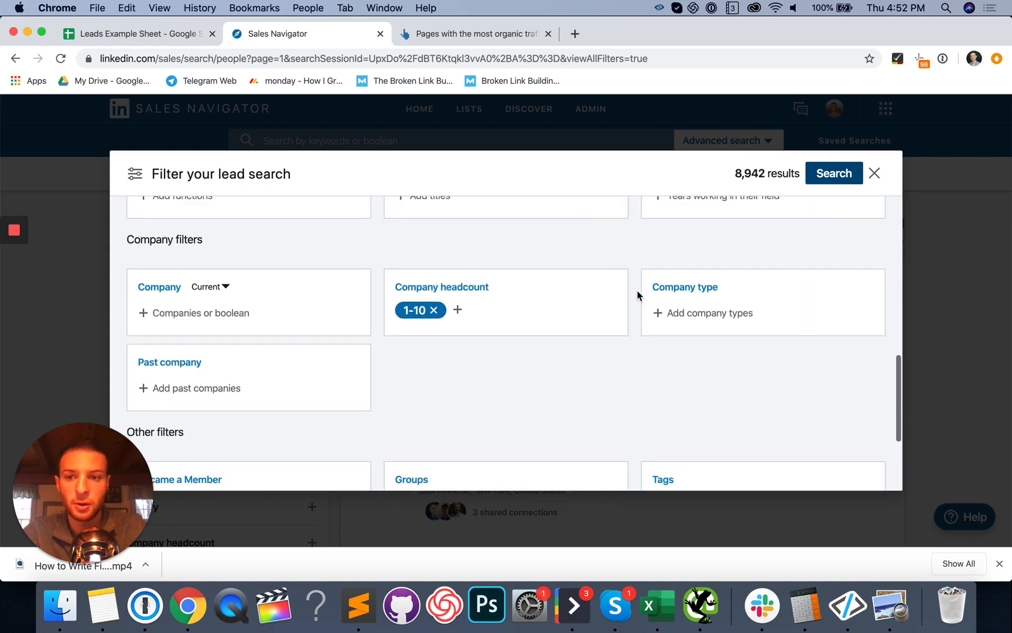
pyautogui.scroll(-3)
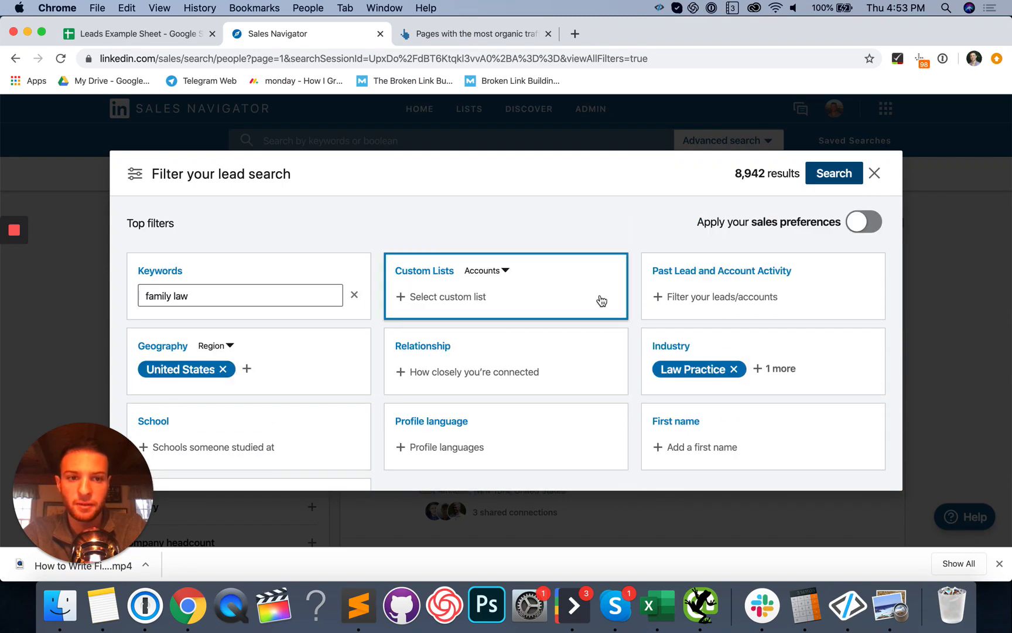
pyautogui.click(833, 174)
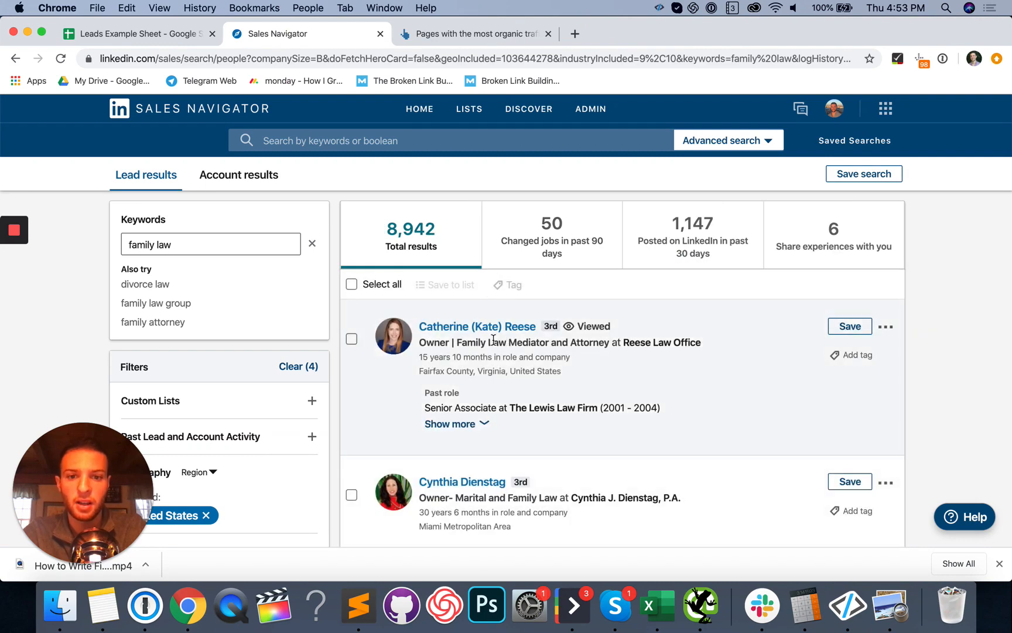
pyautogui.scroll(-3)
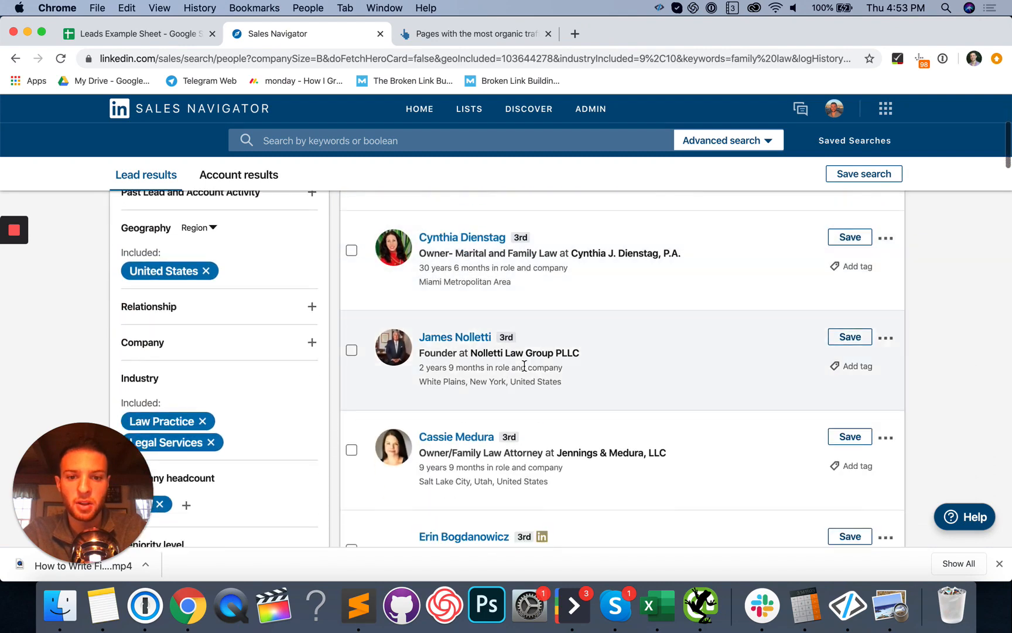
pyautogui.scroll(-3)
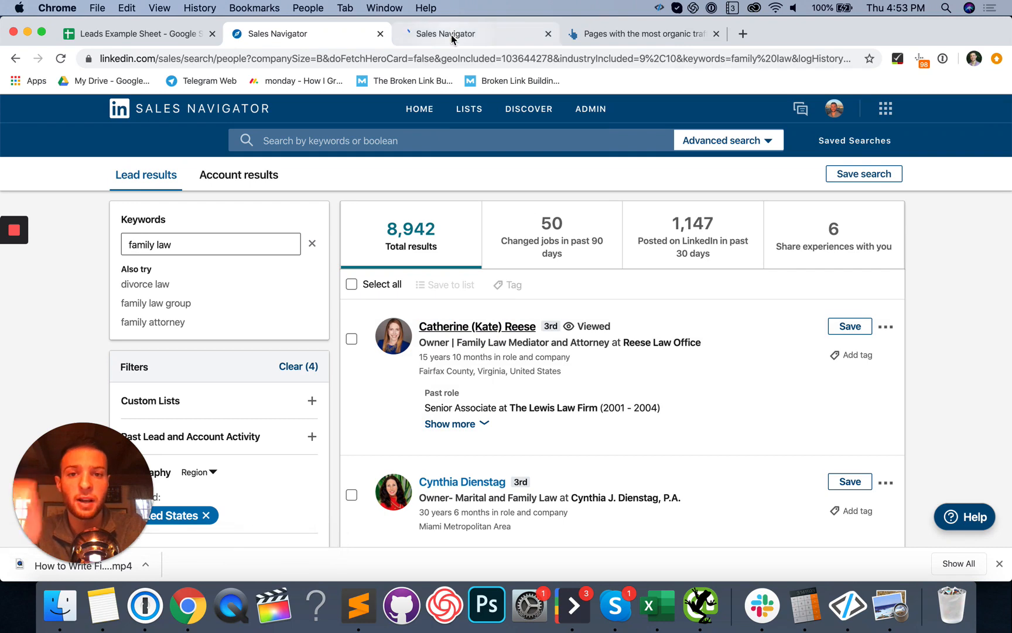
pyautogui.click(476, 326)
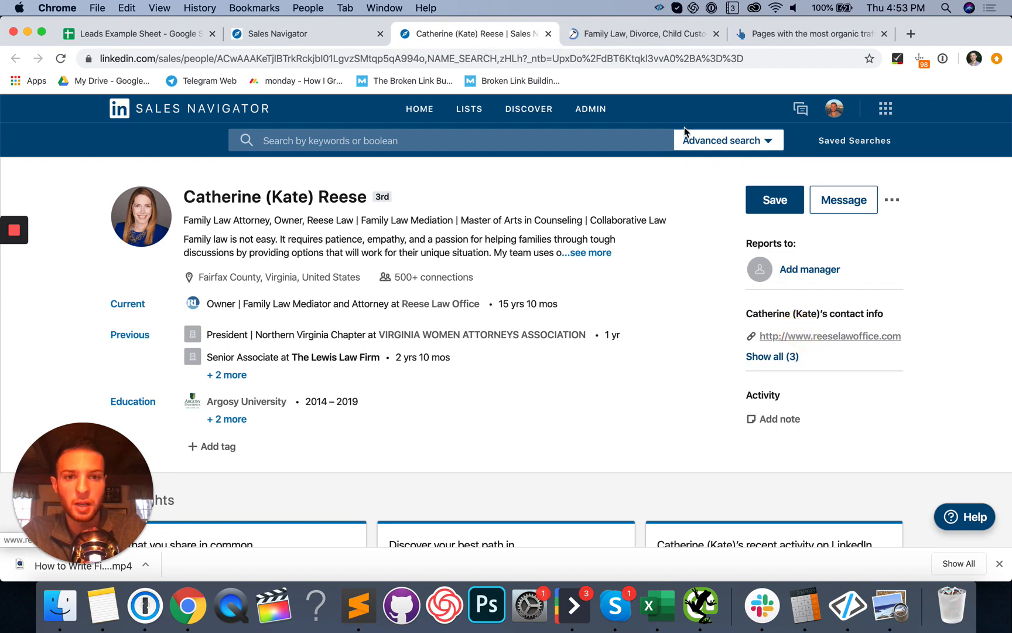
# Step: Browse Reese Law's website and copy its reeselawoffice.com address
pyautogui.click(829, 336)
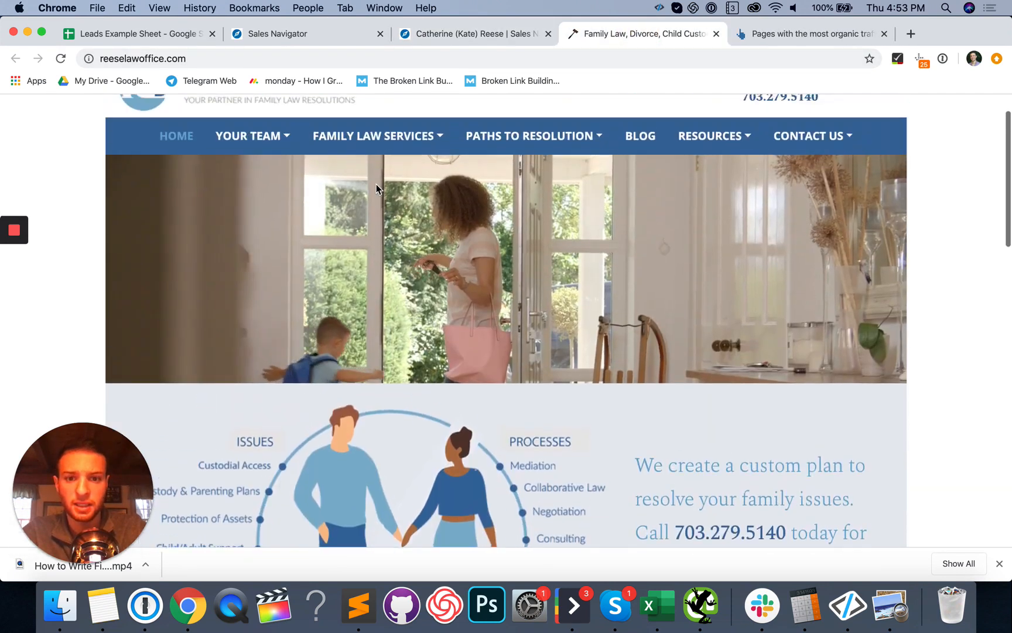
pyautogui.scroll(-3)
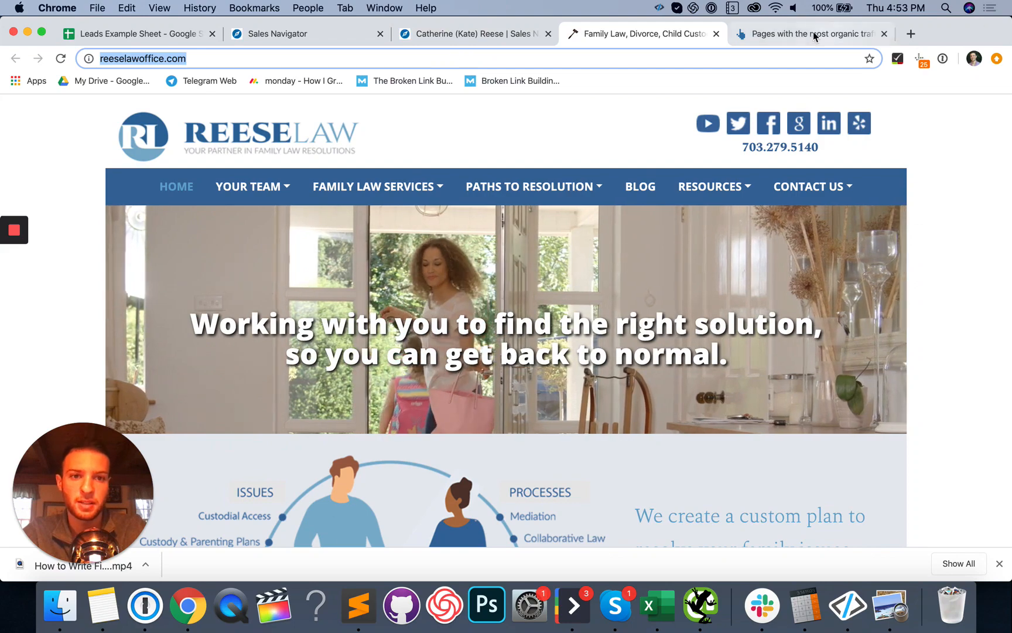
pyautogui.click(813, 33)
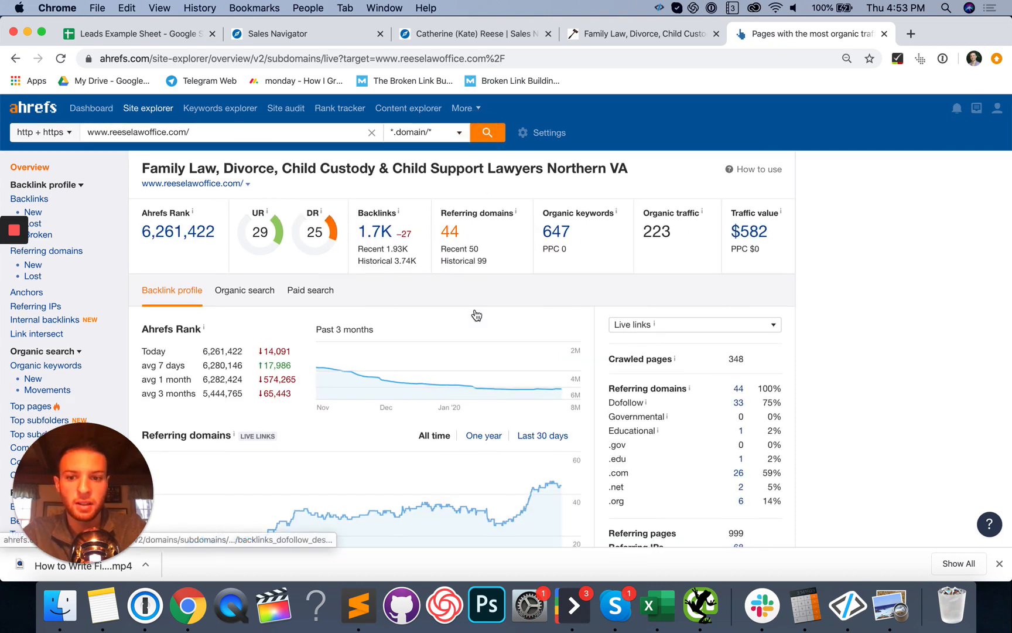
# Step: Review reeselawoffice.com's organic traffic and top pages report in Ahrefs
pyautogui.click(244, 261)
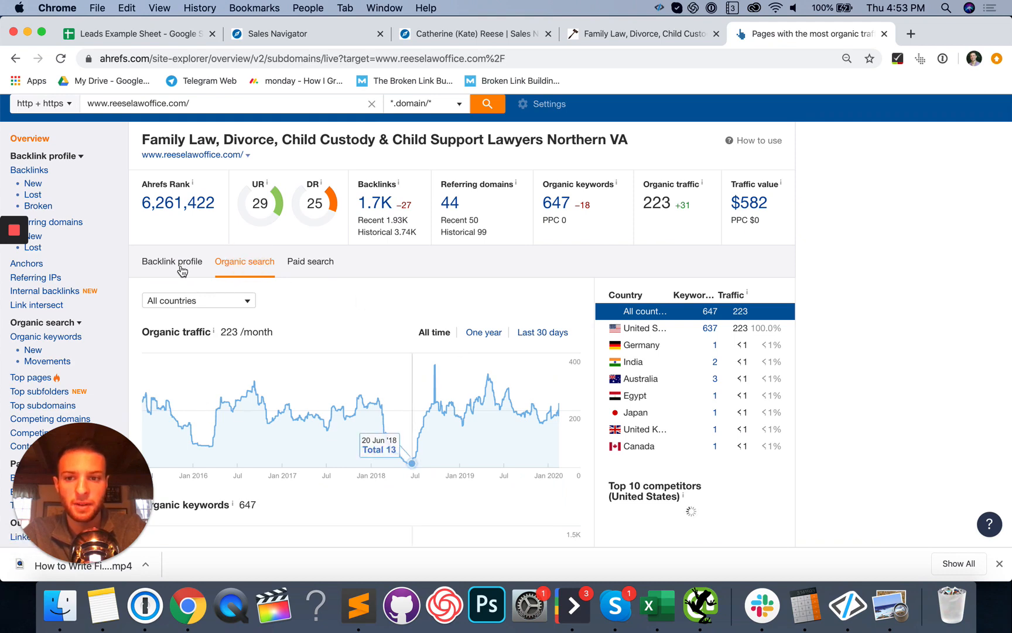
pyautogui.click(172, 262)
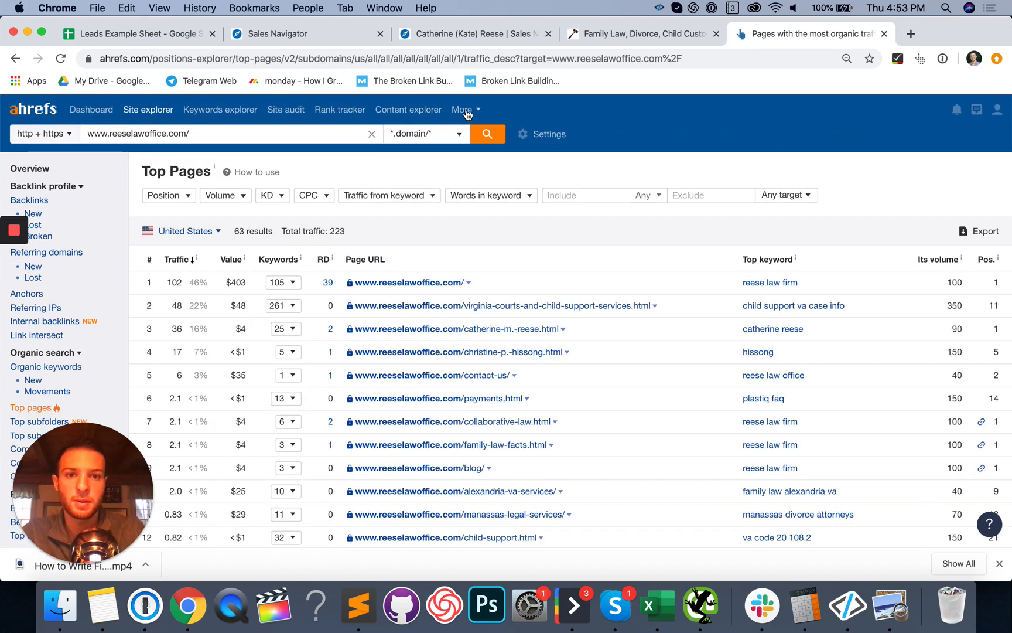
pyautogui.click(642, 34)
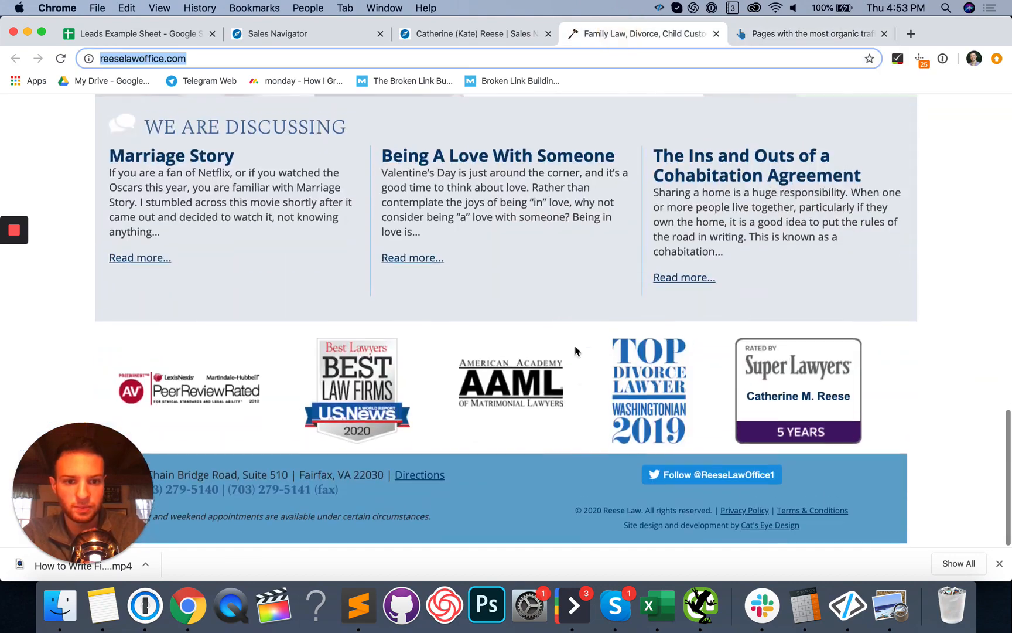
pyautogui.scroll(3)
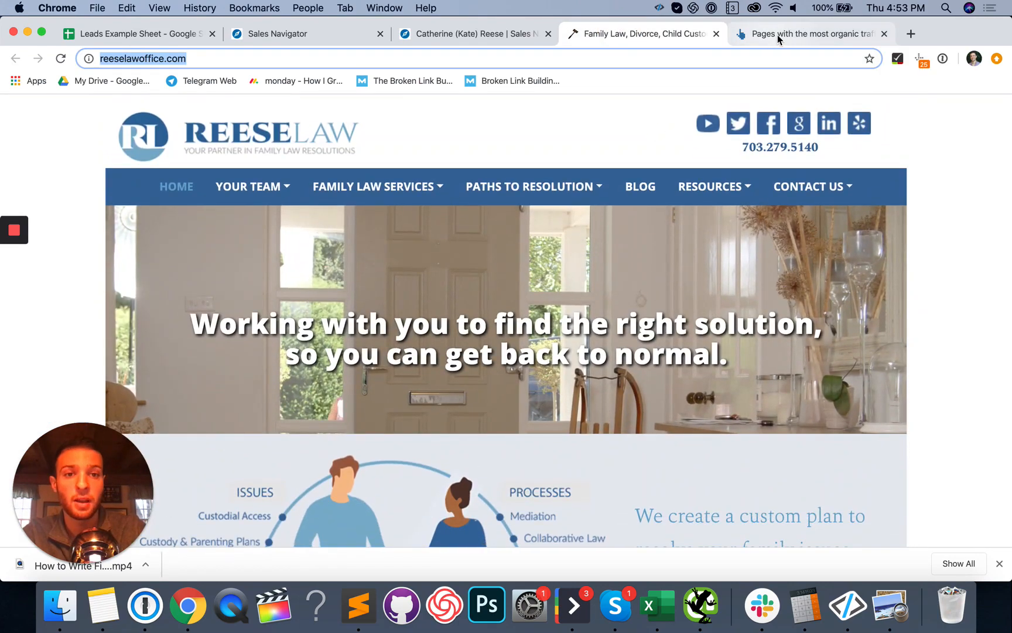
pyautogui.click(816, 34)
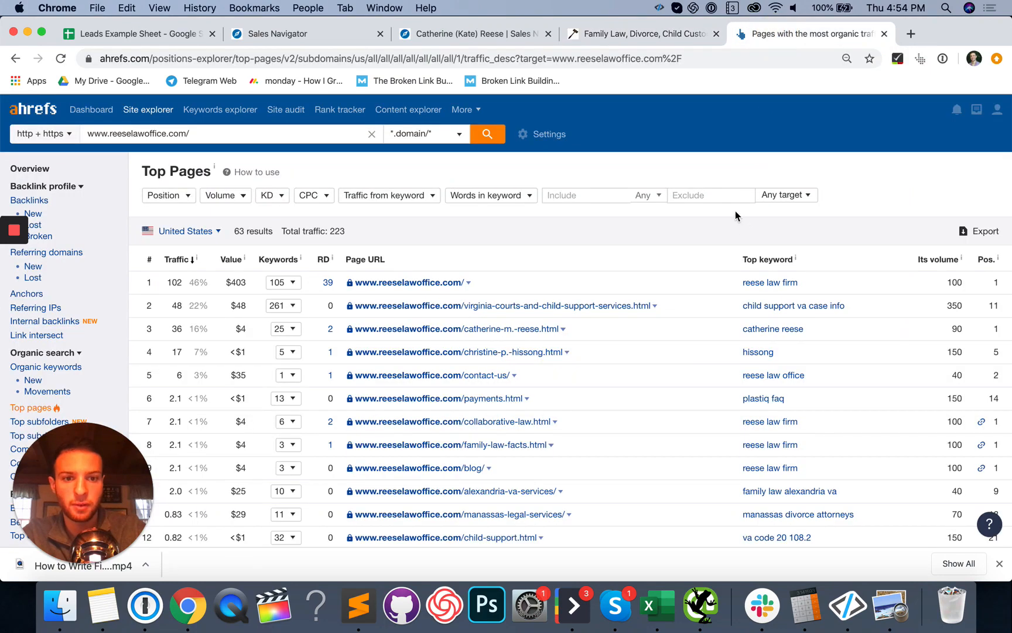
pyautogui.moveTo(721, 194)
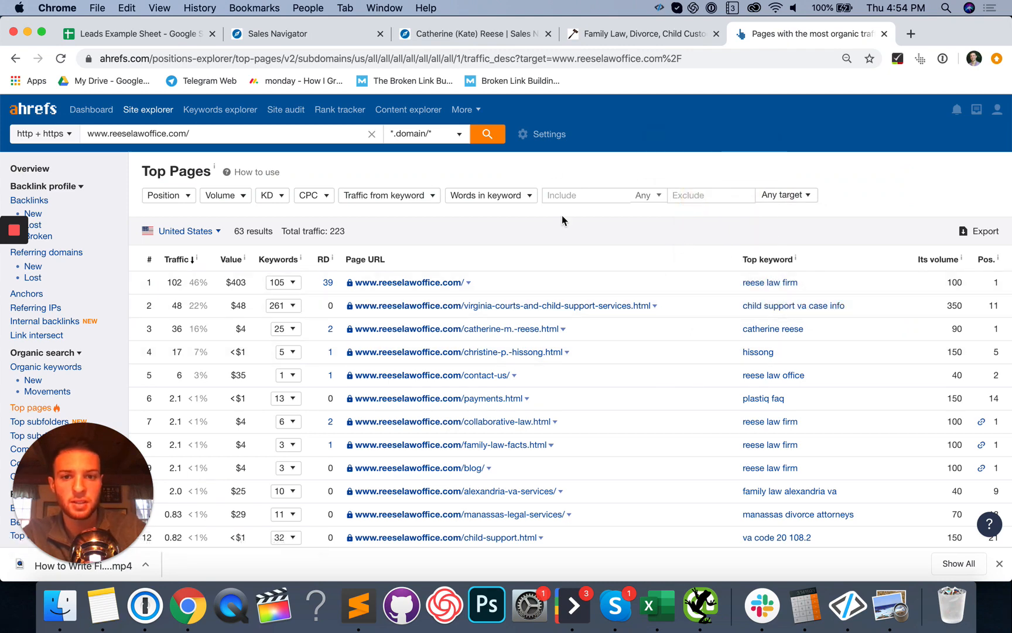
# Step: Filter top pages to exclude 'reese' and include 'fairfax', then return to Reese Law's site
pyautogui.write('reese')
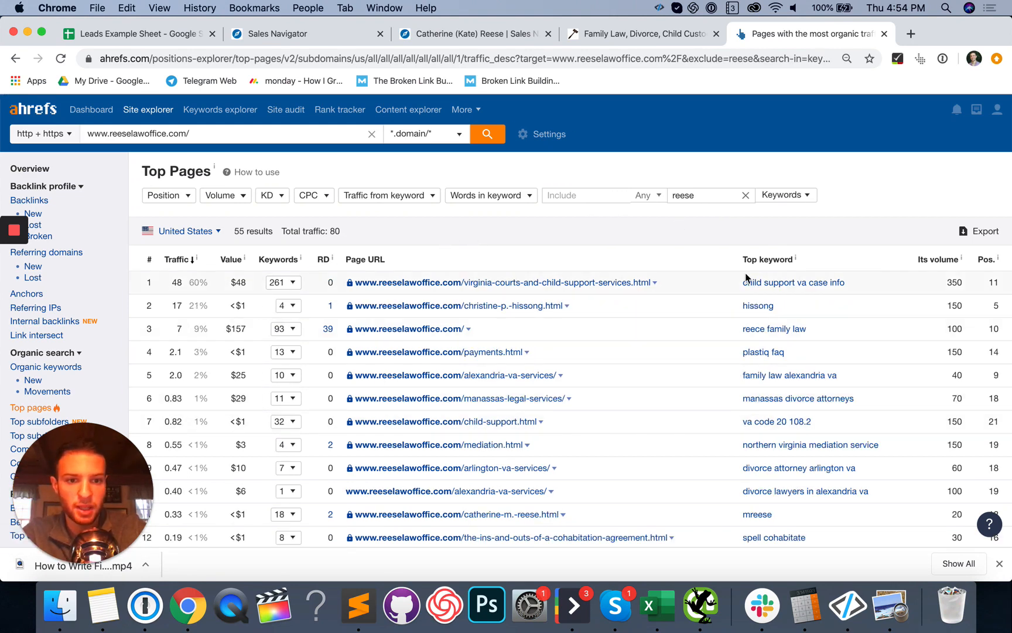
pyautogui.write('fairfax')
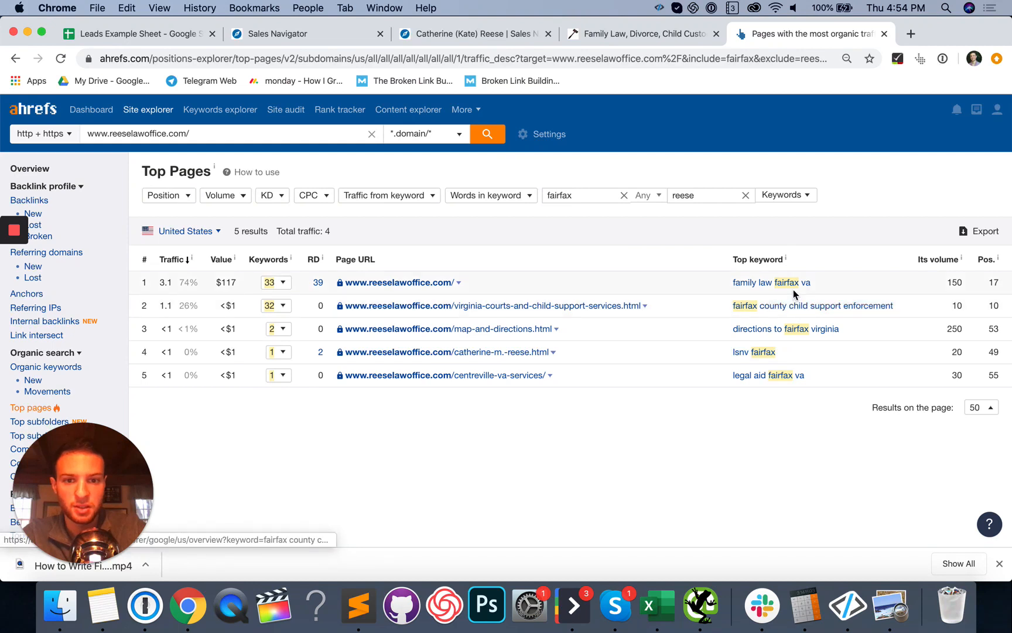
pyautogui.moveTo(764, 304)
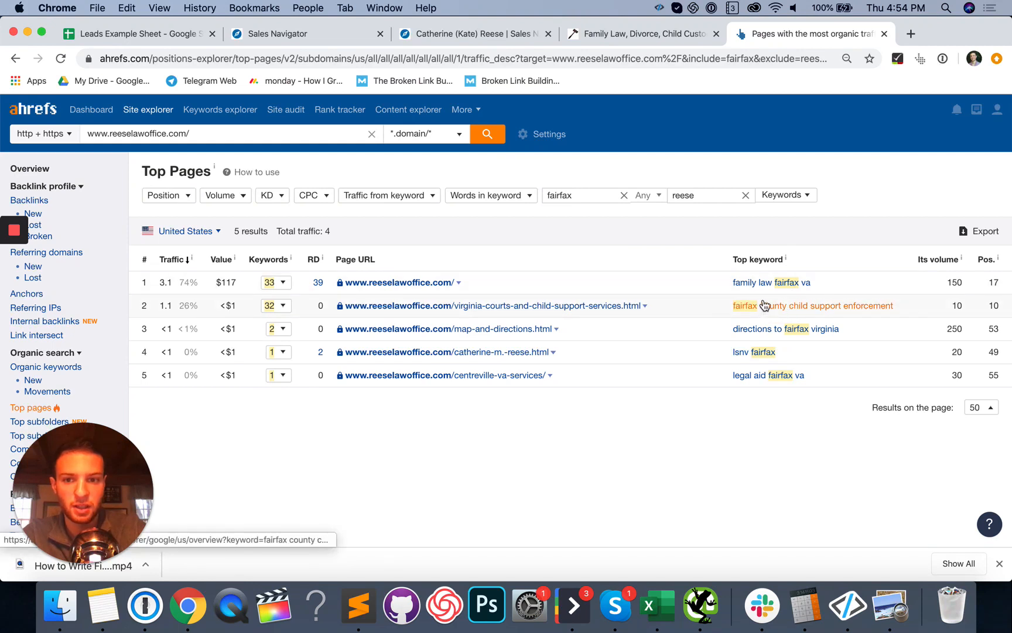
pyautogui.moveTo(775, 288)
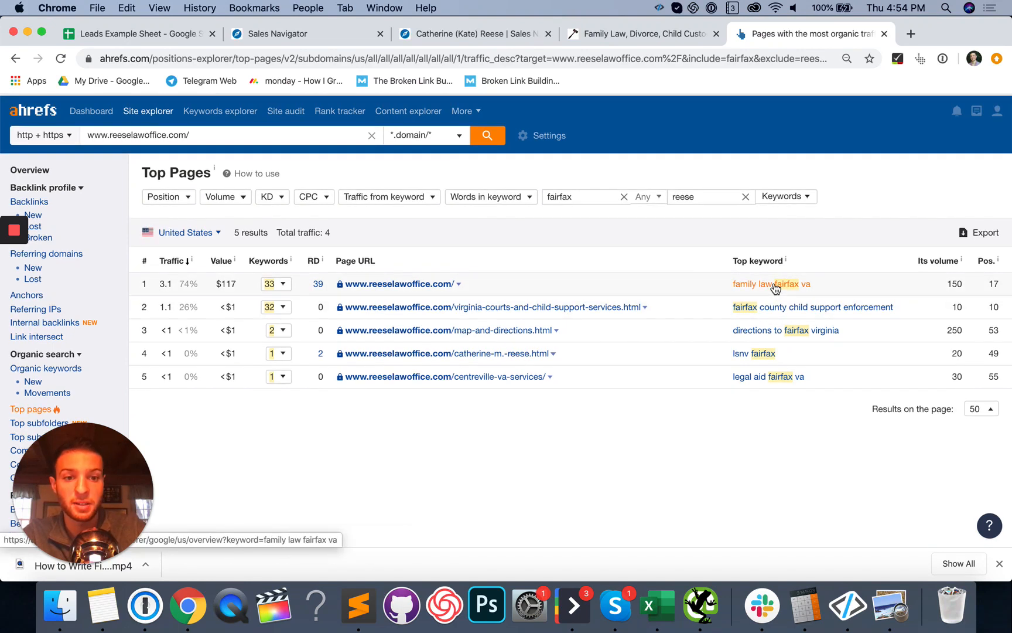
pyautogui.click(646, 33)
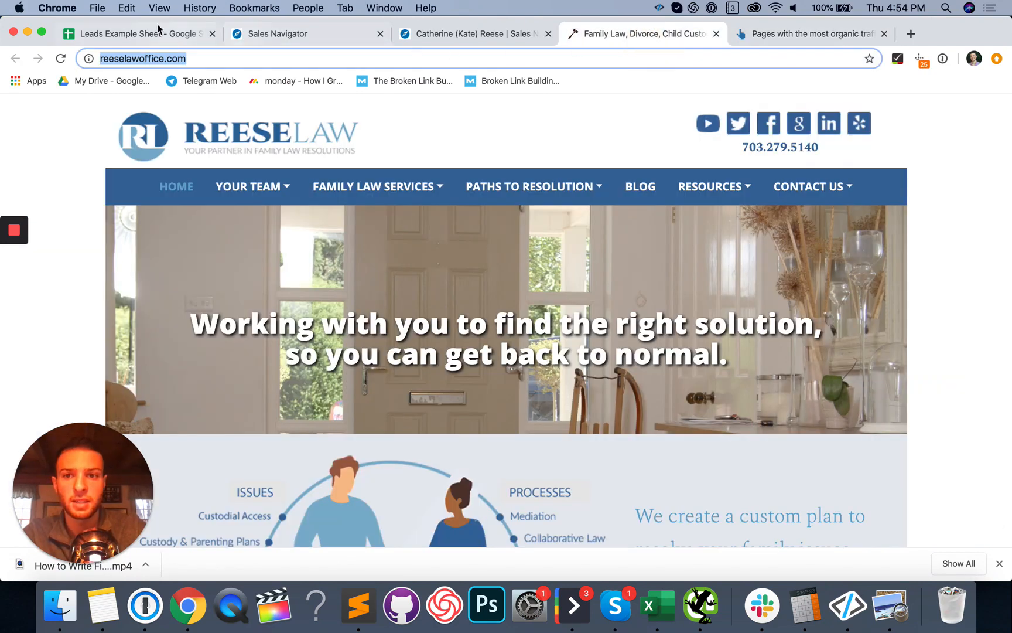
pyautogui.click(141, 33)
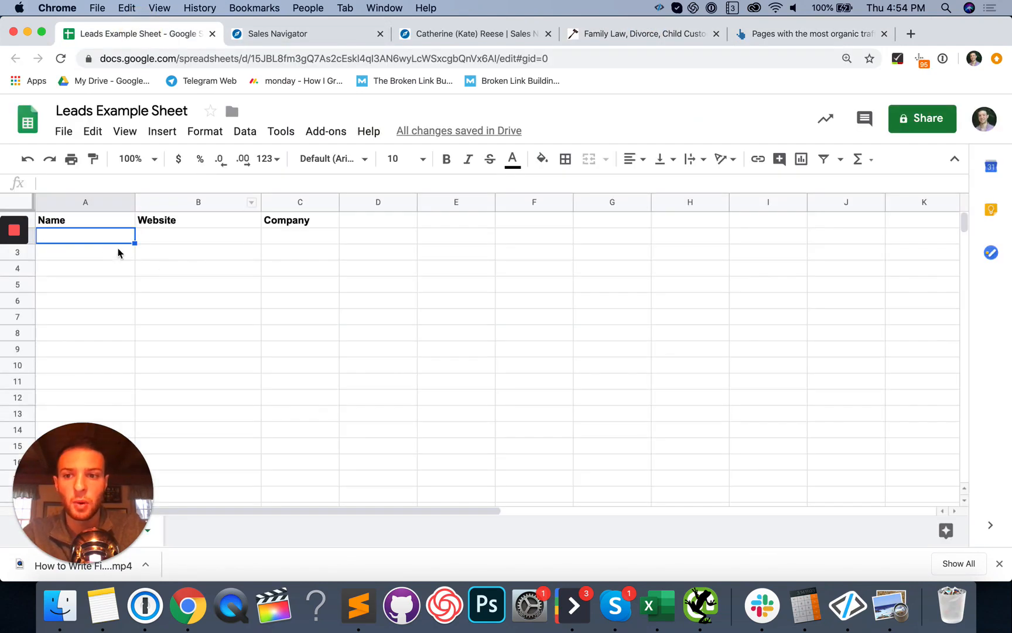
pyautogui.click(641, 33)
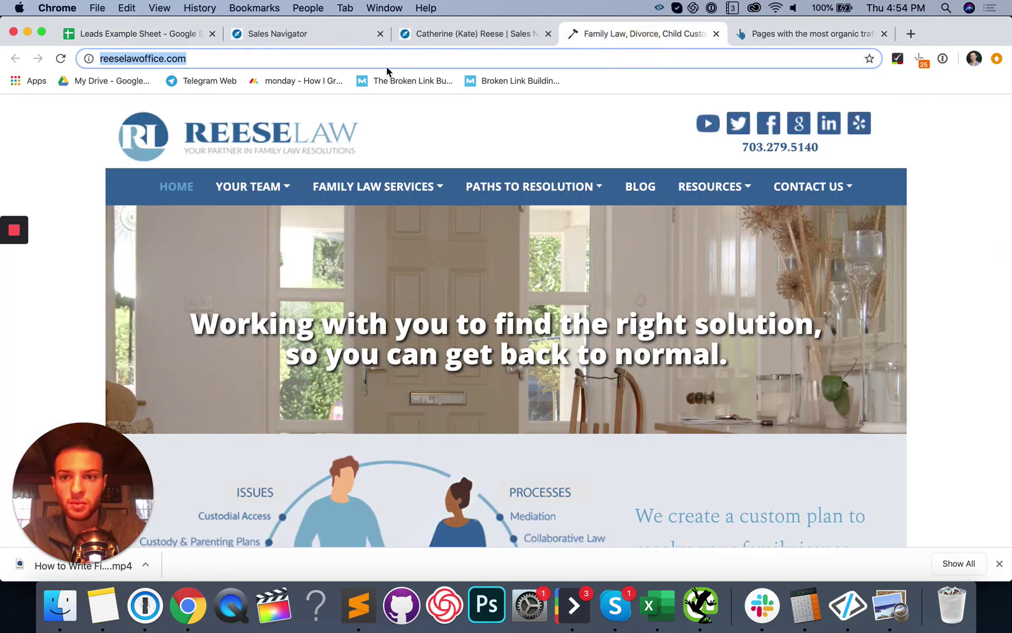
pyautogui.click(135, 34)
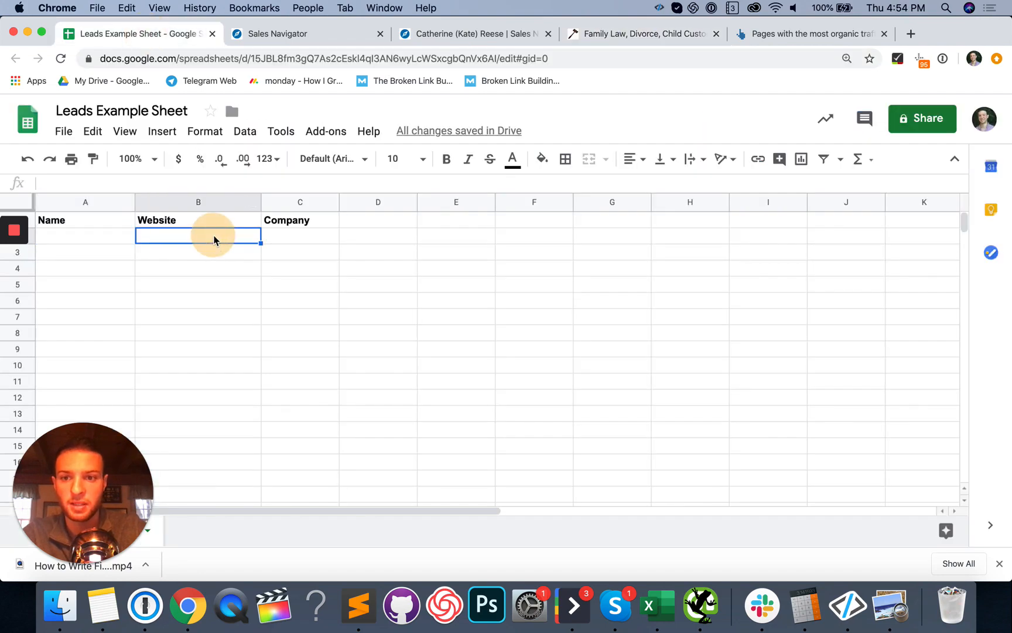
pyautogui.click(641, 33)
pyautogui.write('Reese')
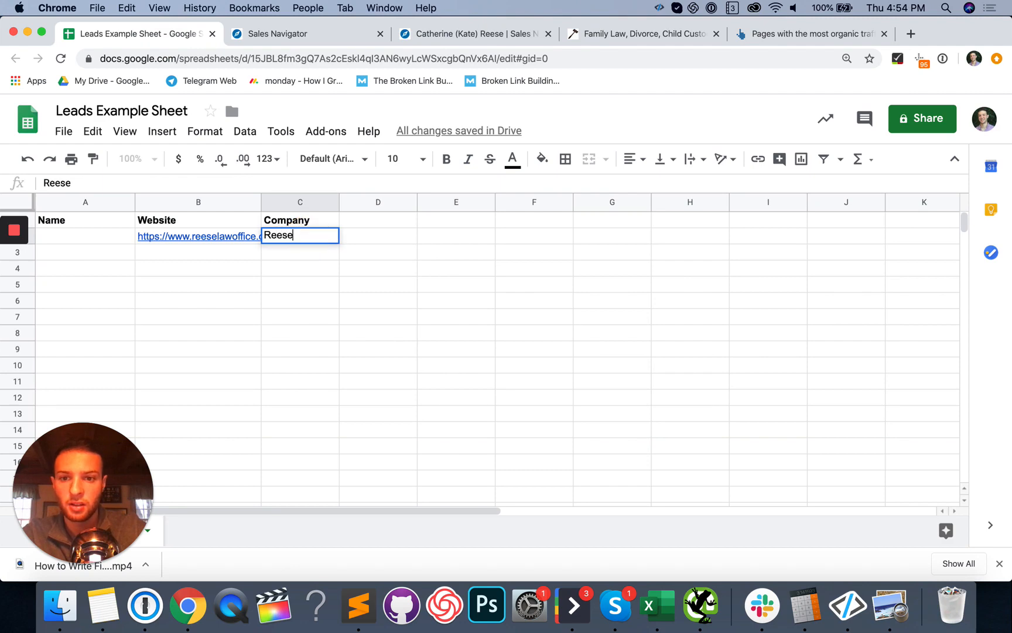
pyautogui.click(85, 220)
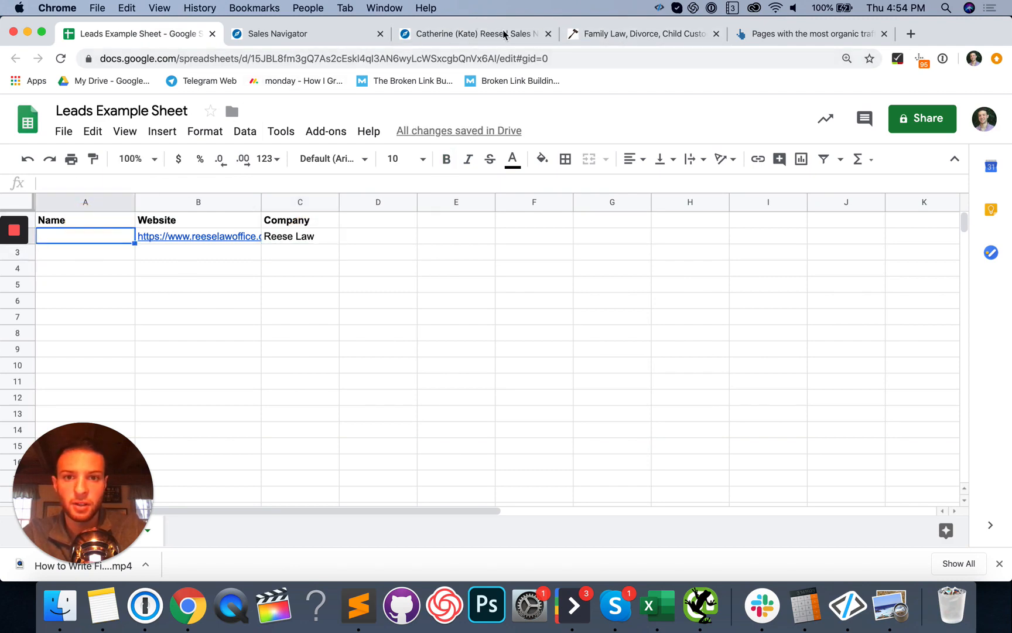
pyautogui.click(651, 33)
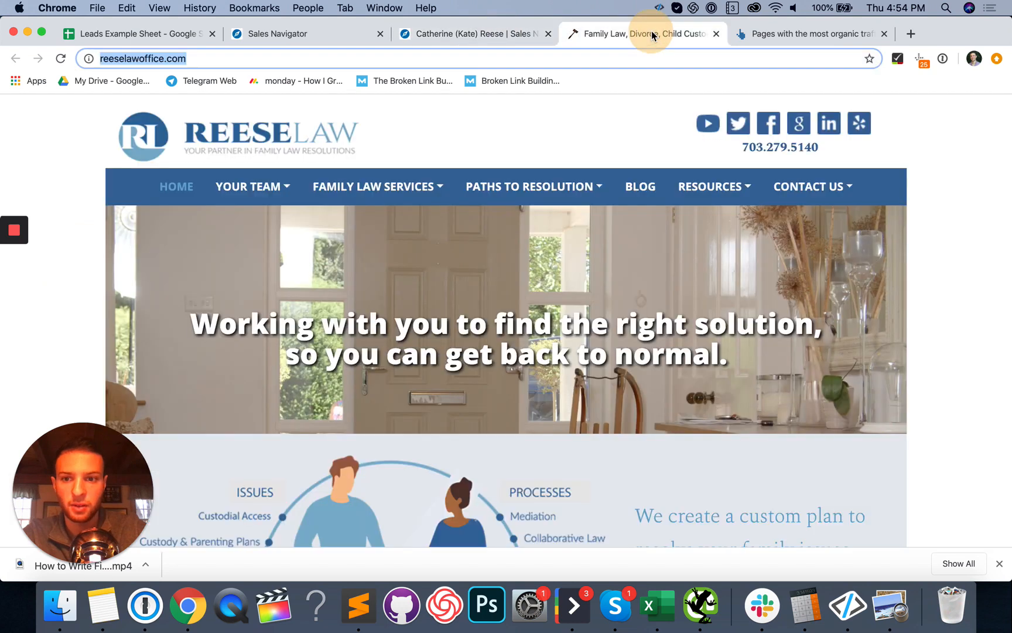
pyautogui.click(474, 33)
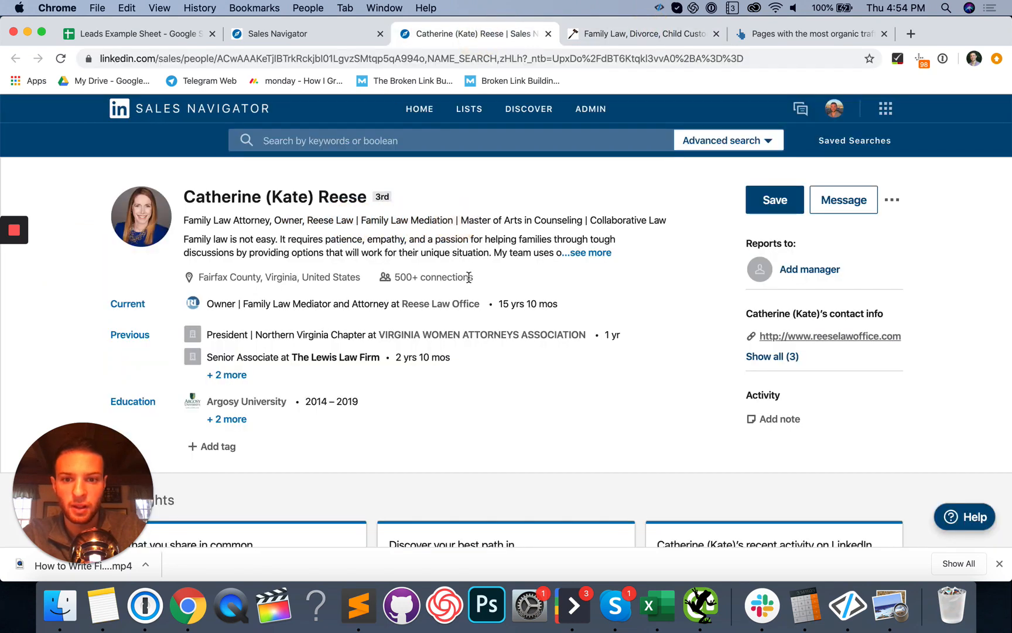
pyautogui.moveTo(485, 343)
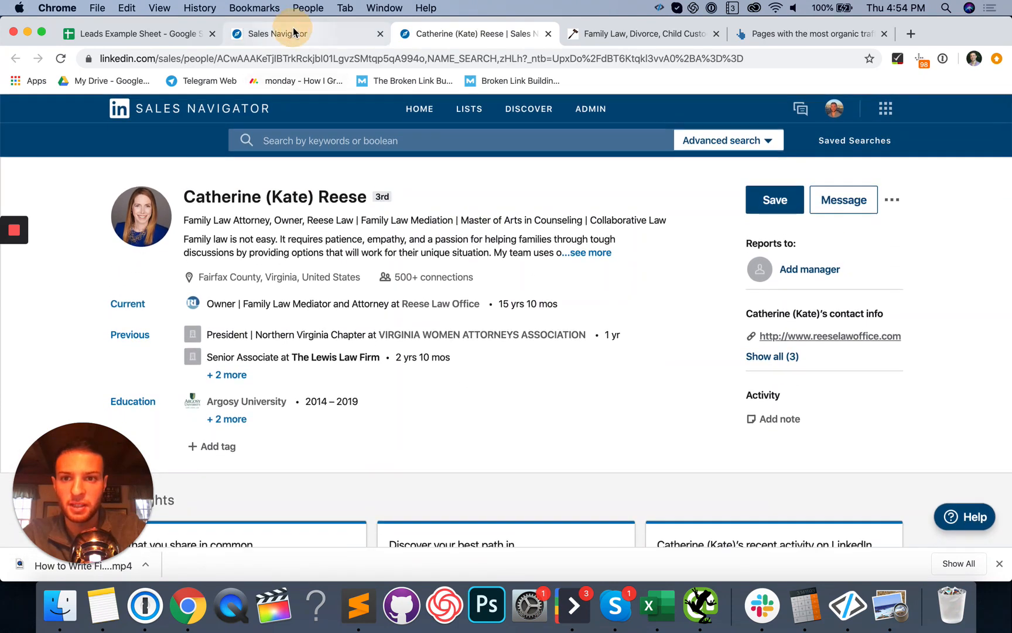
pyautogui.click(135, 33)
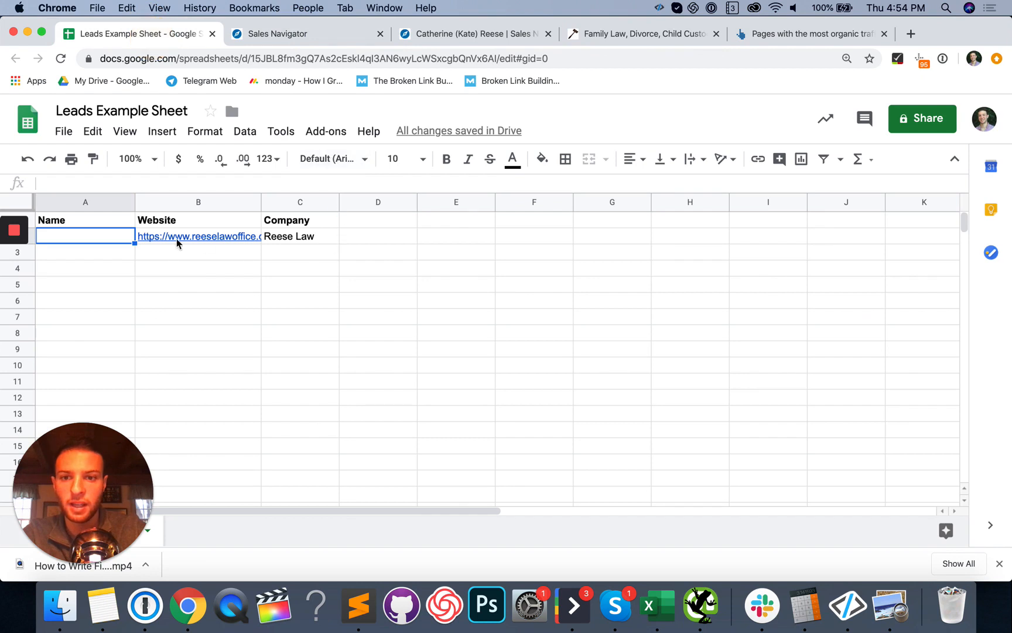
pyautogui.write('Catherine Reese')
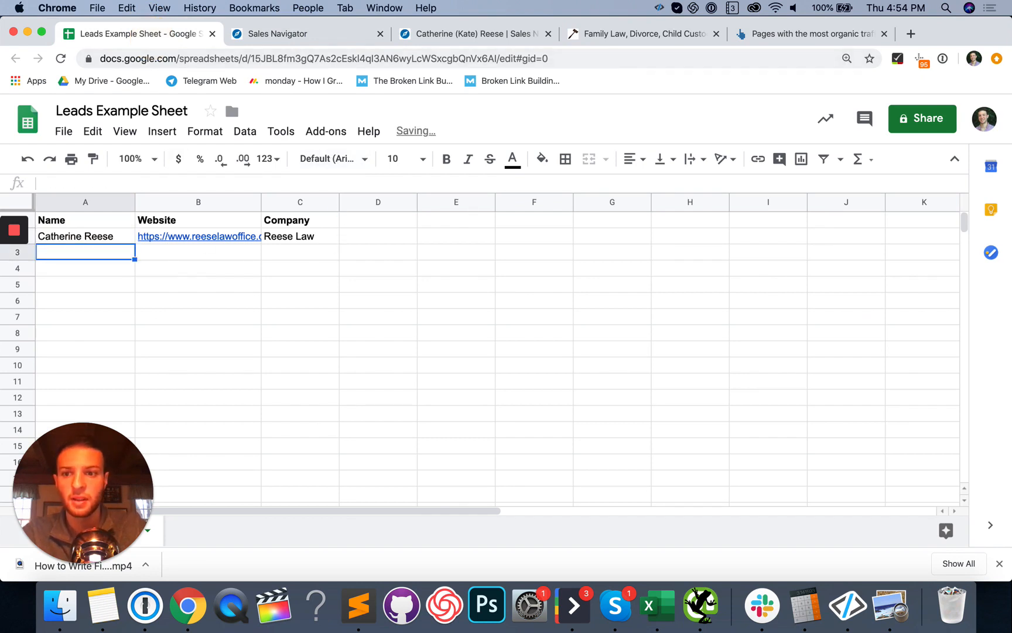
pyautogui.click(197, 268)
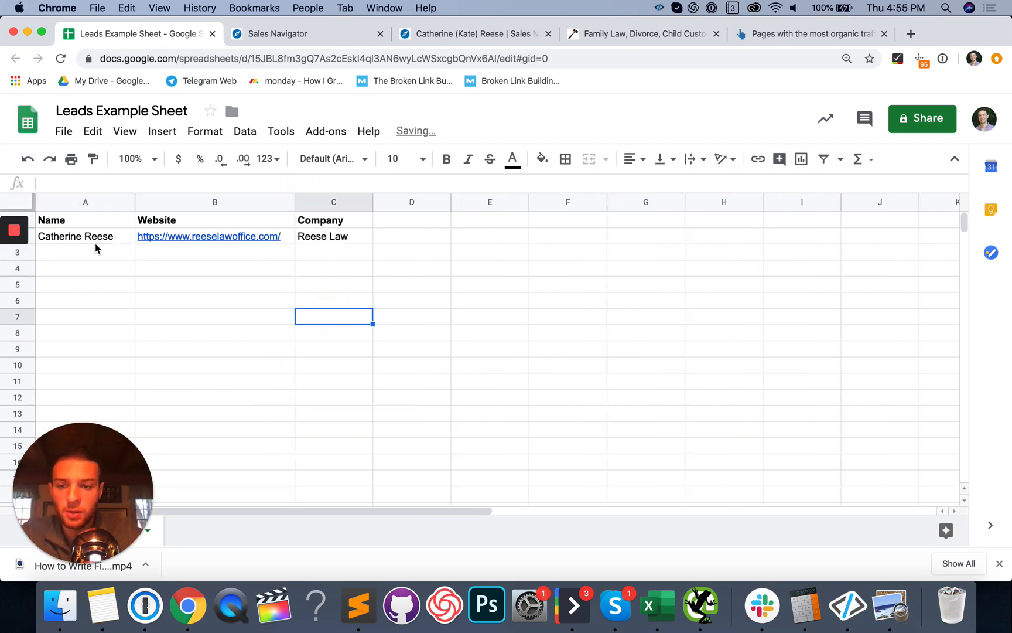
pyautogui.click(279, 34)
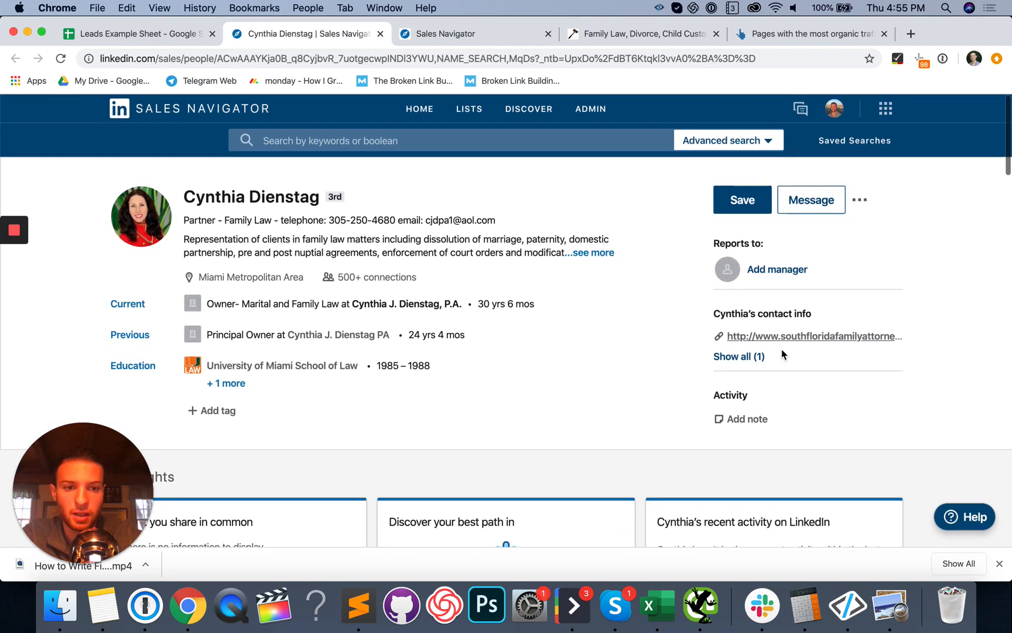
pyautogui.click(814, 336)
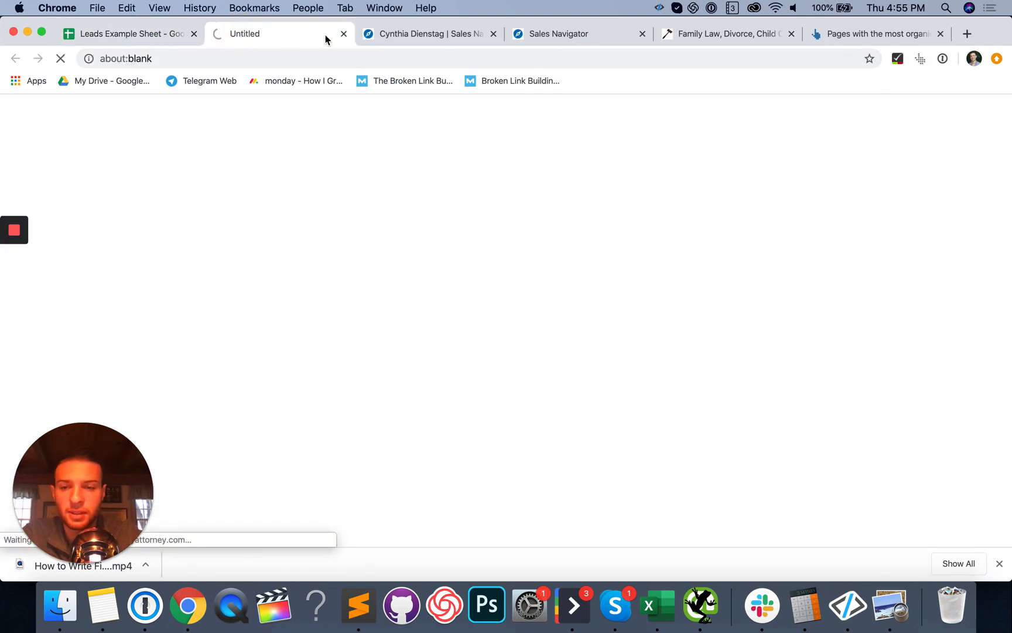
pyautogui.click(421, 33)
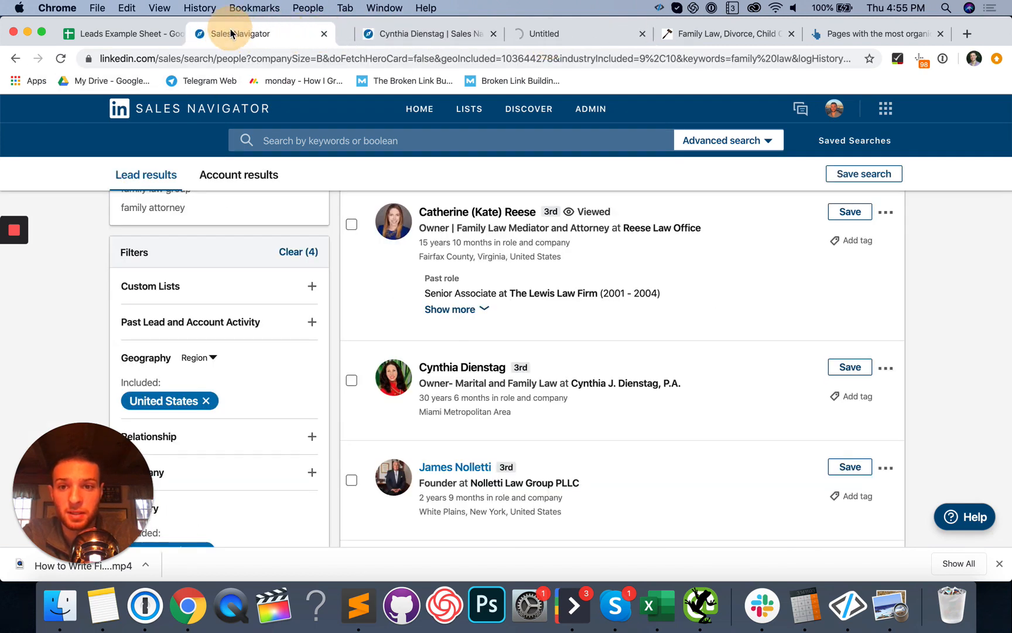
pyautogui.scroll(-3)
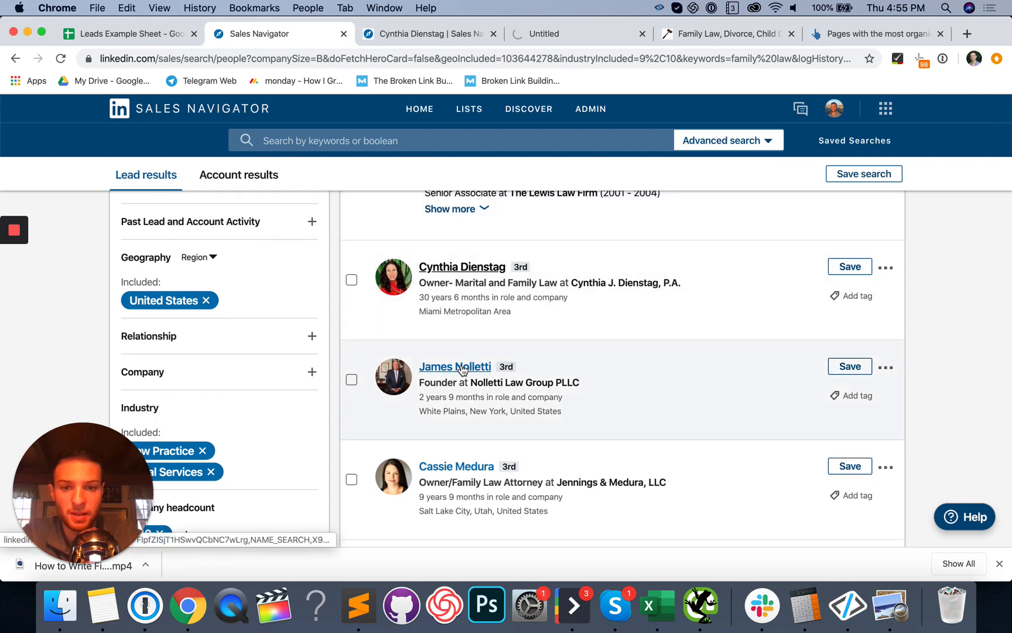
pyautogui.click(455, 367)
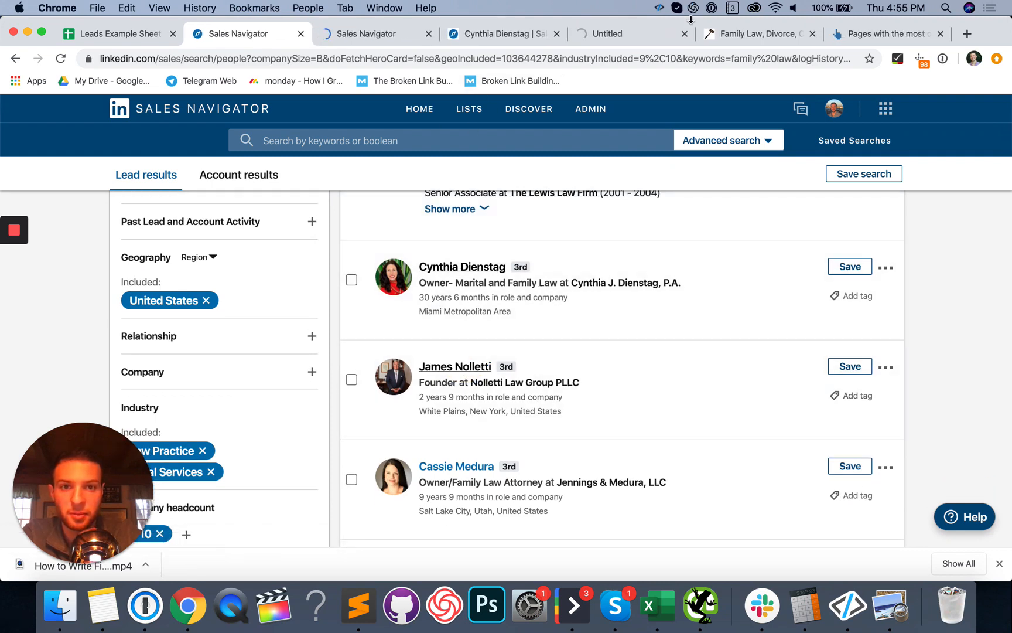
pyautogui.click(455, 366)
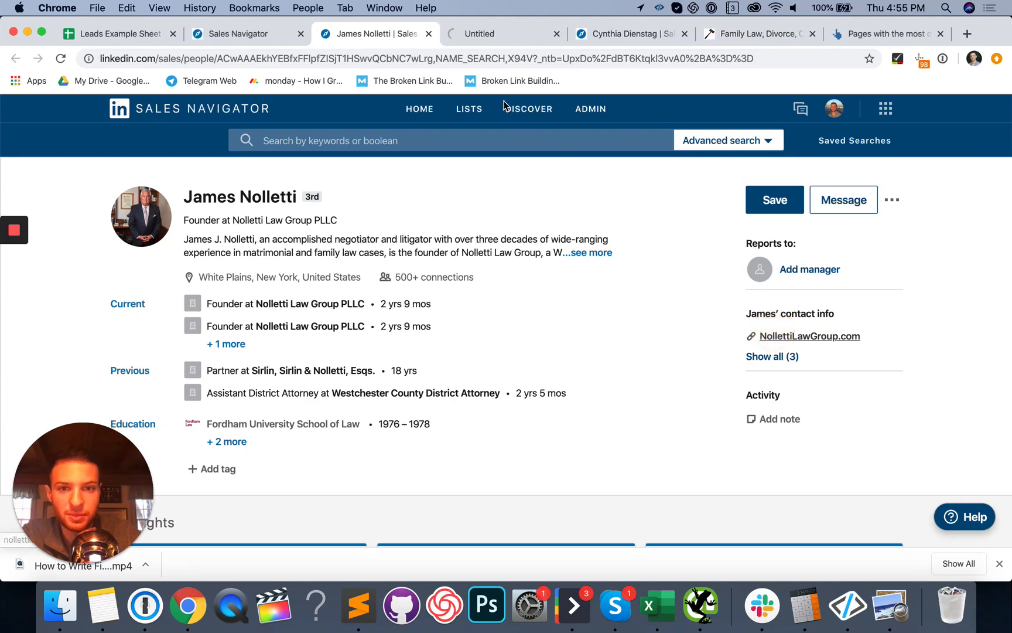
pyautogui.click(810, 335)
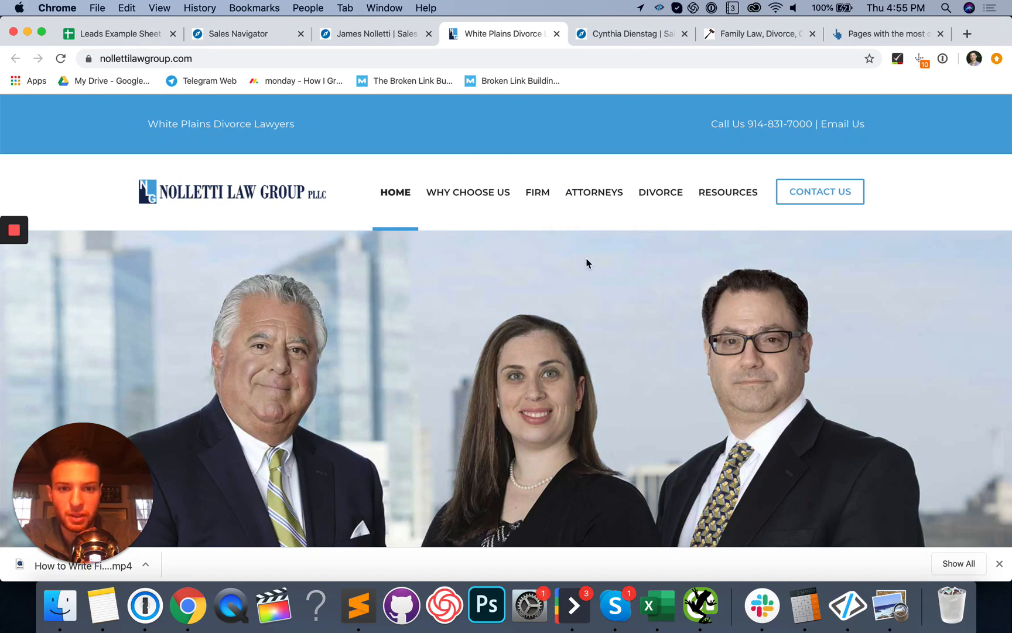
pyautogui.click(629, 33)
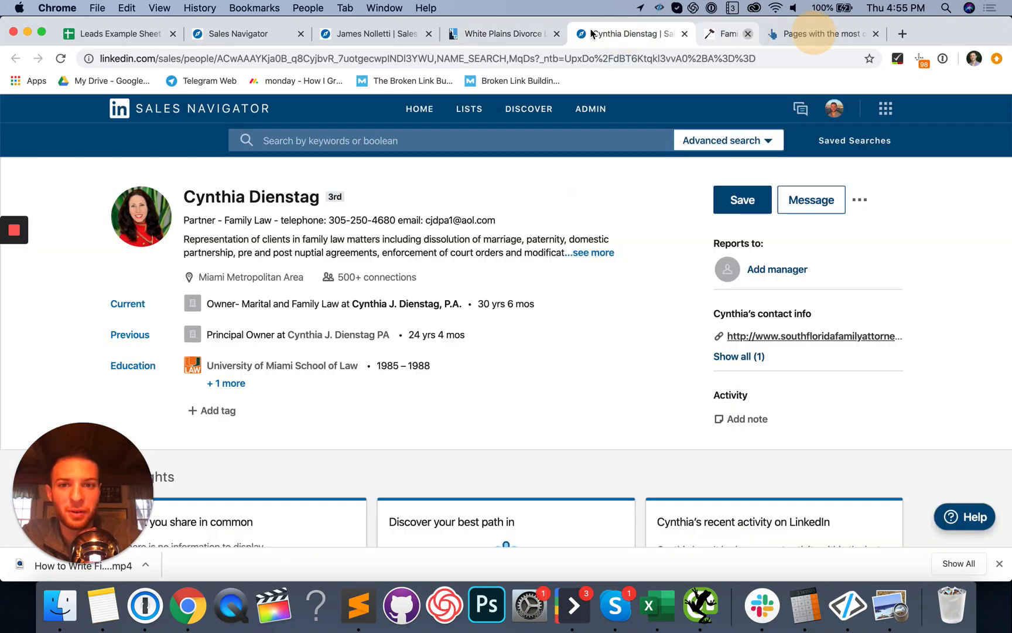
pyautogui.click(504, 34)
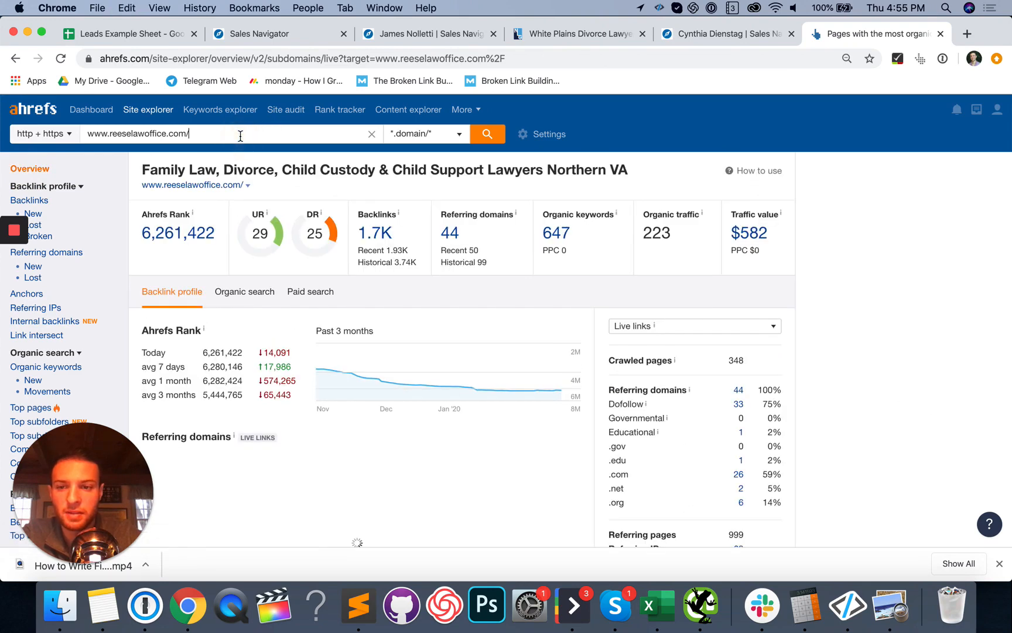
pyautogui.write('https://www.nollettilawgroup.com/')
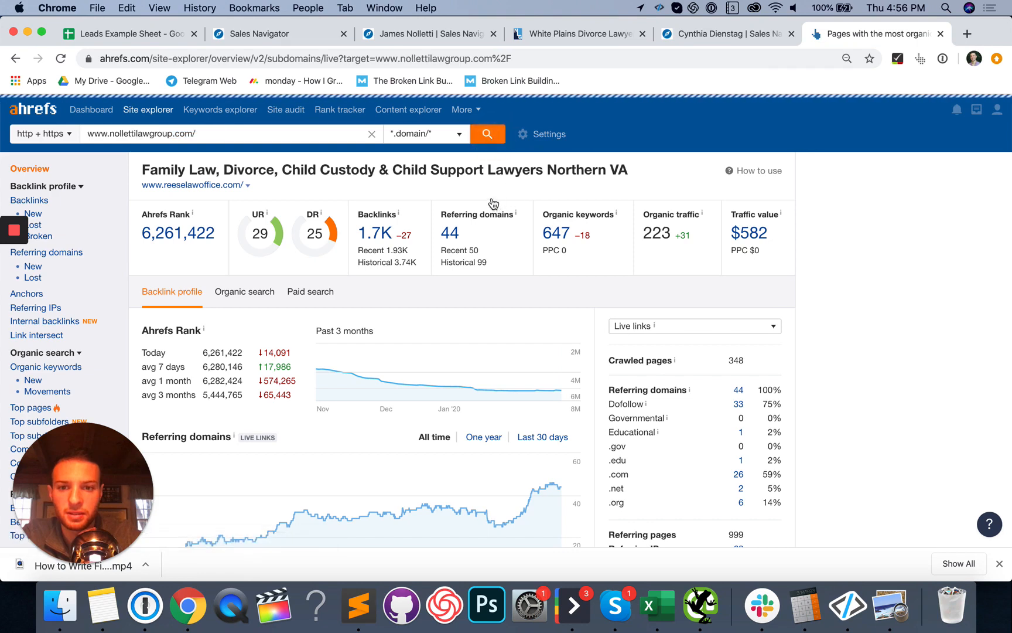
pyautogui.moveTo(477, 202)
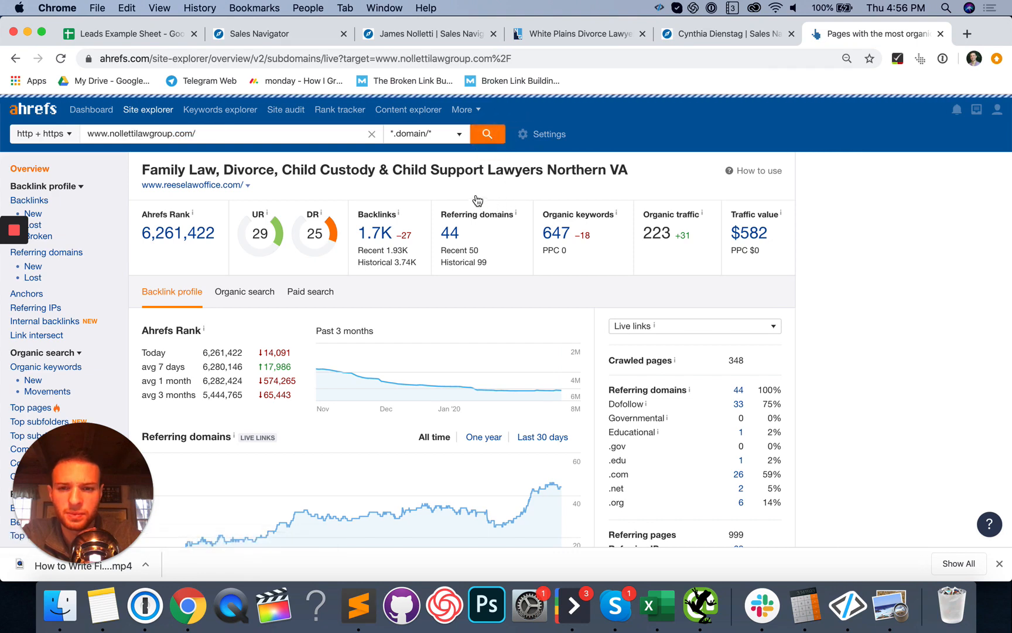
pyautogui.click(488, 134)
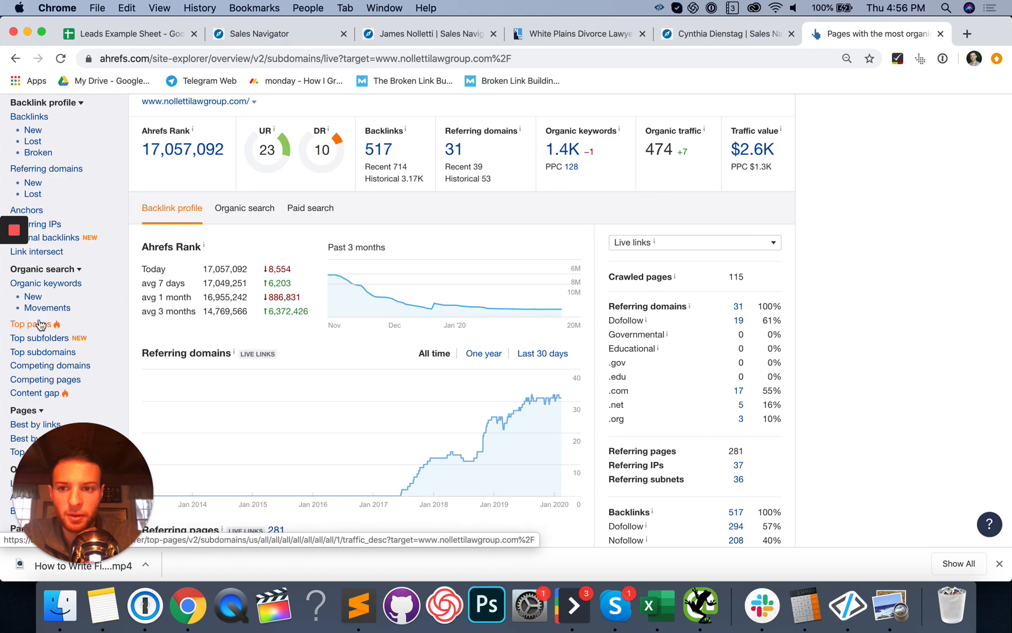
pyautogui.scroll(-3)
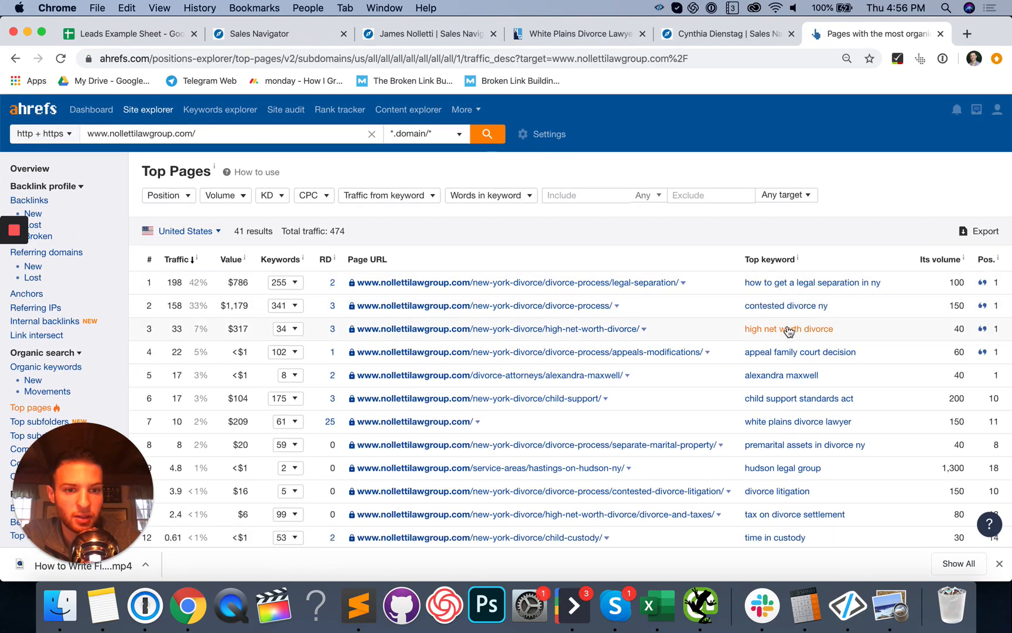
# Step: Filter nollettilawgroup.com's organic keywords to include new york, ny, nyc, then view the firm's site
pyautogui.click(785, 194)
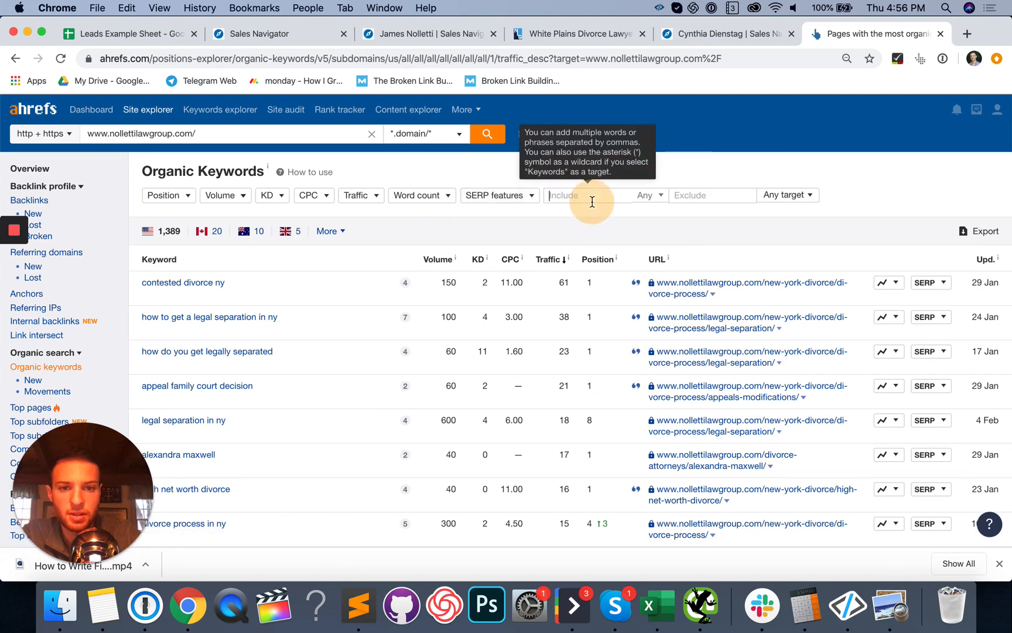
pyautogui.write('ney work,')
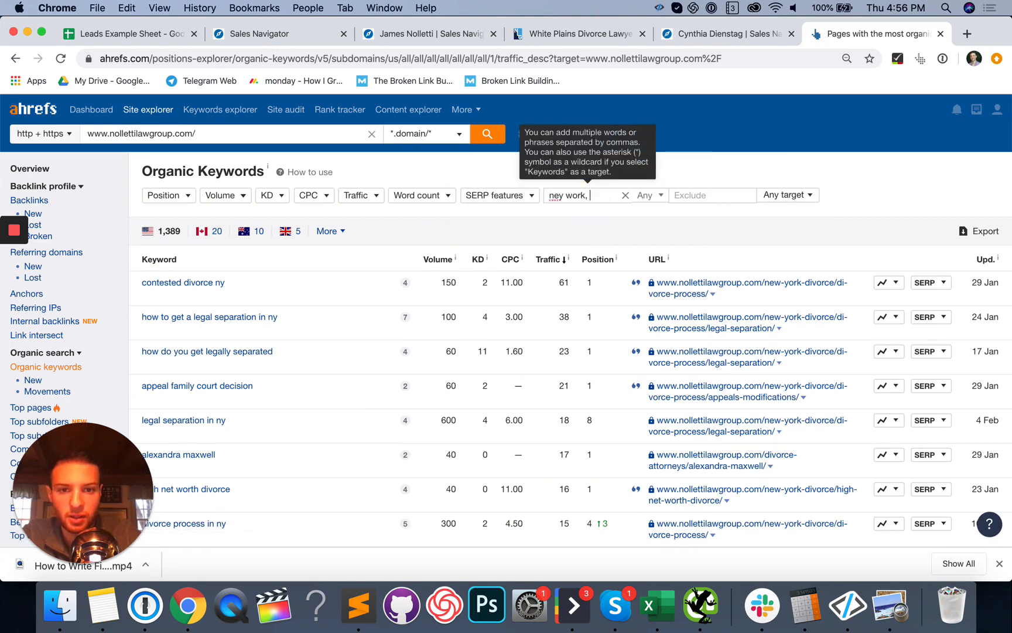
pyautogui.write('new yor')
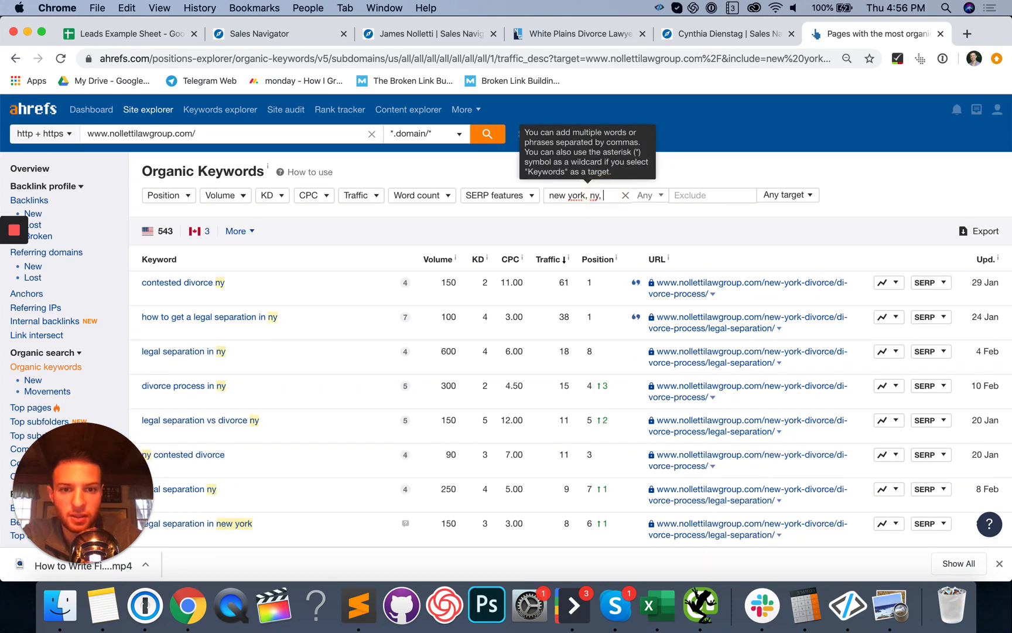
pyautogui.write('nyc')
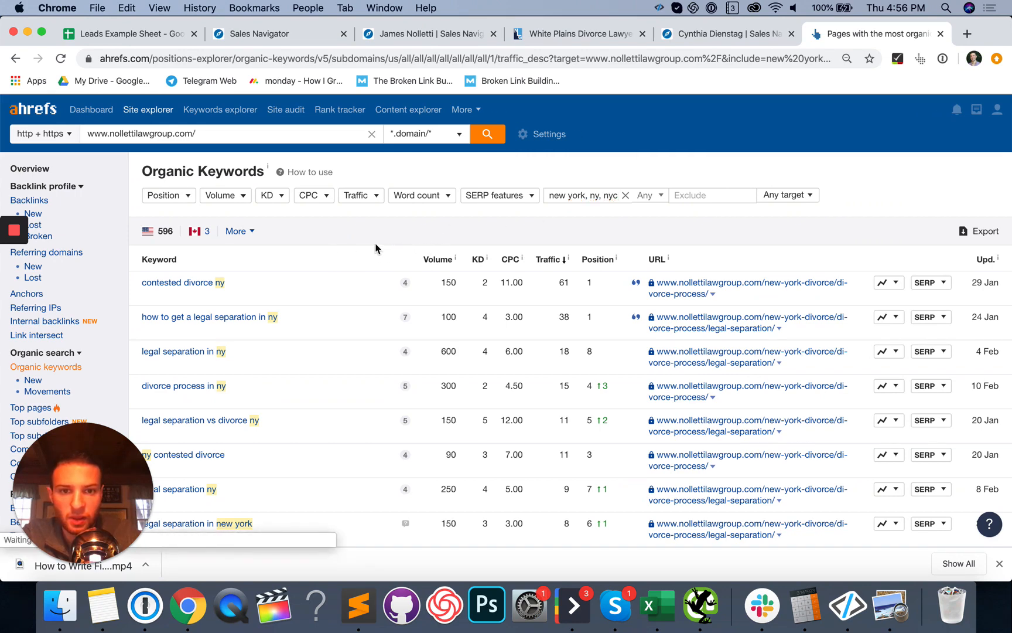
pyautogui.scroll(-3)
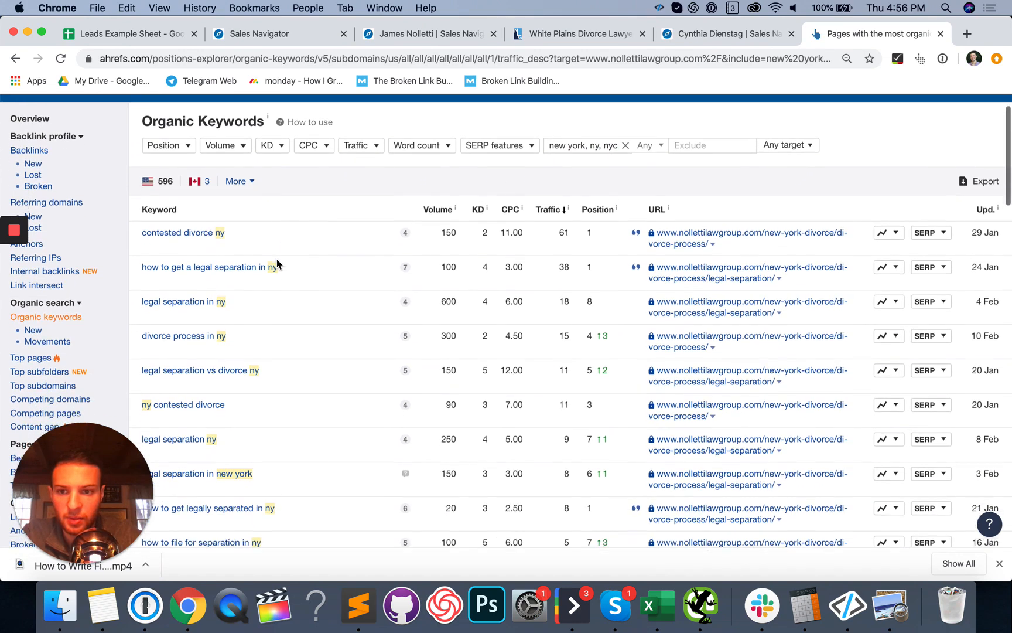
pyautogui.scroll(-3)
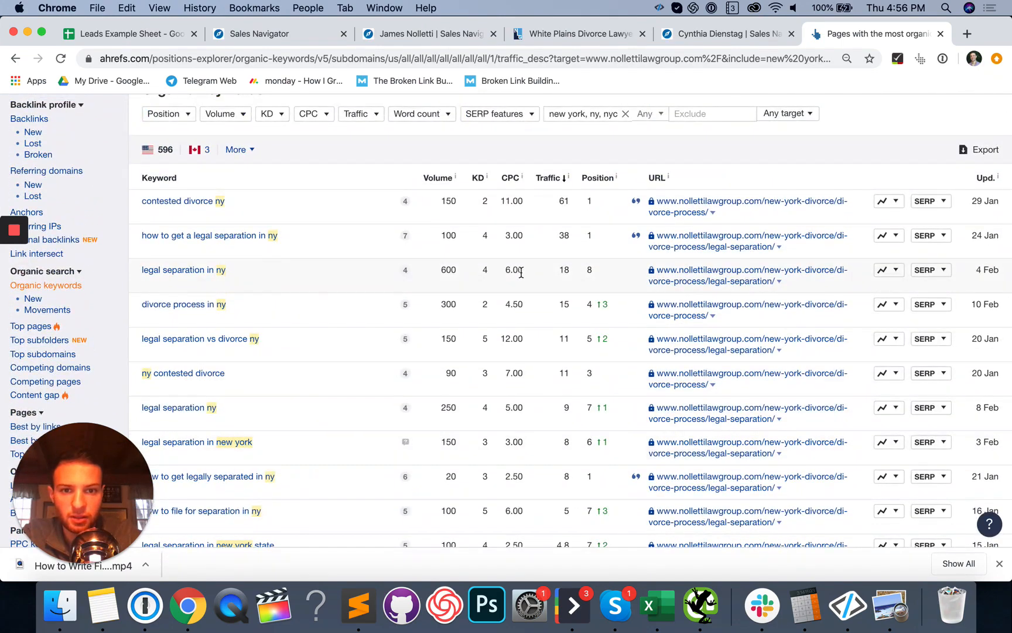
pyautogui.scroll(-3)
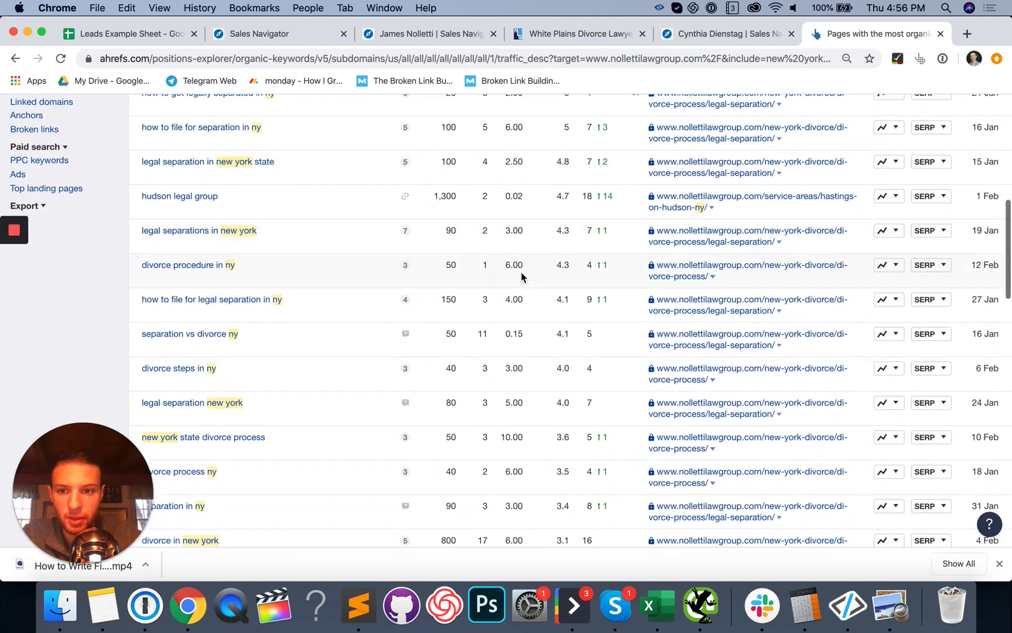
pyautogui.scroll(-3)
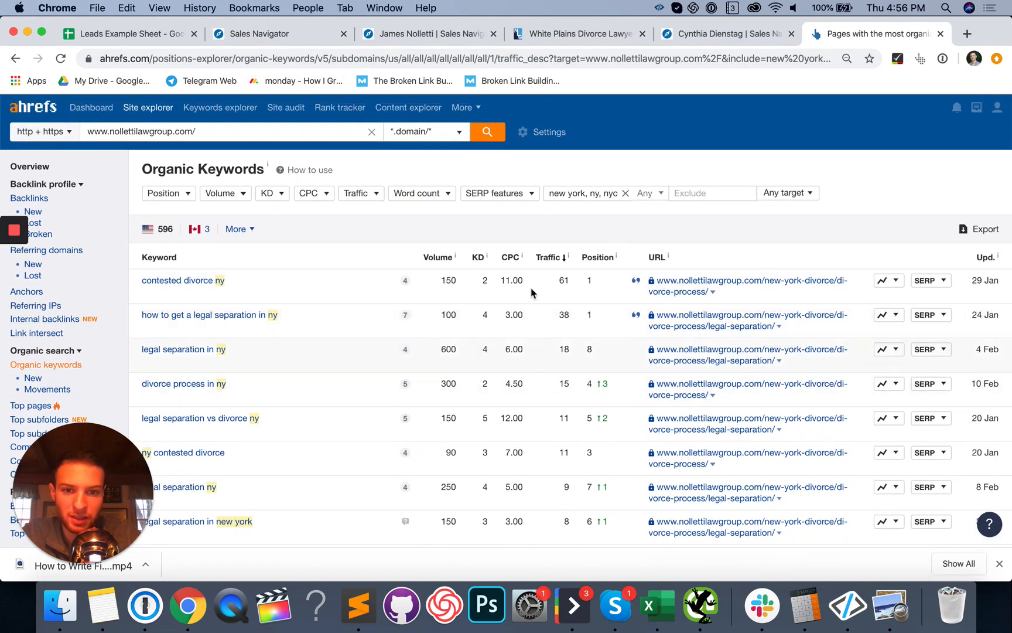
pyautogui.click(579, 33)
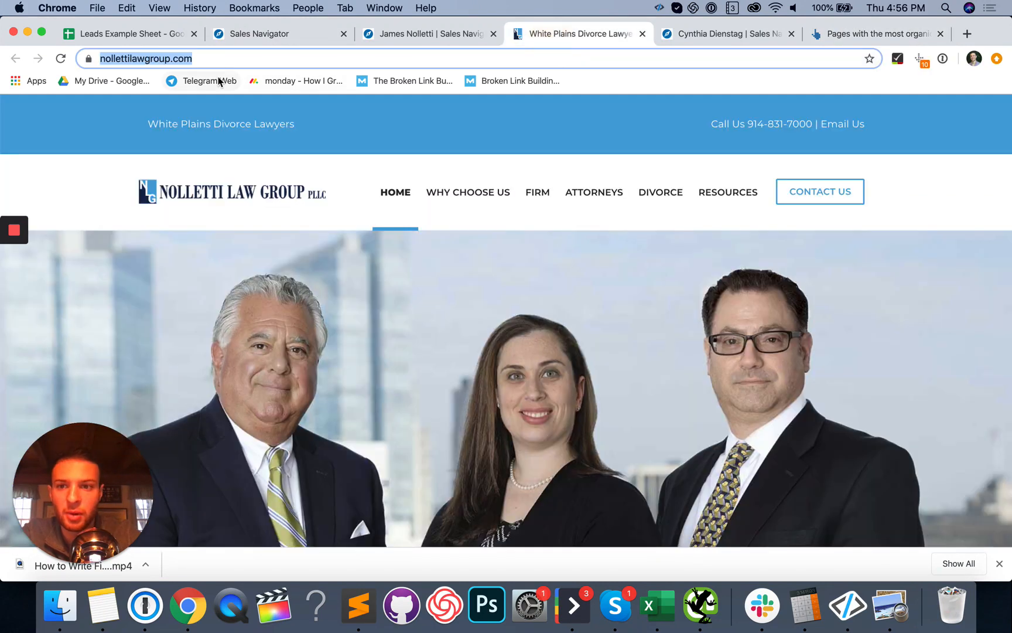
pyautogui.click(130, 33)
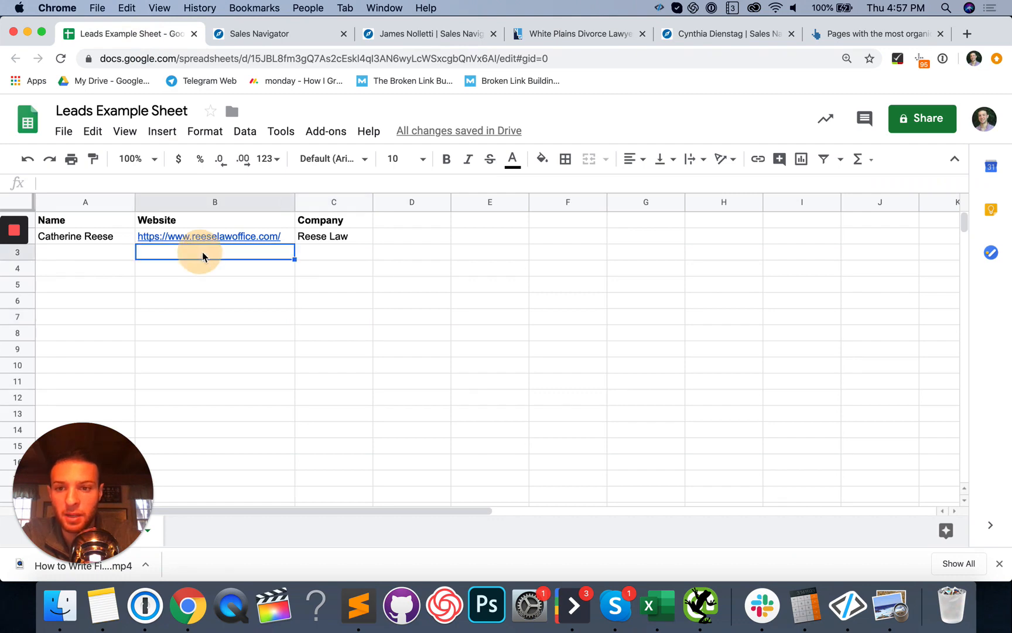
pyautogui.click(432, 33)
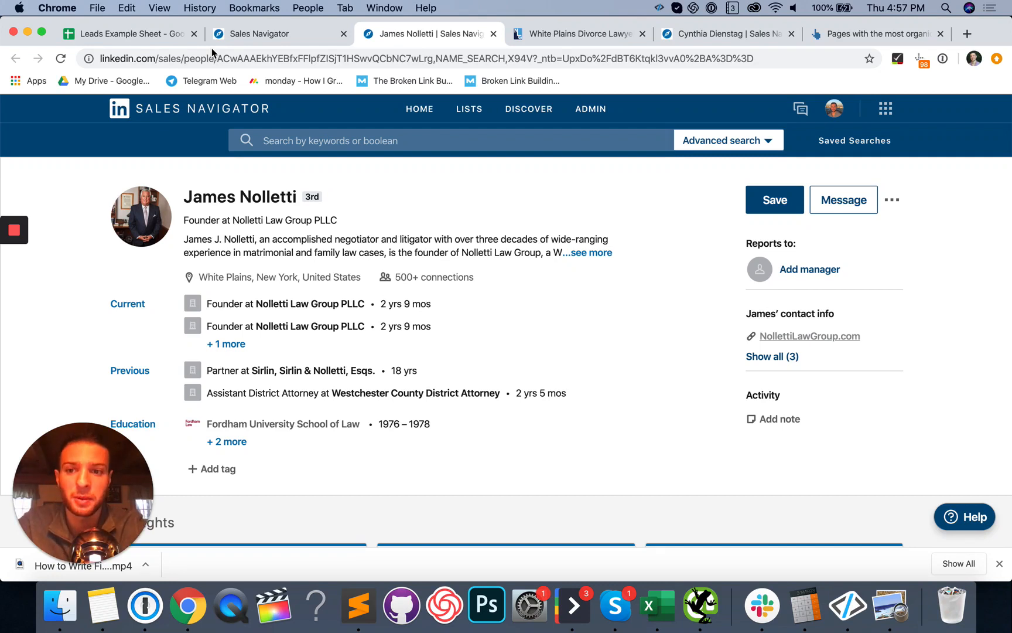
pyautogui.click(129, 33)
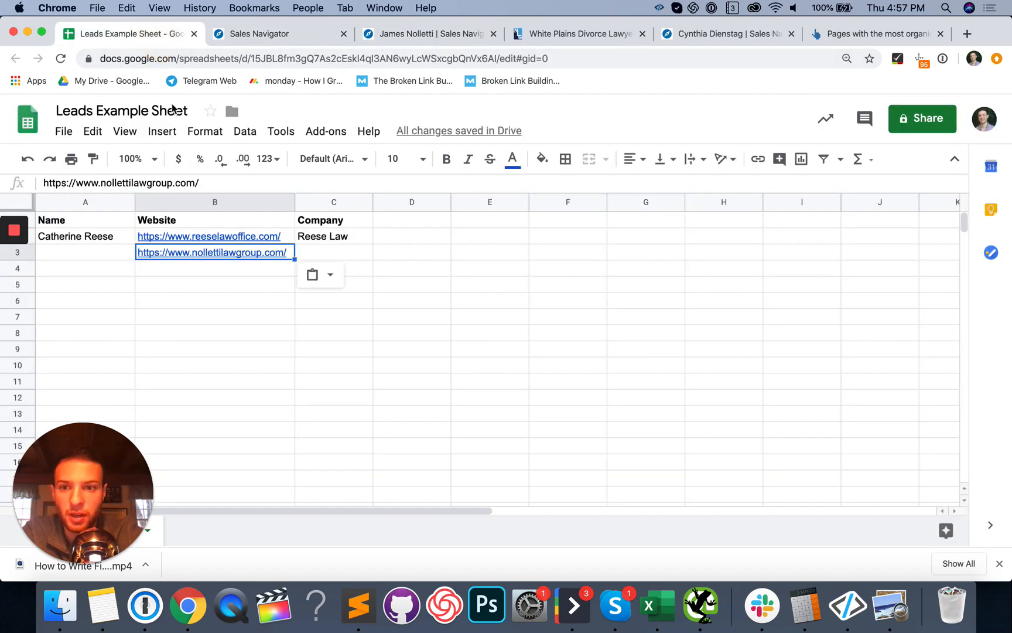
pyautogui.write('James')
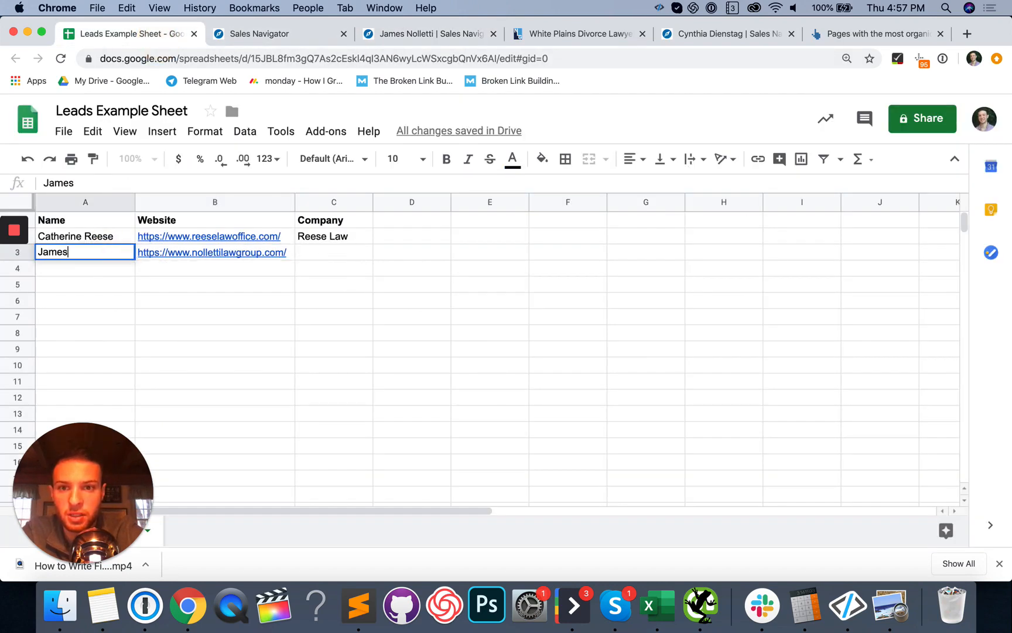
pyautogui.write('Nolletti')
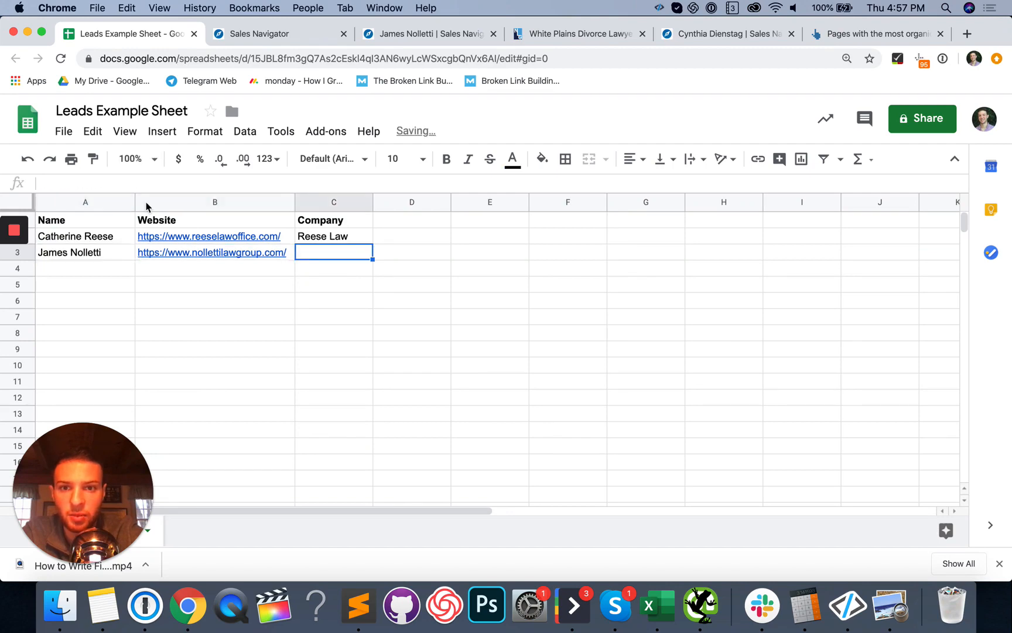
pyautogui.click(575, 33)
pyautogui.write('Noletti Law Group')
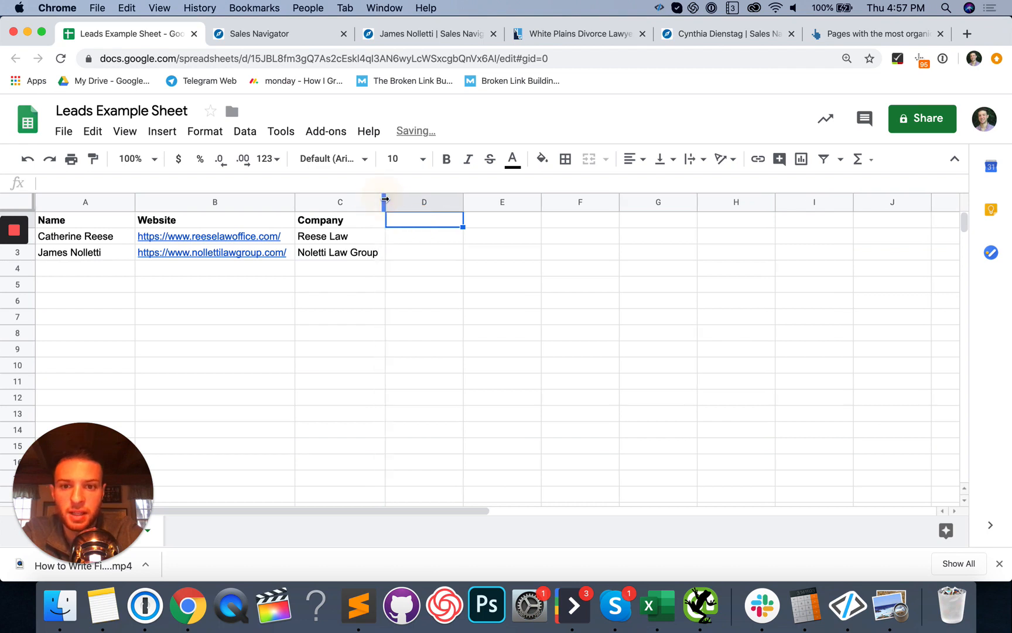
pyautogui.click(85, 201)
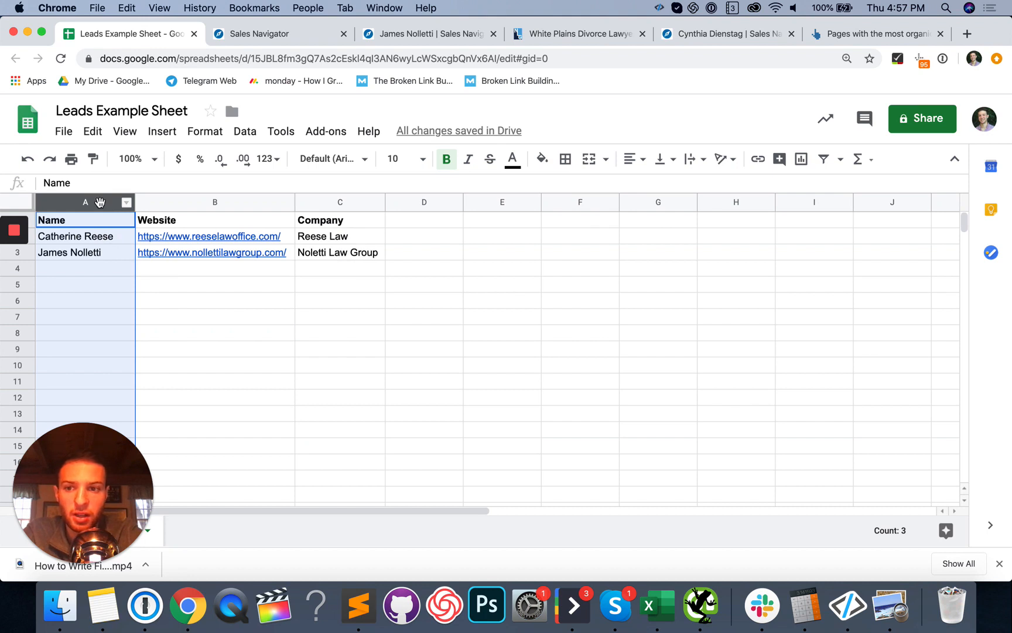
# Step: Check the installed add-ons and look up Split Names in the add-on marketplace
pyautogui.click(325, 131)
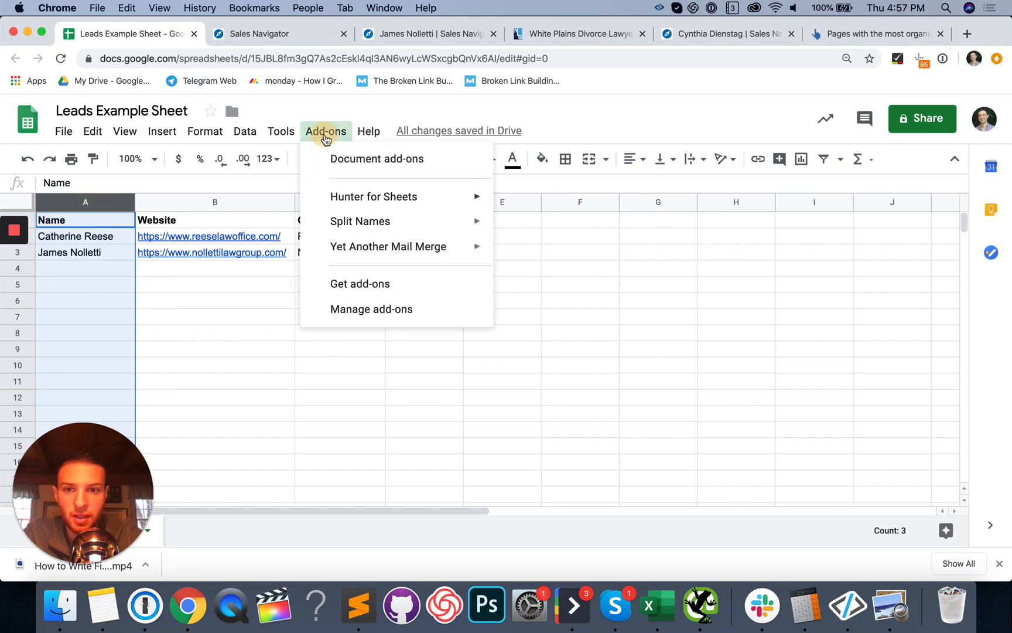
pyautogui.moveTo(374, 196)
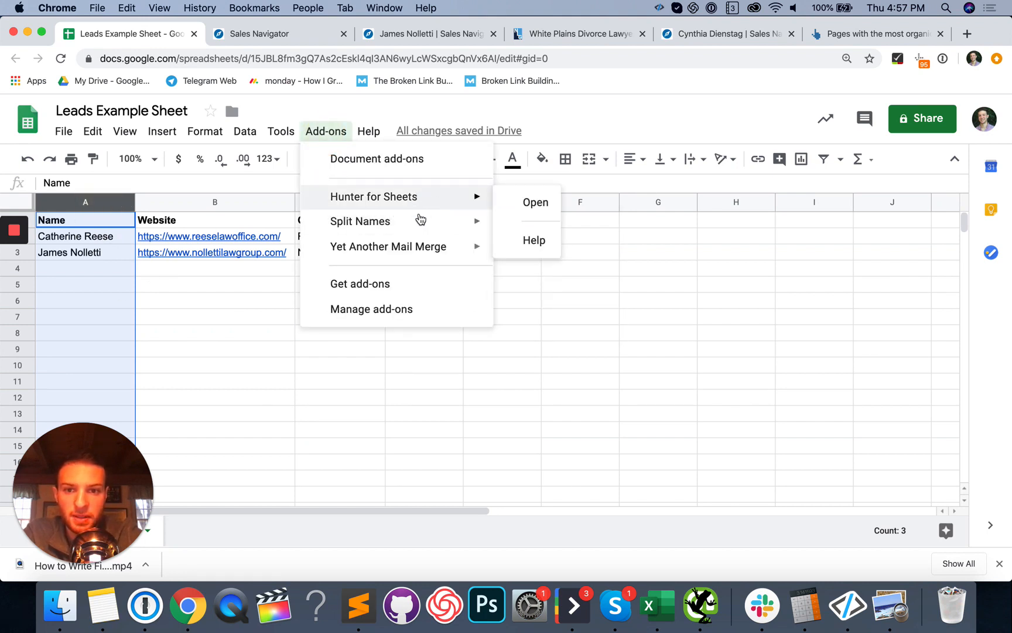
pyautogui.click(536, 202)
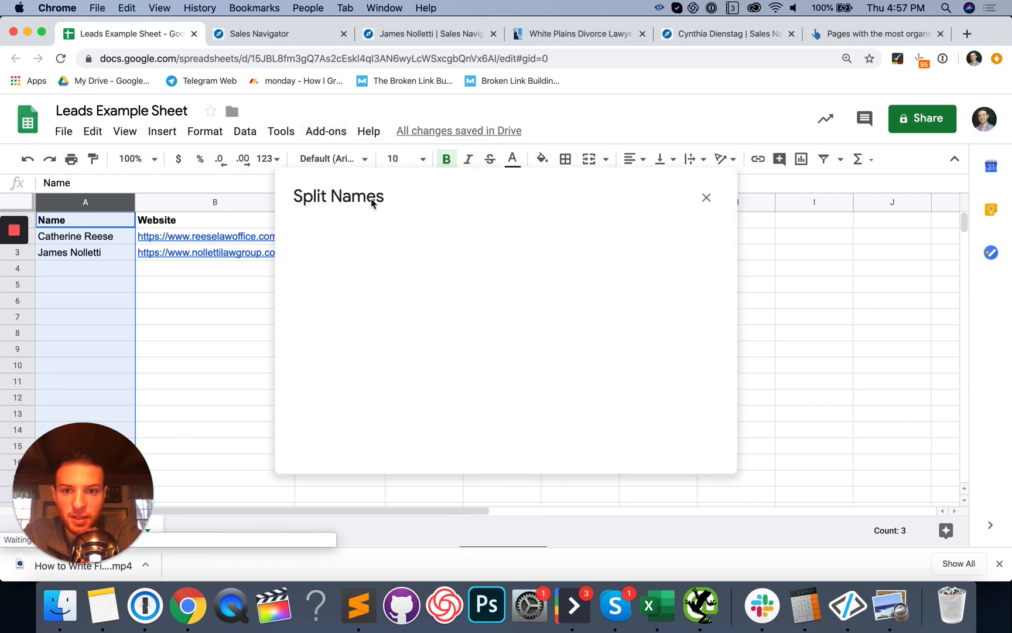
pyautogui.click(706, 197)
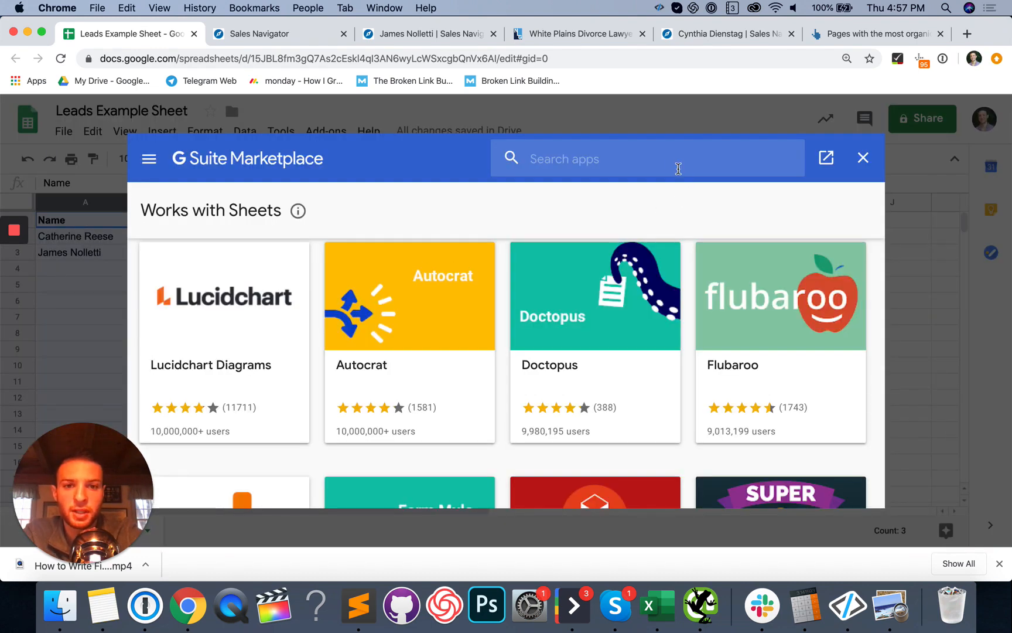
pyautogui.write('split')
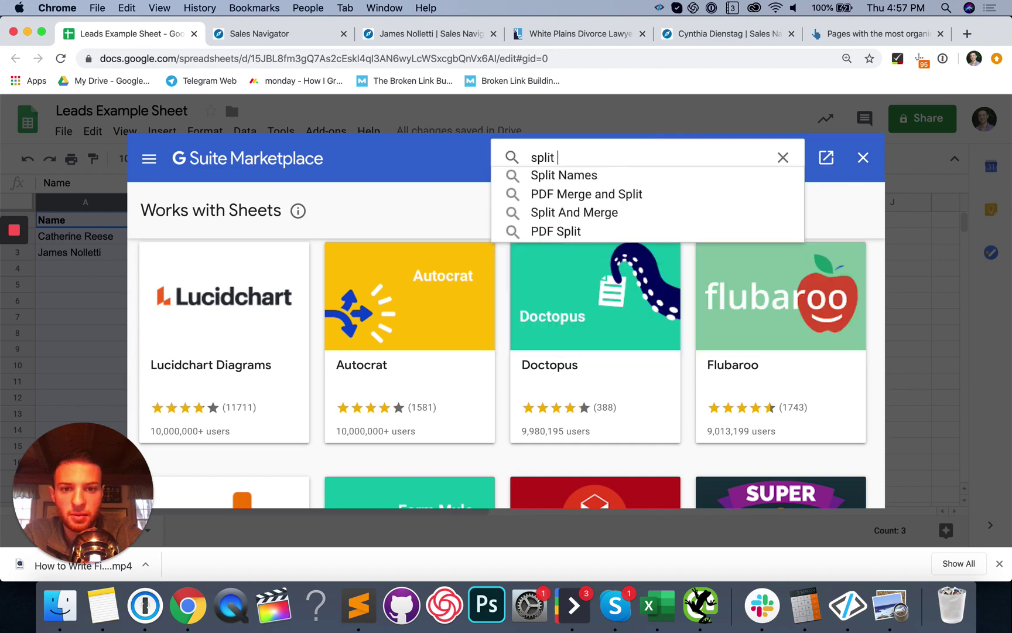
# Step: Search the marketplace for Hunter for Sheets, confirm it's installed, and close the marketplace
pyautogui.click(564, 175)
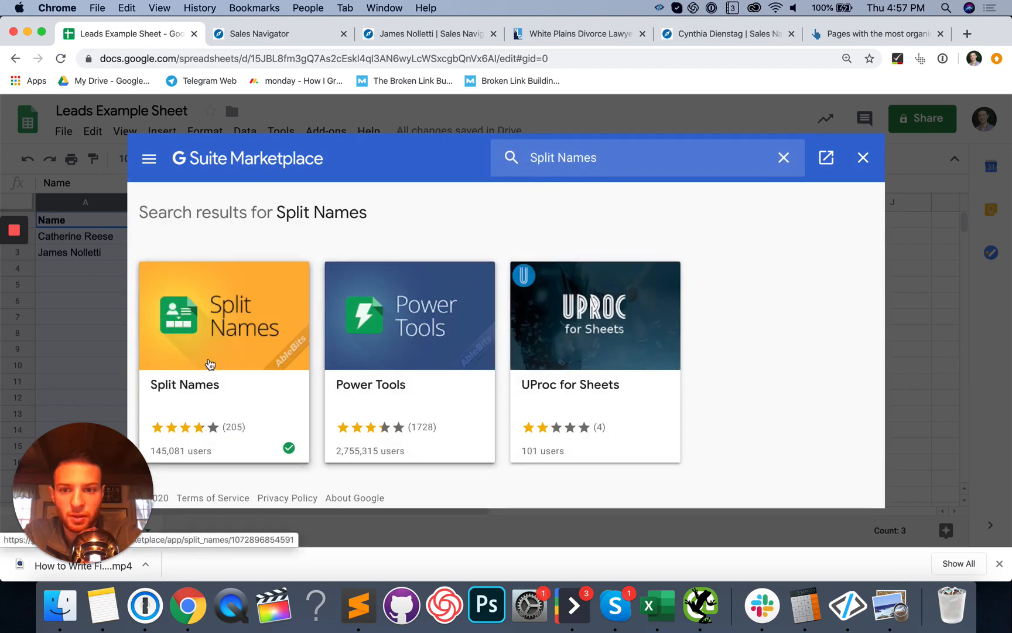
pyautogui.write('hunter')
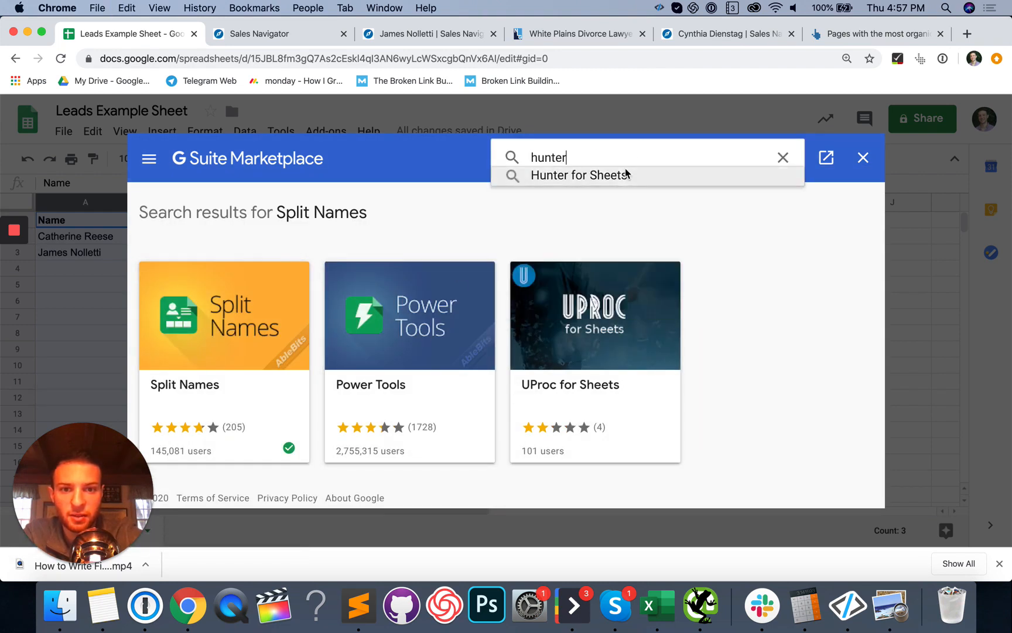
pyautogui.click(580, 175)
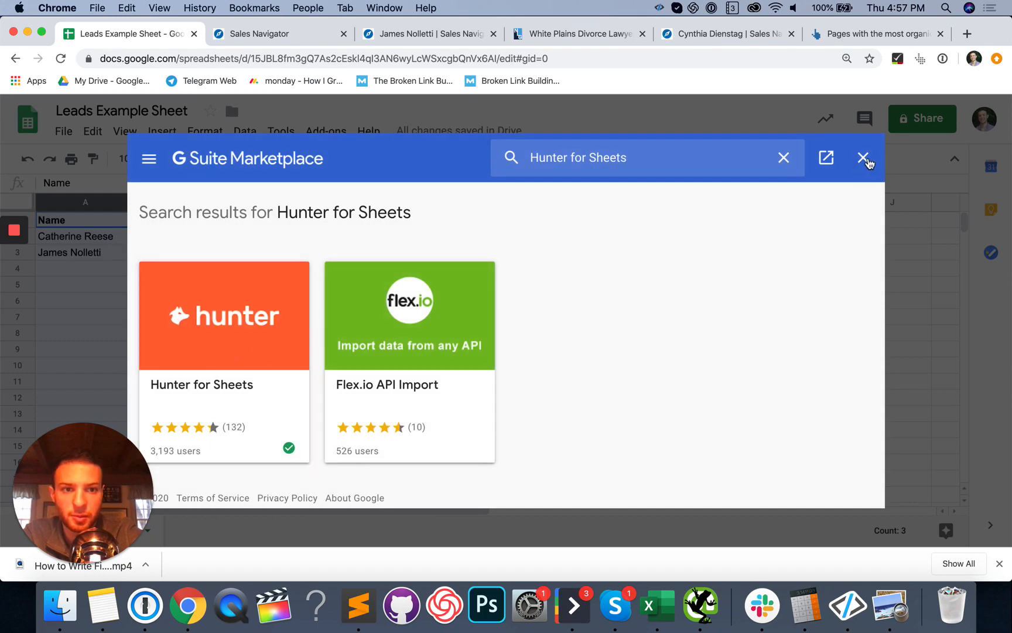
pyautogui.click(862, 158)
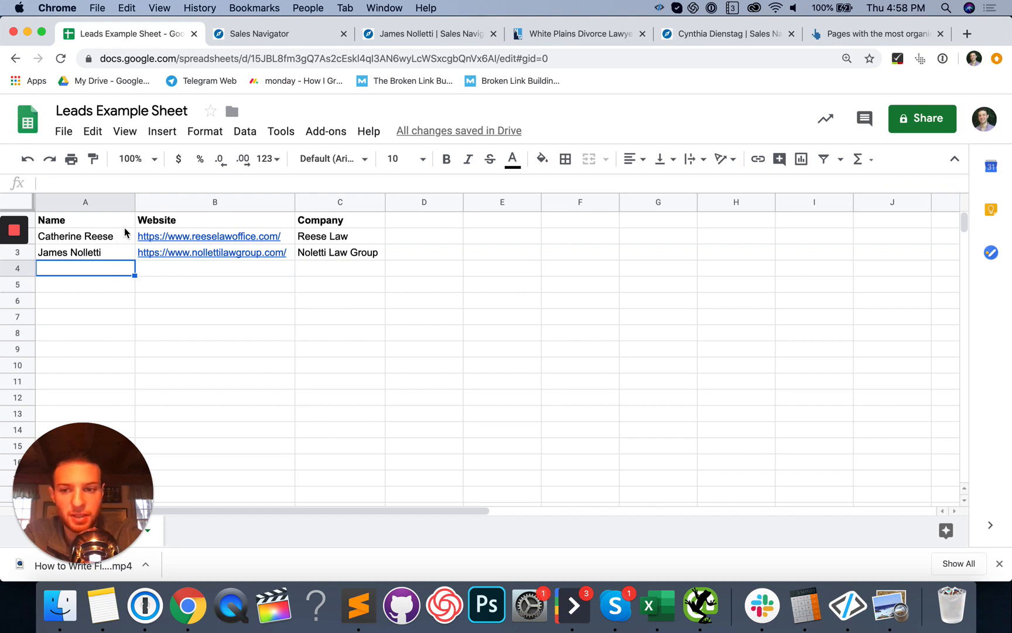
pyautogui.click(85, 202)
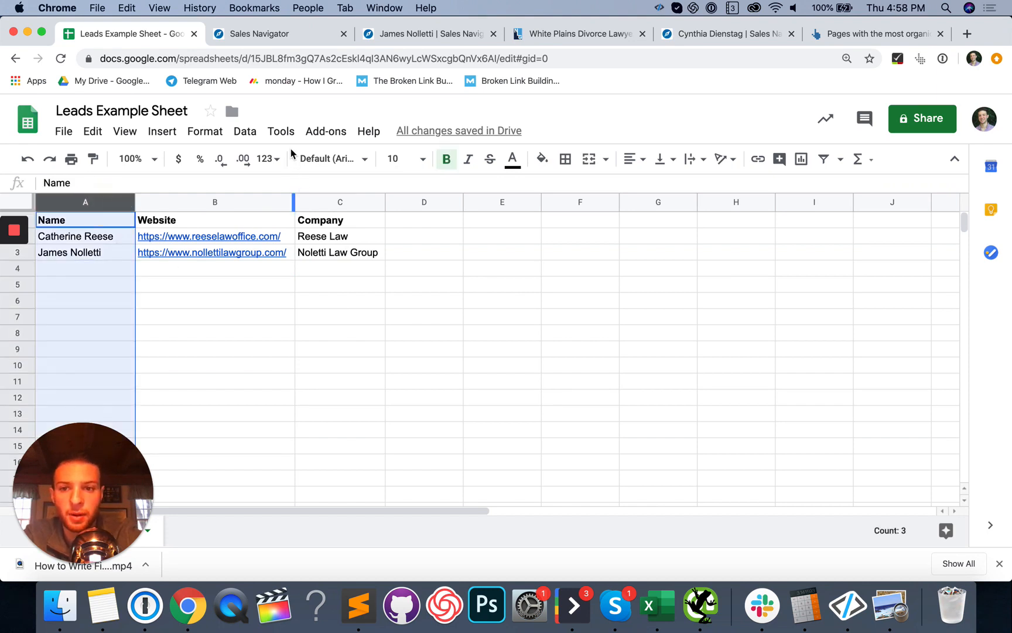
pyautogui.click(326, 131)
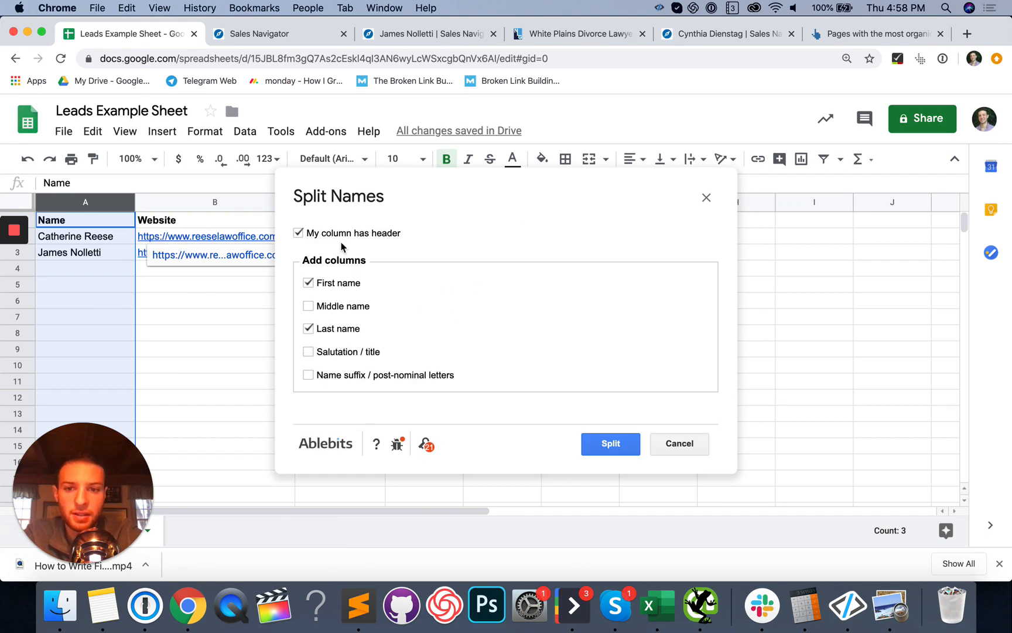
pyautogui.click(610, 444)
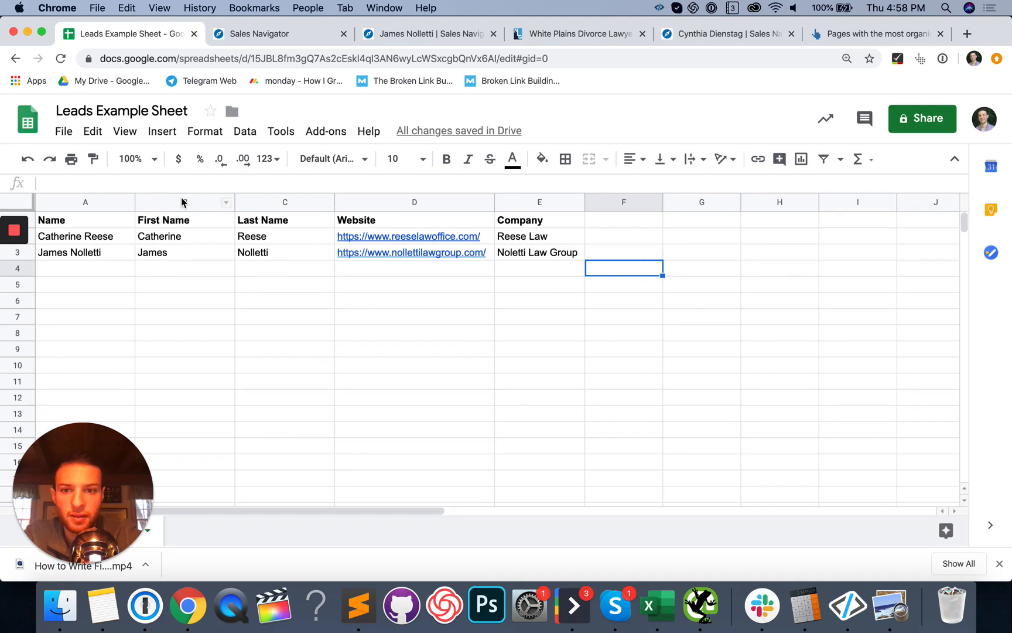
# Step: Run Hunter for Sheets Email Finder on columns B–E to add emails, confidence scores and statuses
pyautogui.click(326, 130)
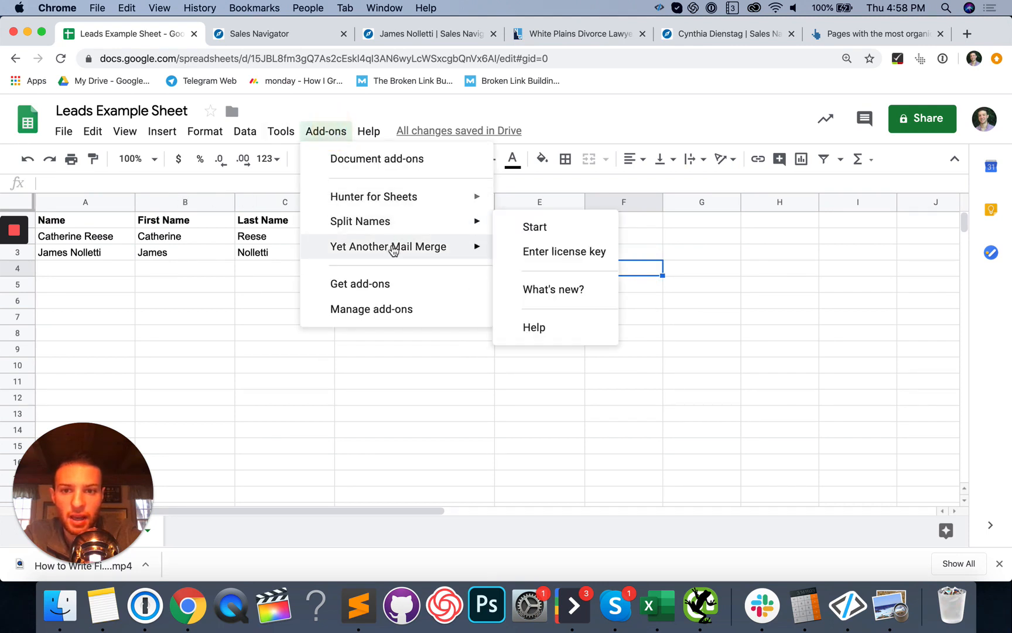
pyautogui.click(534, 227)
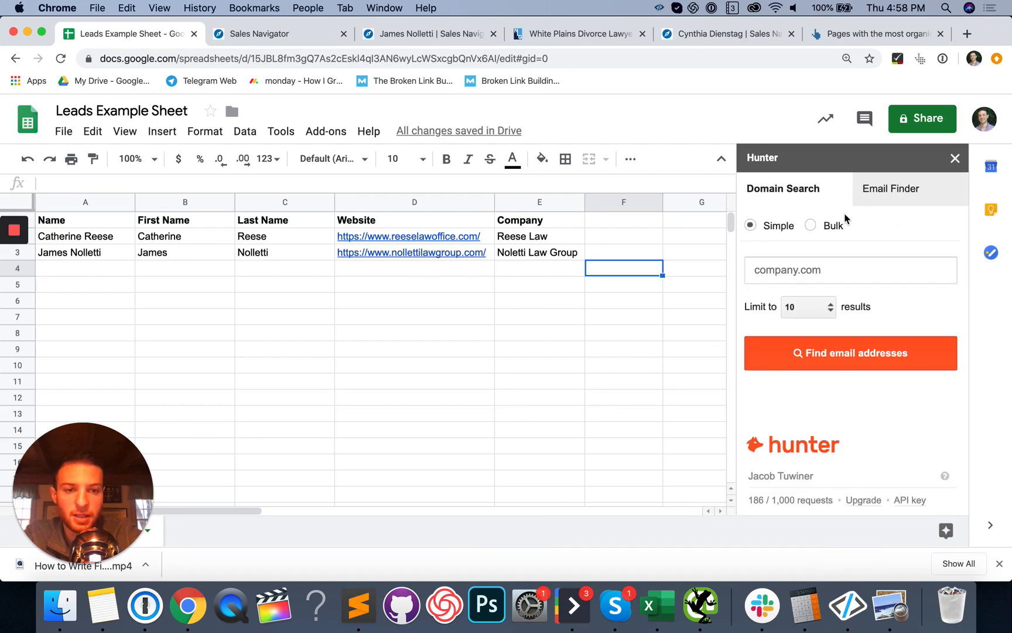
pyautogui.click(891, 188)
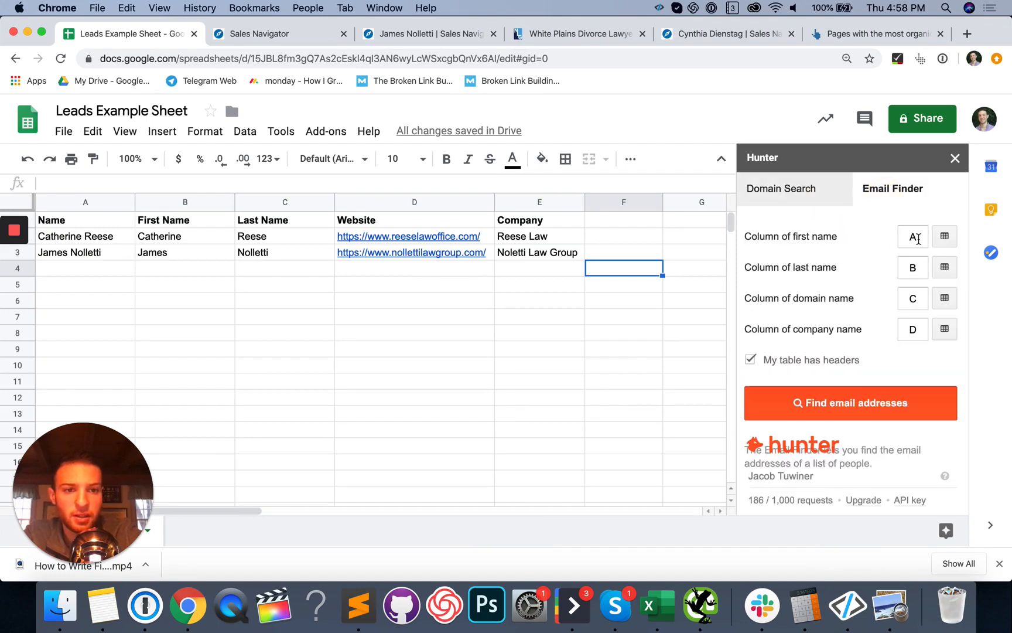
pyautogui.click(912, 236)
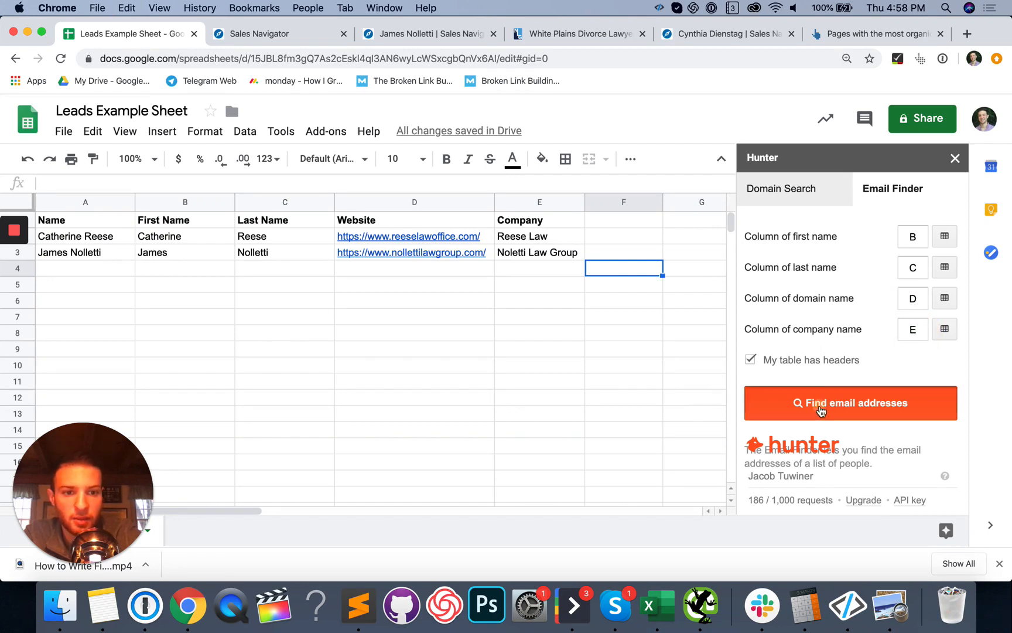
pyautogui.click(850, 402)
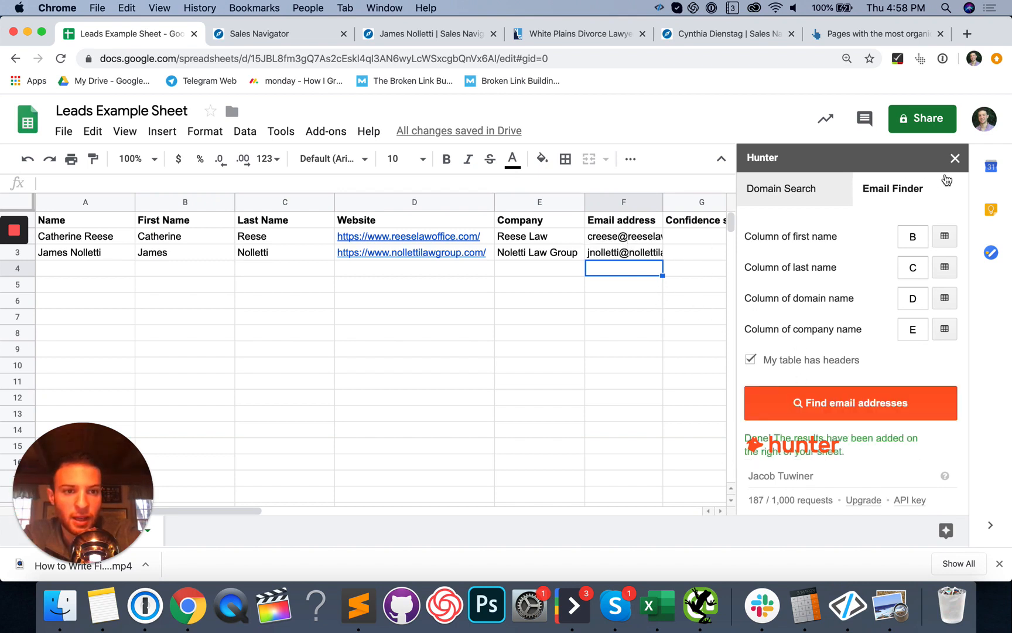
pyautogui.click(955, 158)
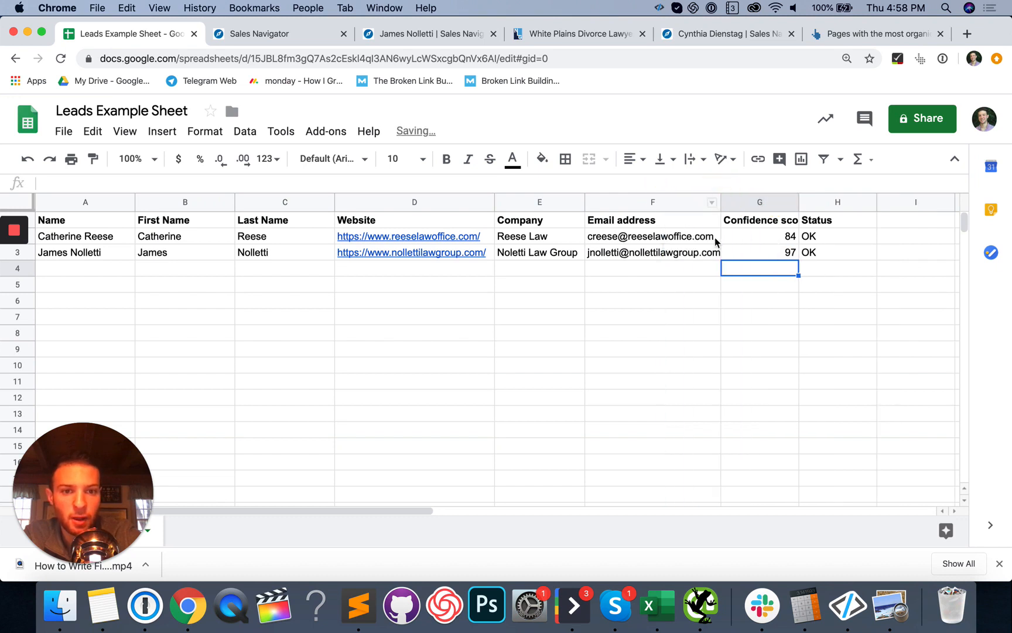
# Step: Copy both email addresses (F2:F3), briefly open hunter.io, then close extra tabs
pyautogui.click(652, 236)
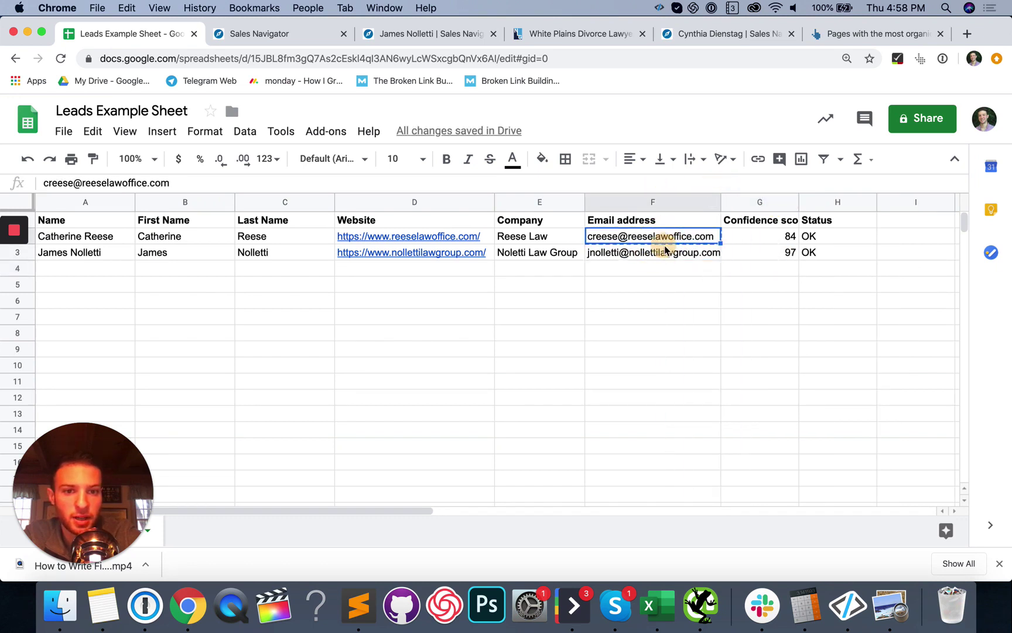
pyautogui.click(760, 236)
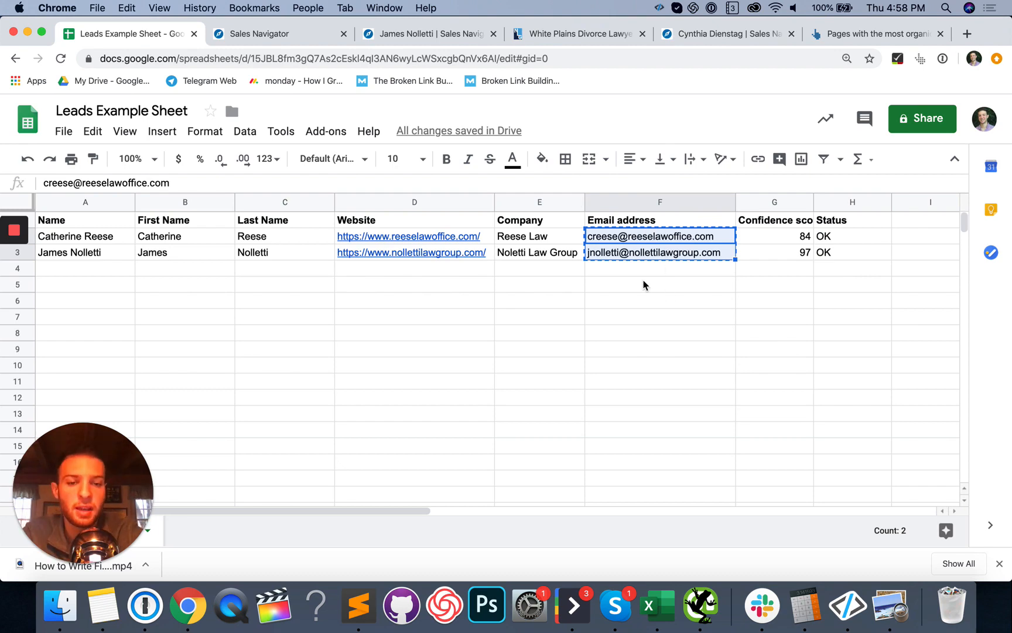
pyautogui.click(968, 34)
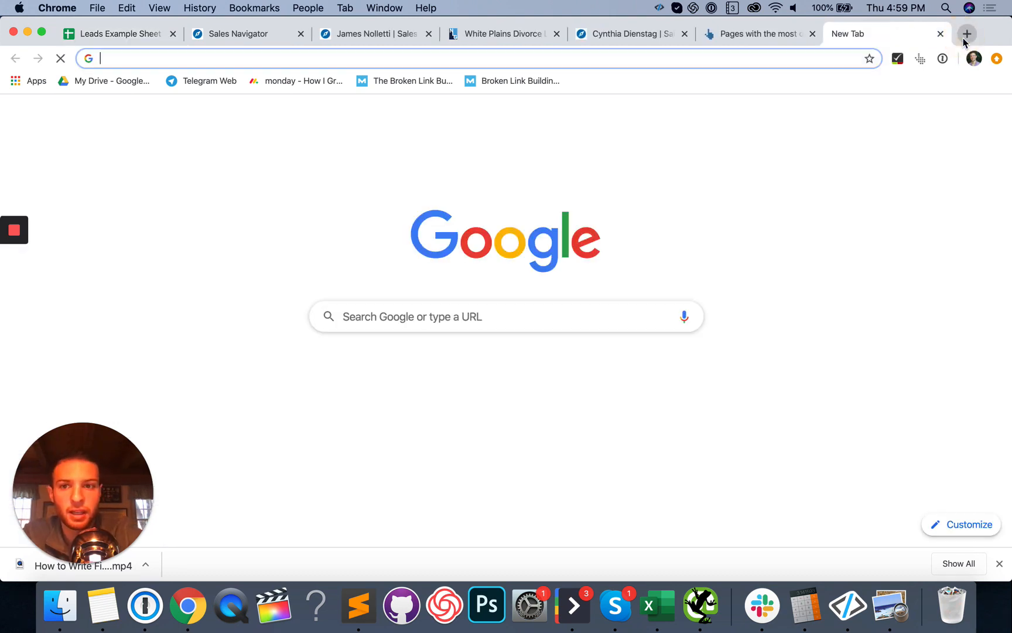
pyautogui.write('hunter.io')
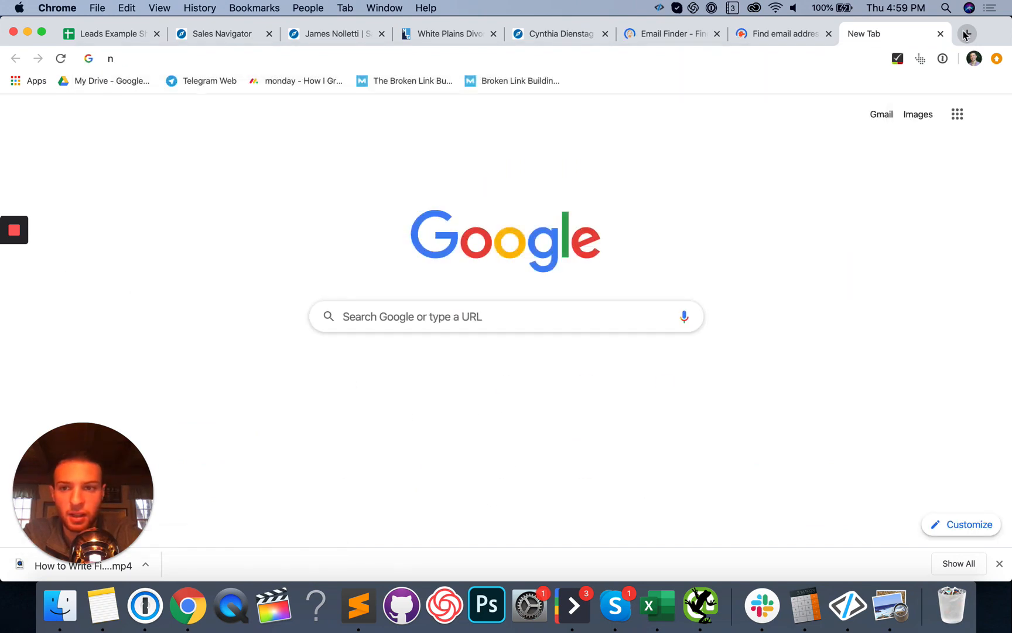
pyautogui.write('everydollar.com')
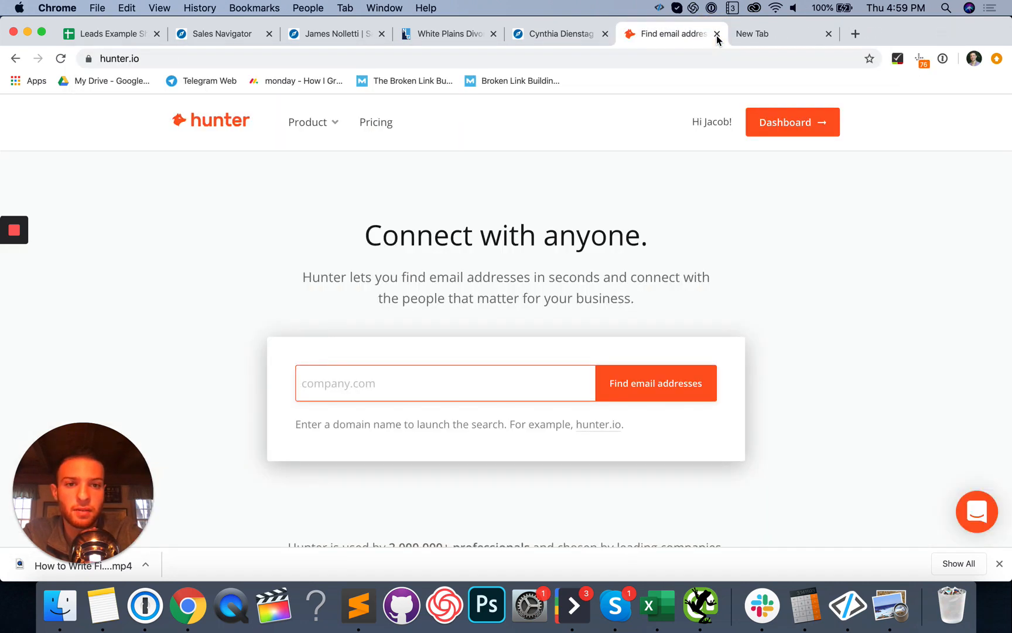
pyautogui.click(717, 33)
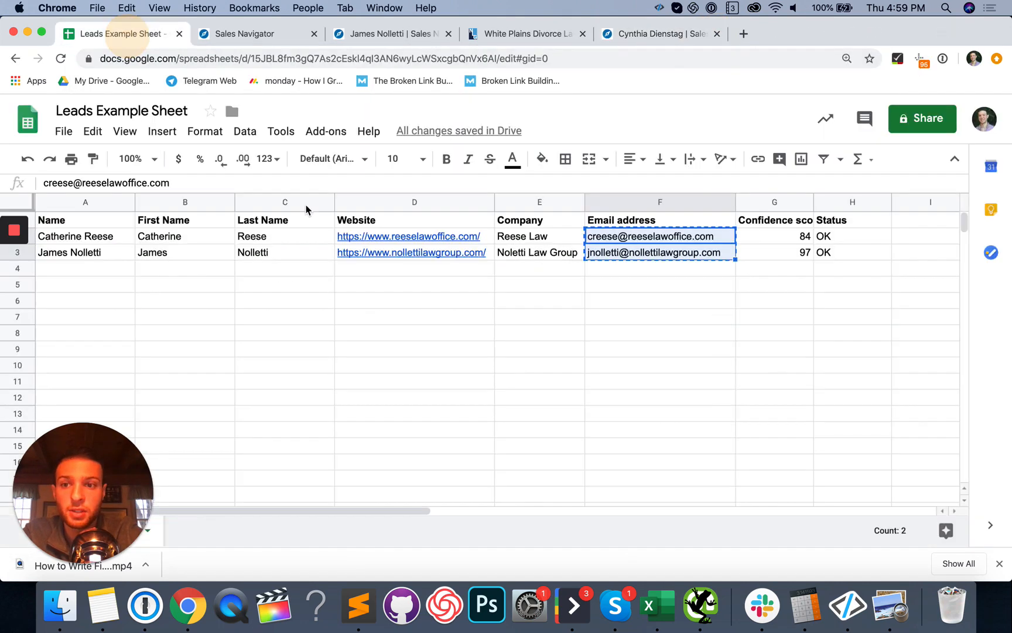
pyautogui.click(84, 252)
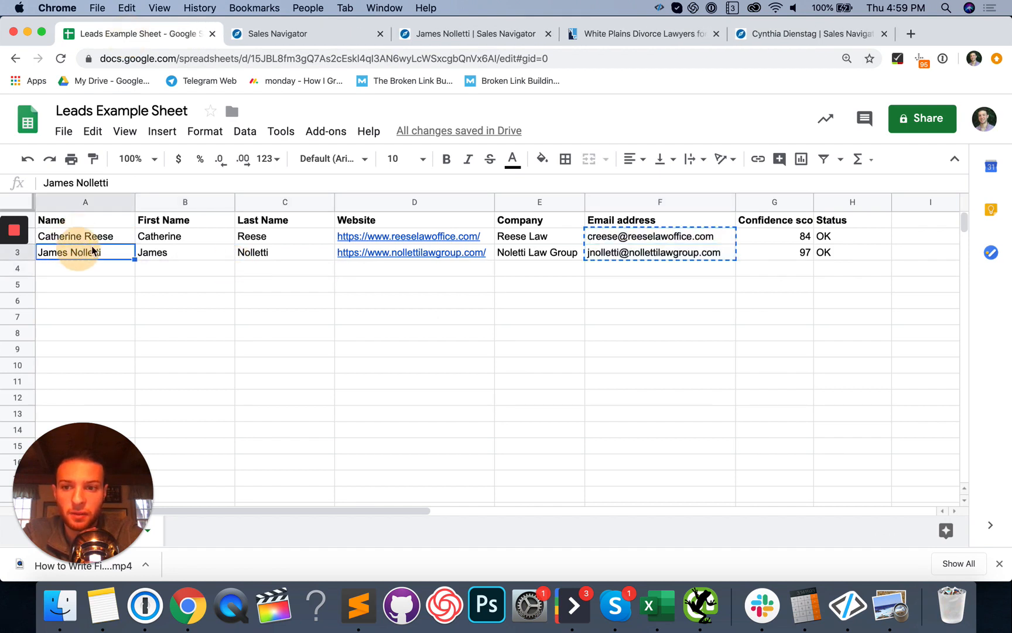
pyautogui.click(285, 251)
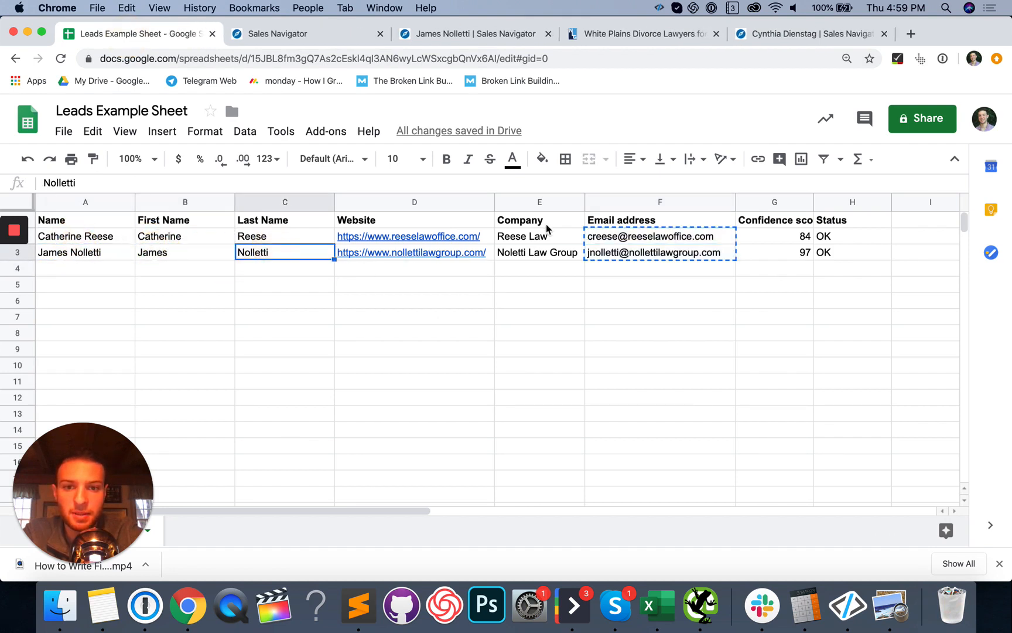
pyautogui.click(660, 283)
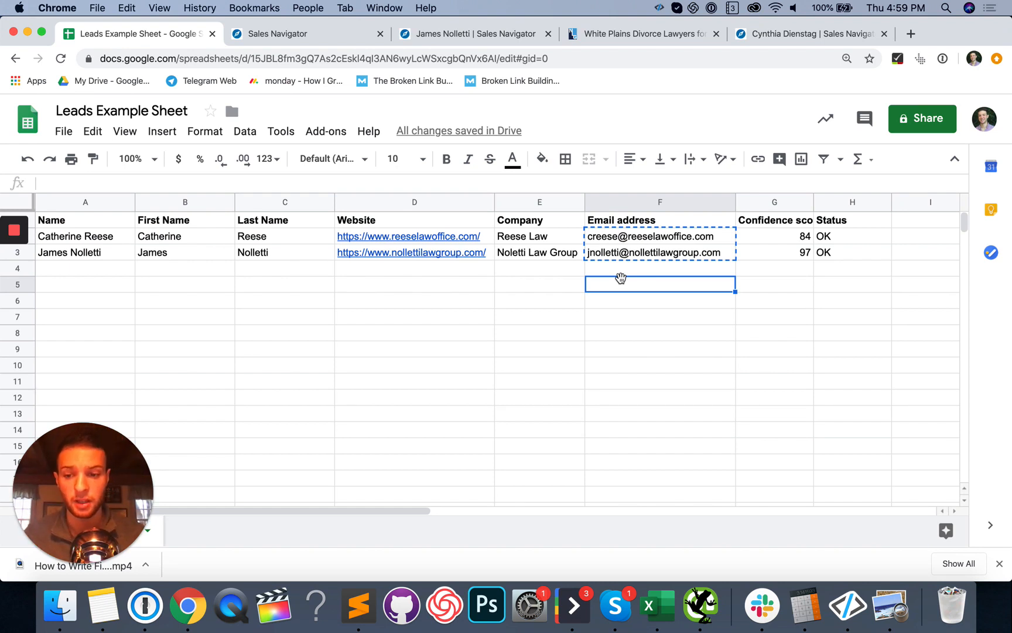
pyautogui.moveTo(580, 262)
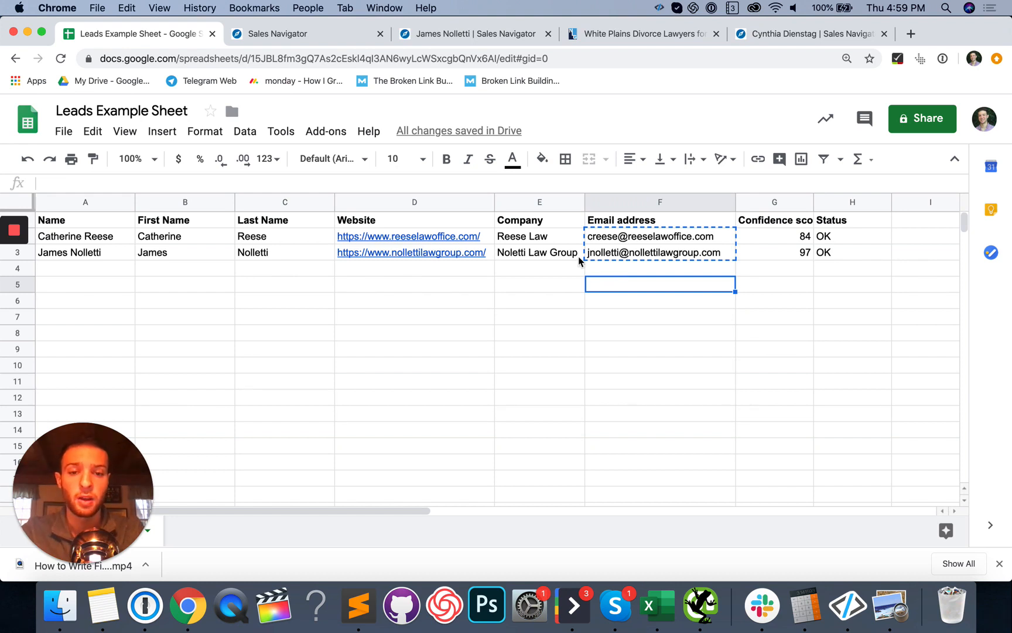
pyautogui.click(539, 283)
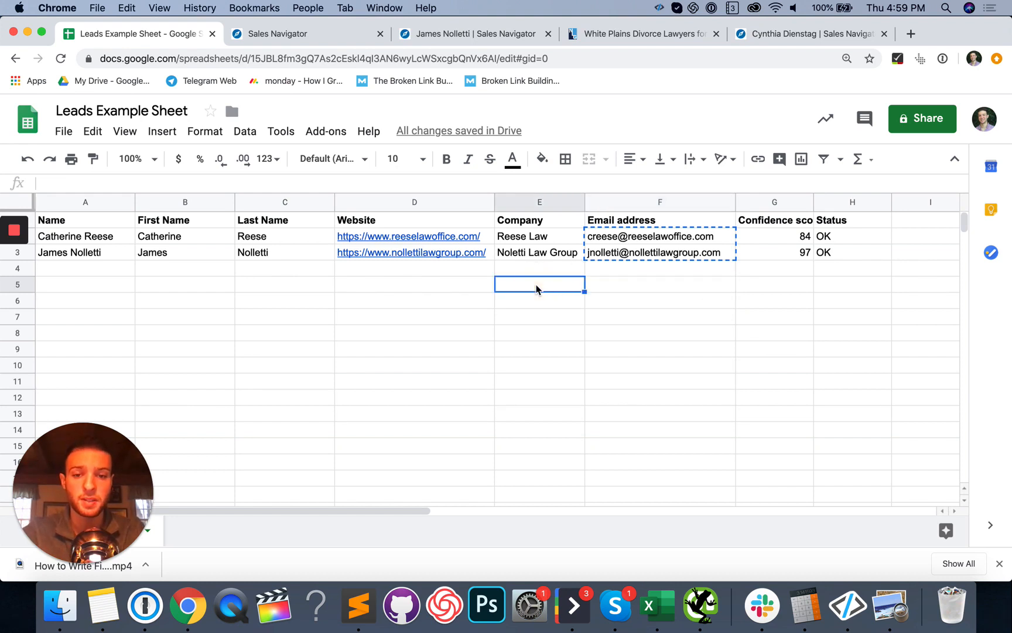
pyautogui.moveTo(433, 220)
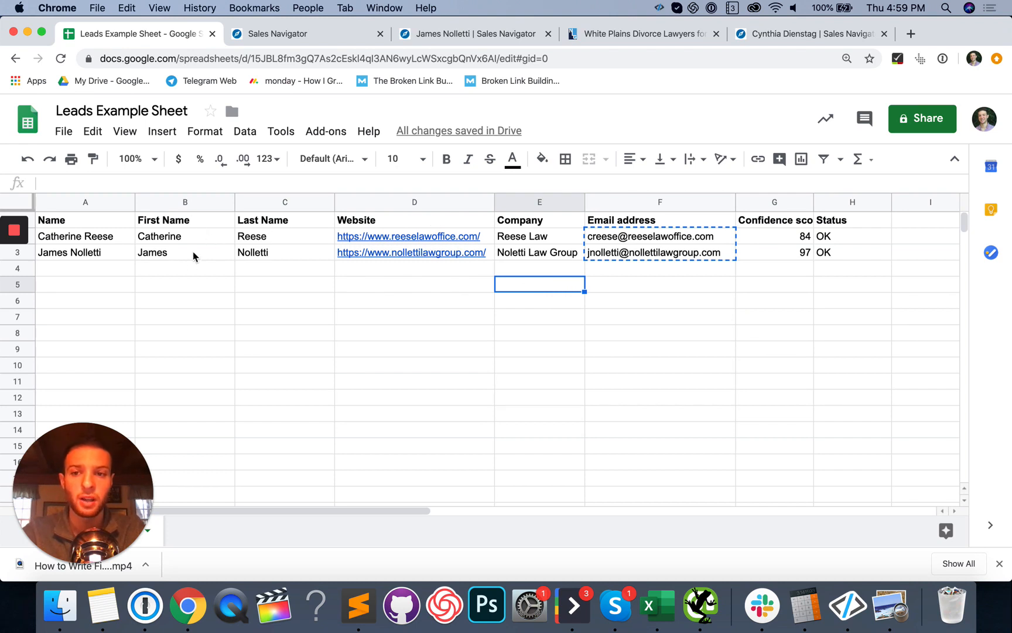
pyautogui.click(284, 299)
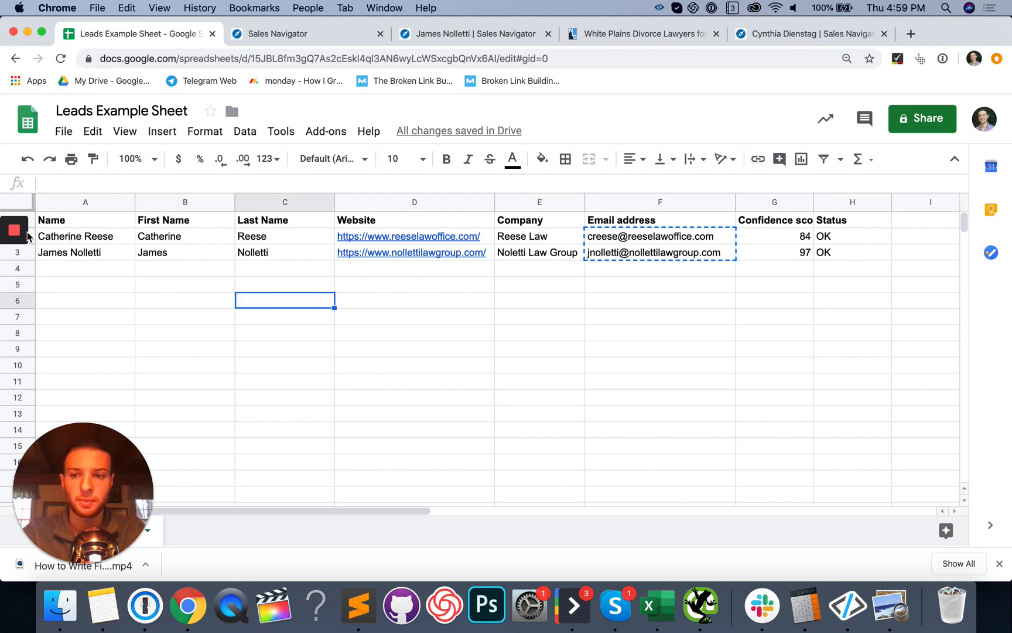